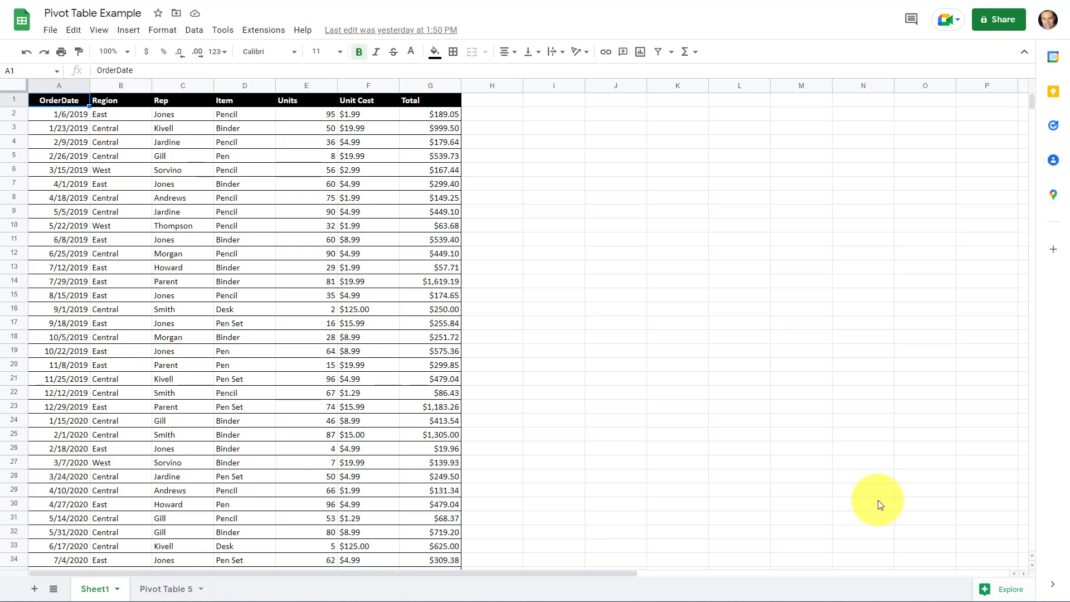
pyautogui.moveTo(574, 298)
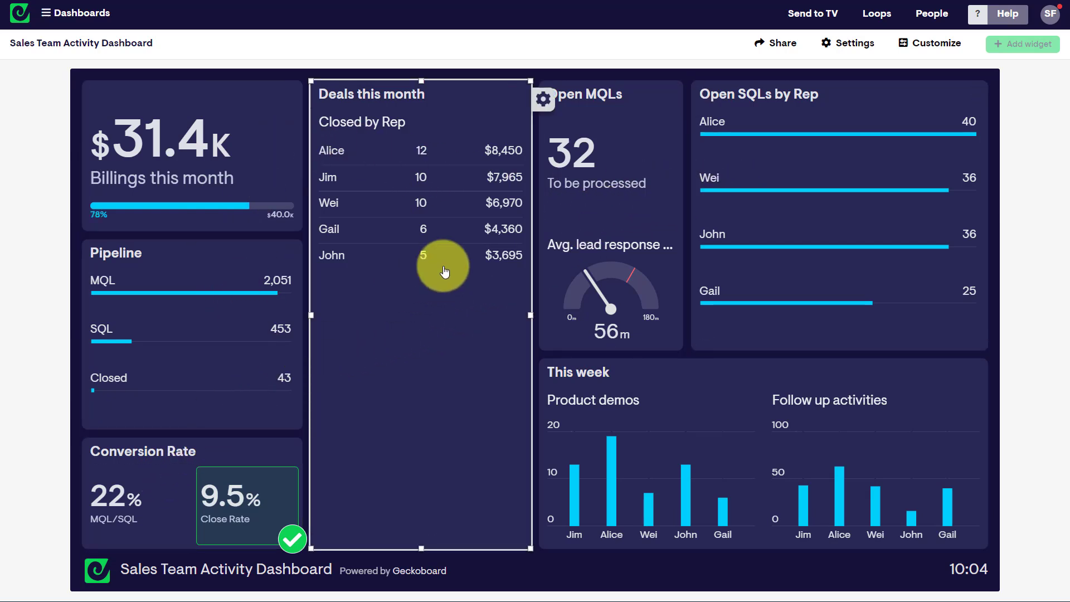
pyautogui.moveTo(316, 163)
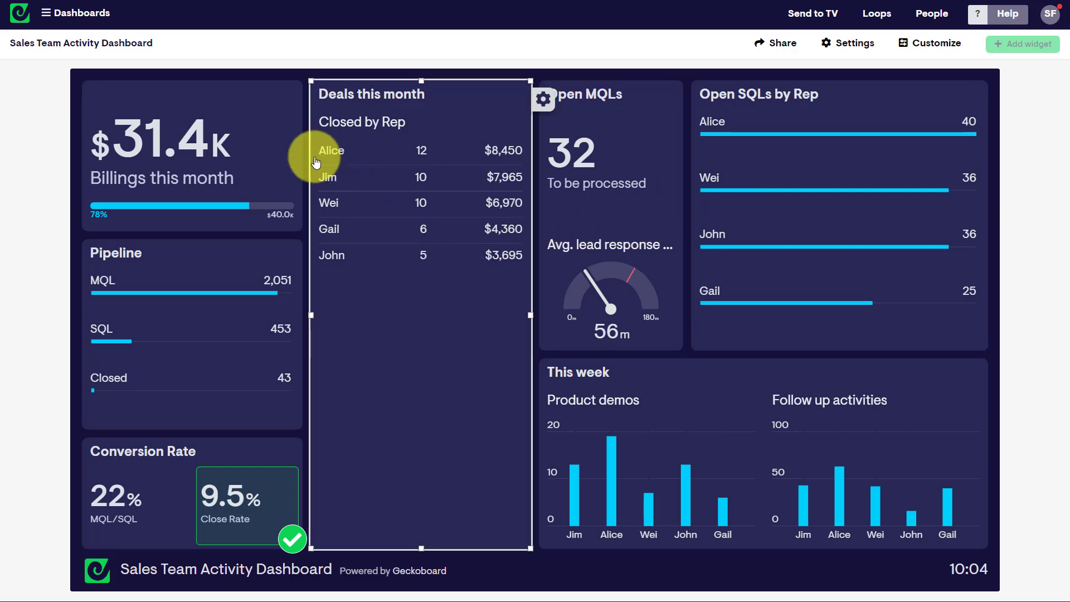
pyautogui.moveTo(502, 217)
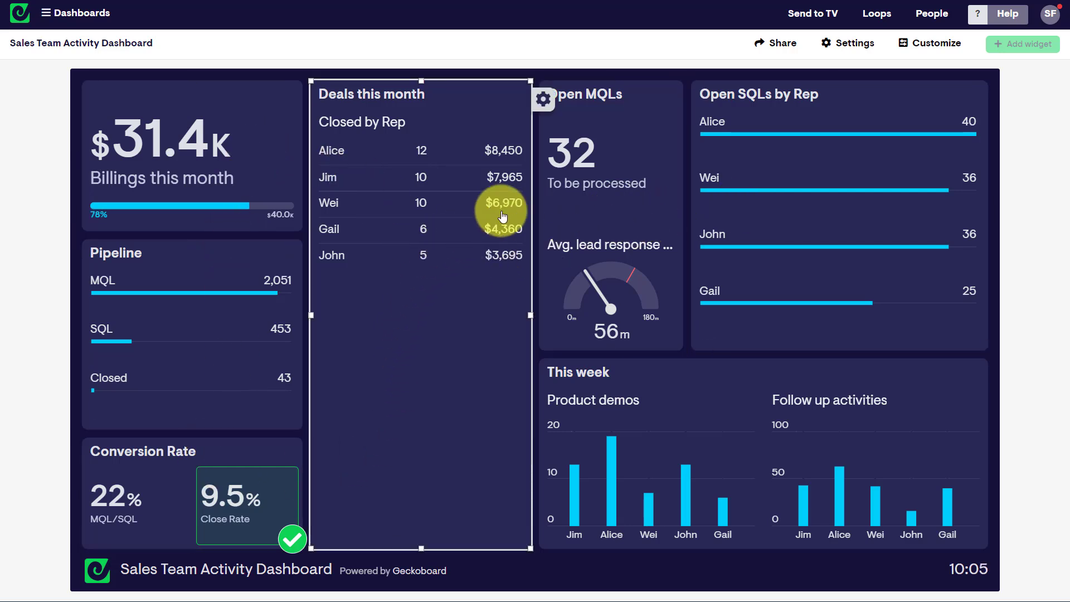
# Look over the empty Sales Data Dashboard and its placeholder card.
pyautogui.click(798, 247)
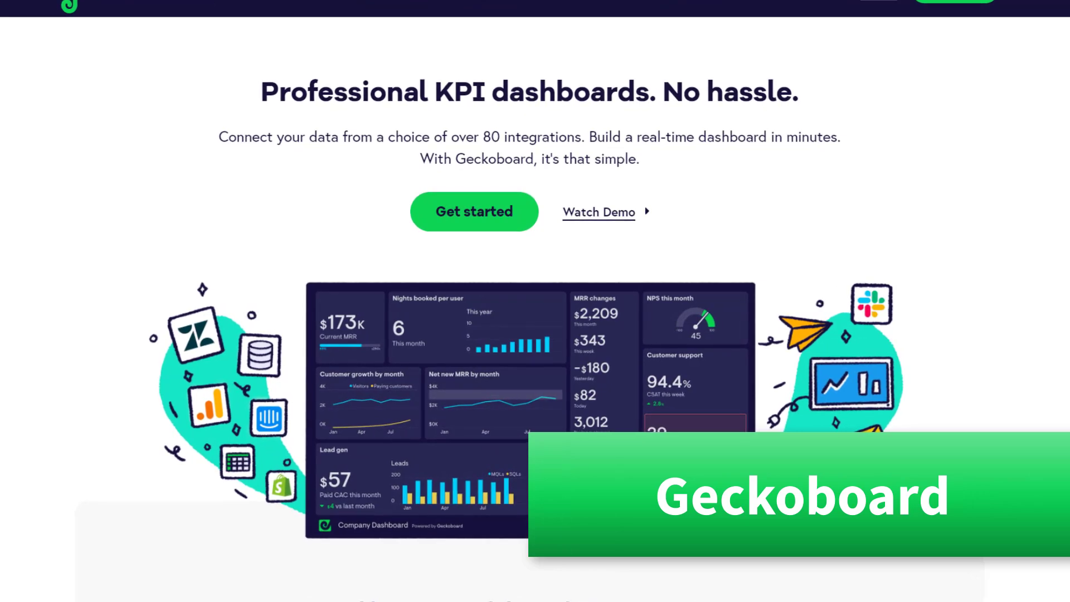
pyautogui.scroll(-3)
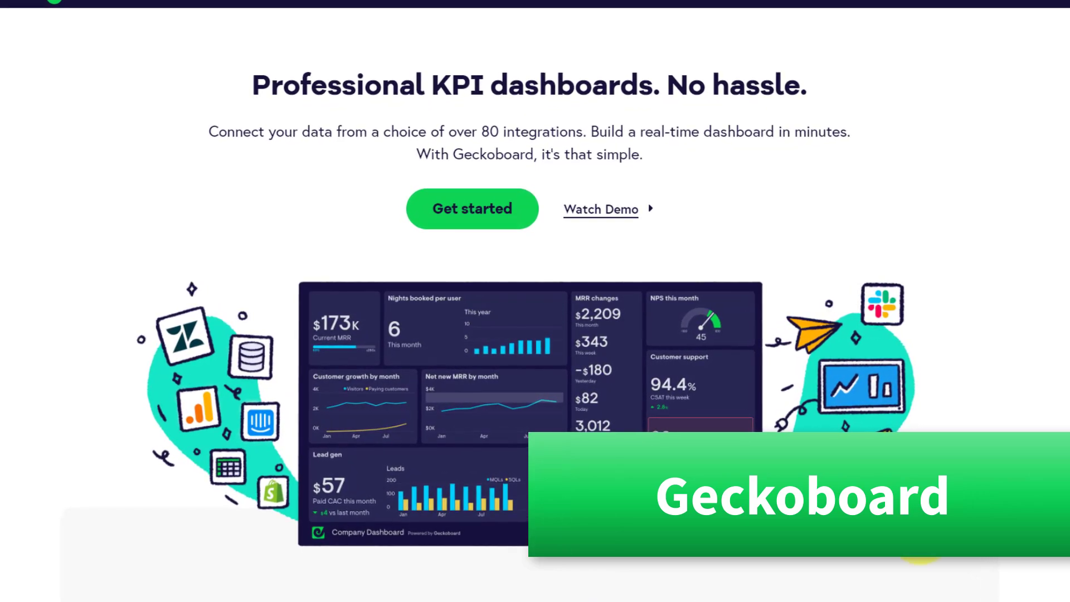
pyautogui.scroll(-3)
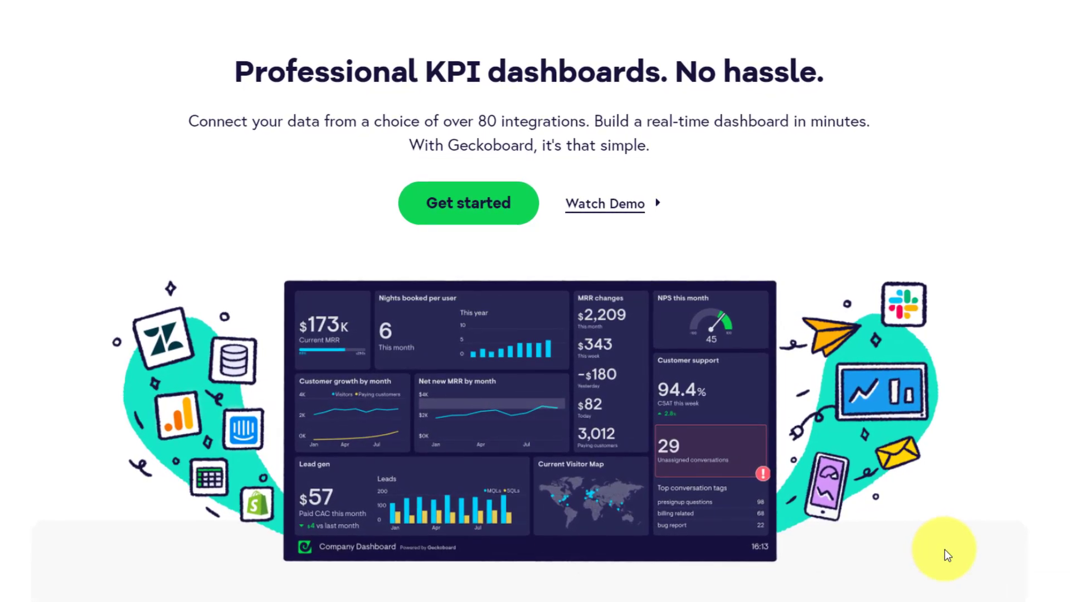
pyautogui.scroll(-3)
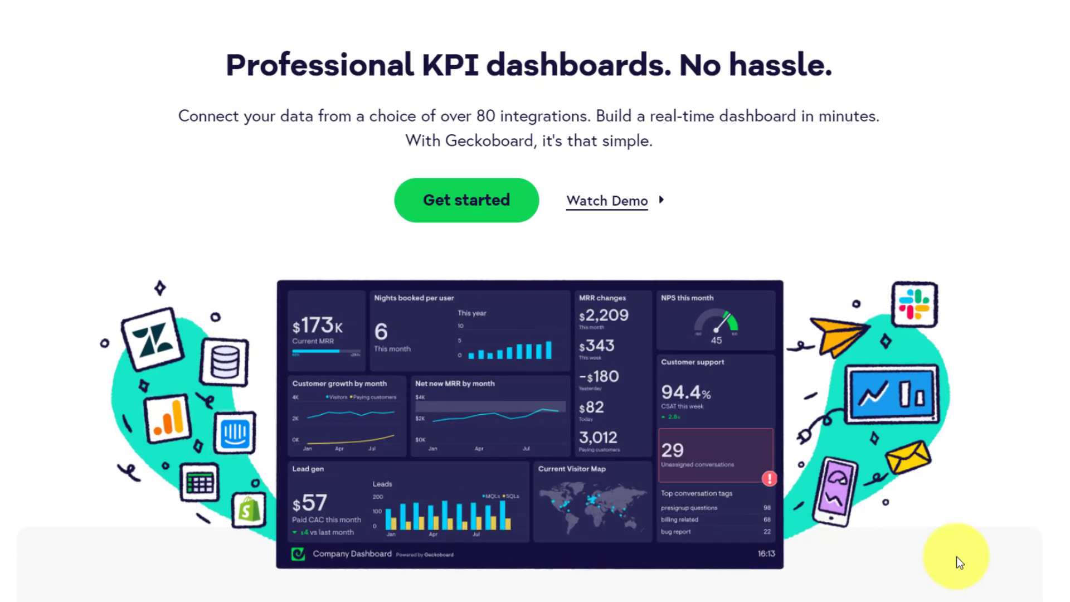
pyautogui.scroll(-3)
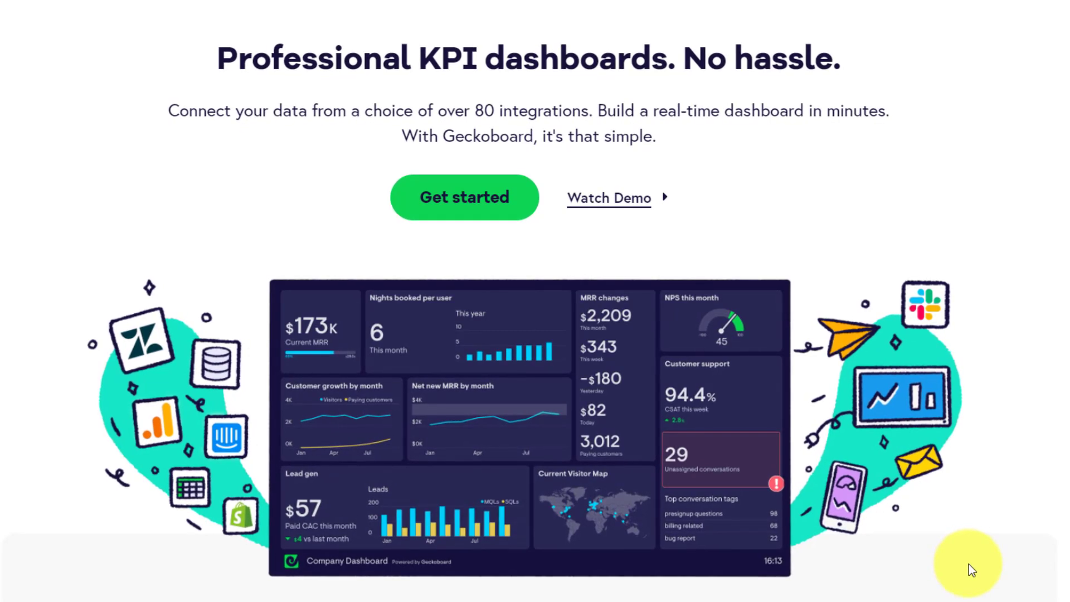
pyautogui.click(464, 198)
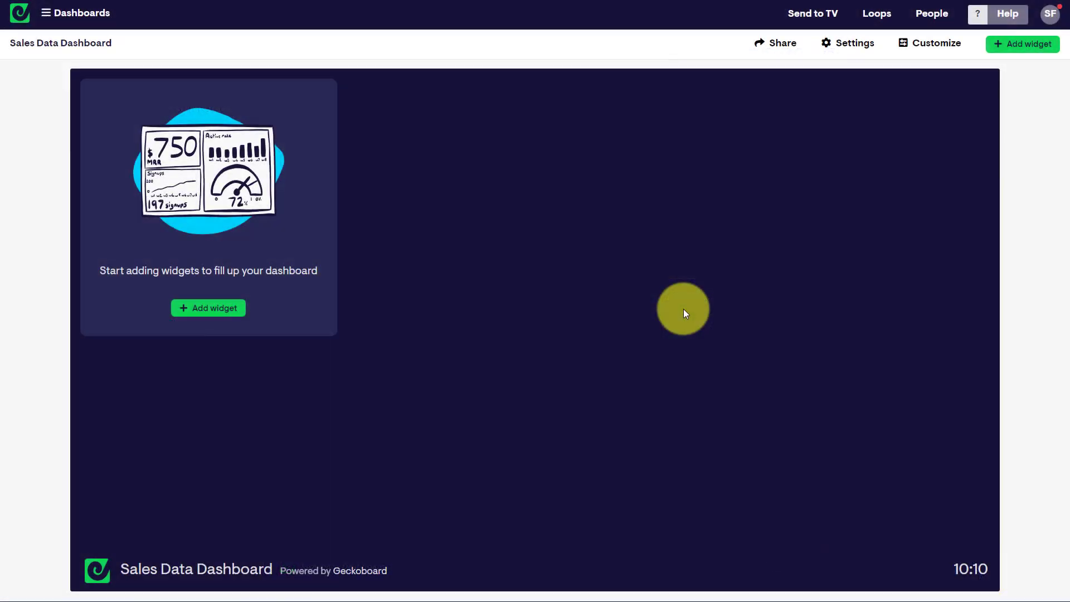
pyautogui.moveTo(383, 424)
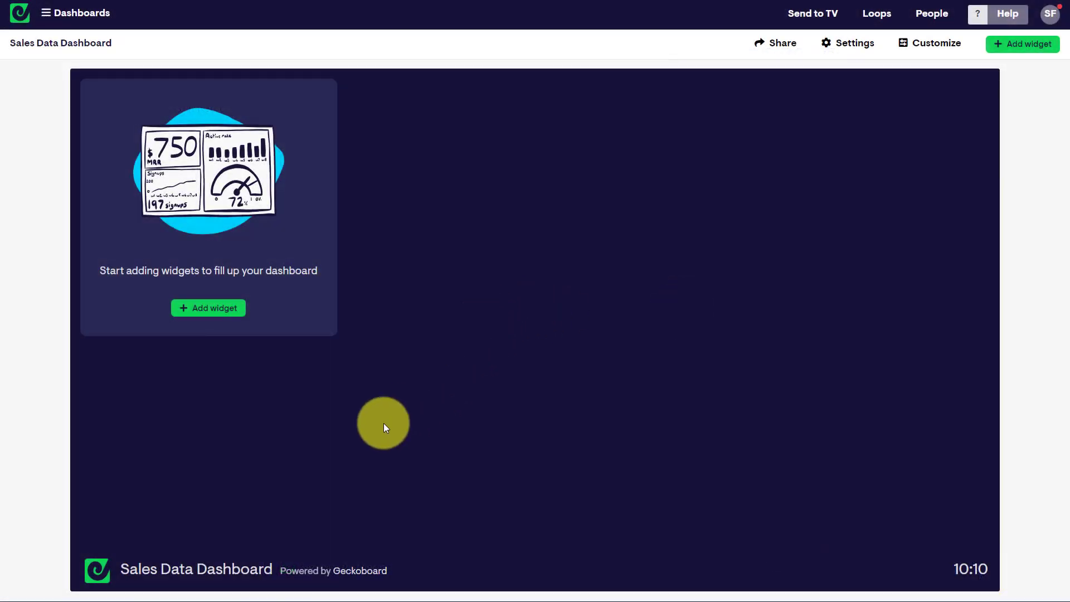
pyautogui.moveTo(479, 136)
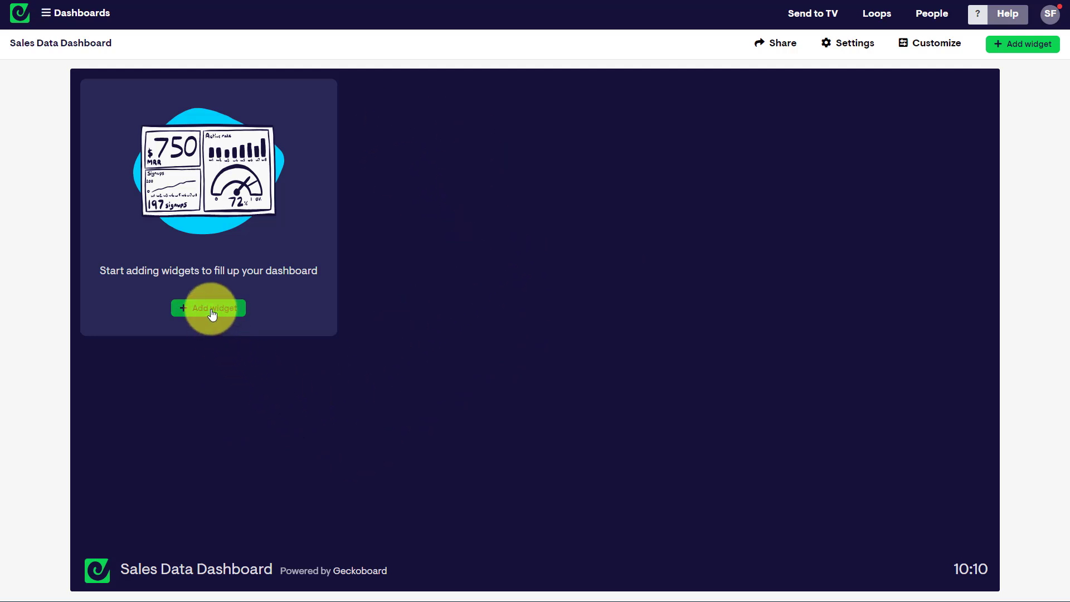
pyautogui.moveTo(935, 222)
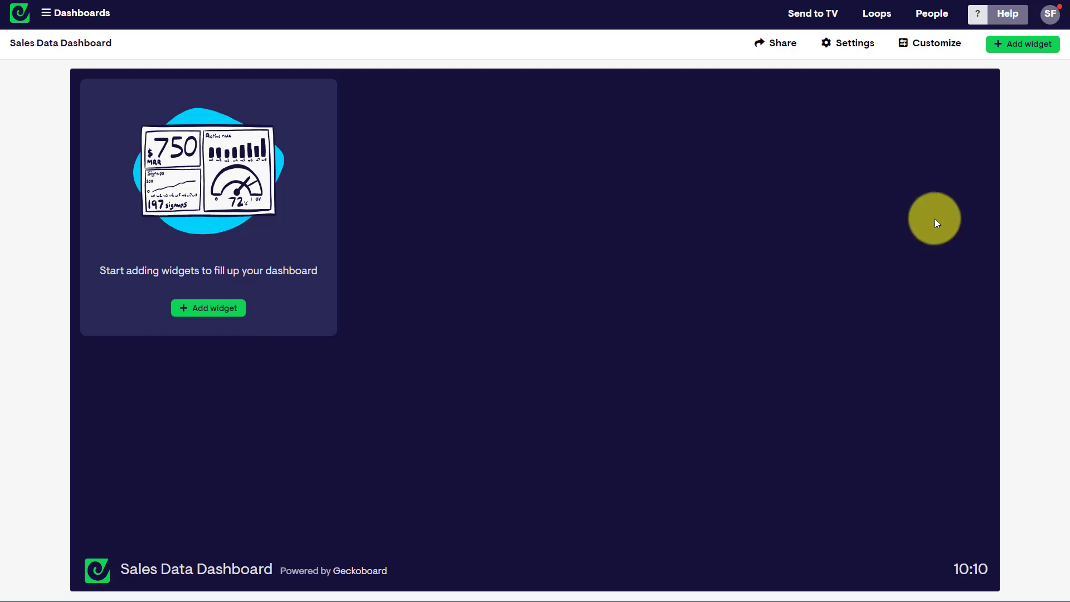
pyautogui.moveTo(543, 357)
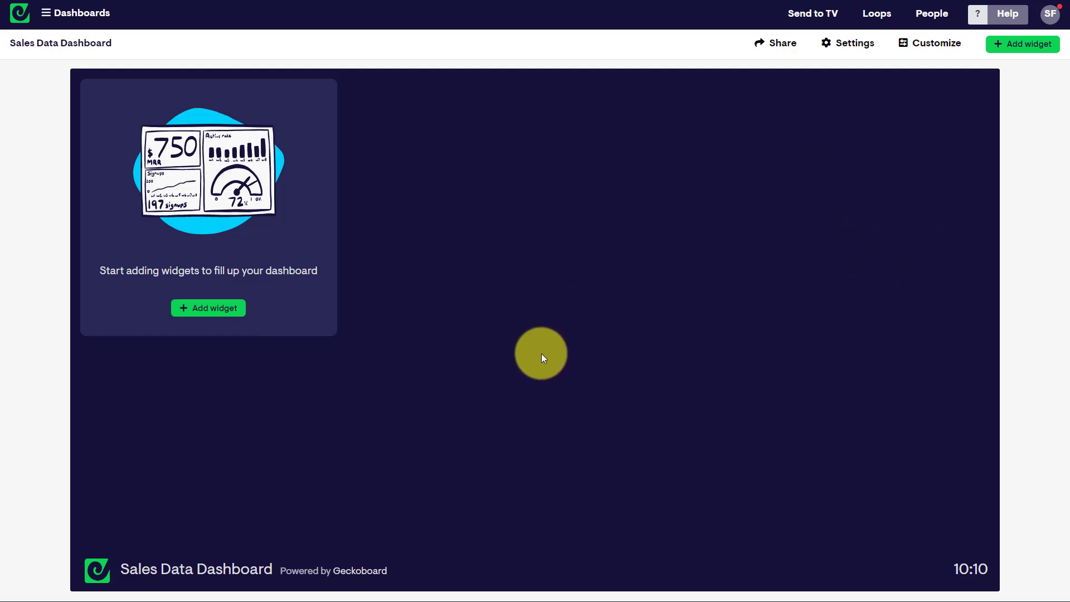
pyautogui.moveTo(549, 370)
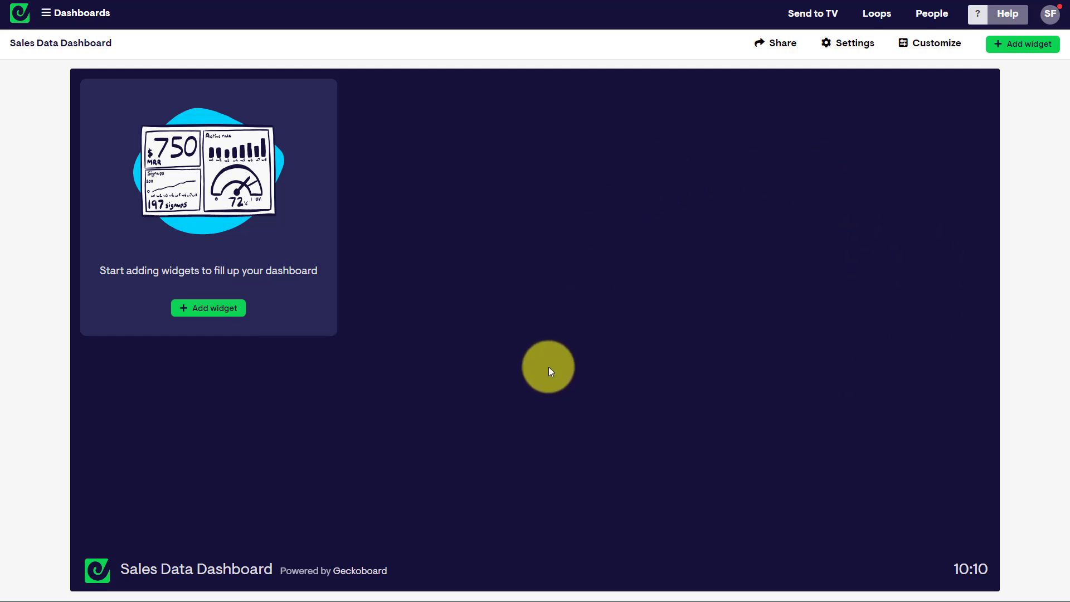
pyautogui.moveTo(298, 432)
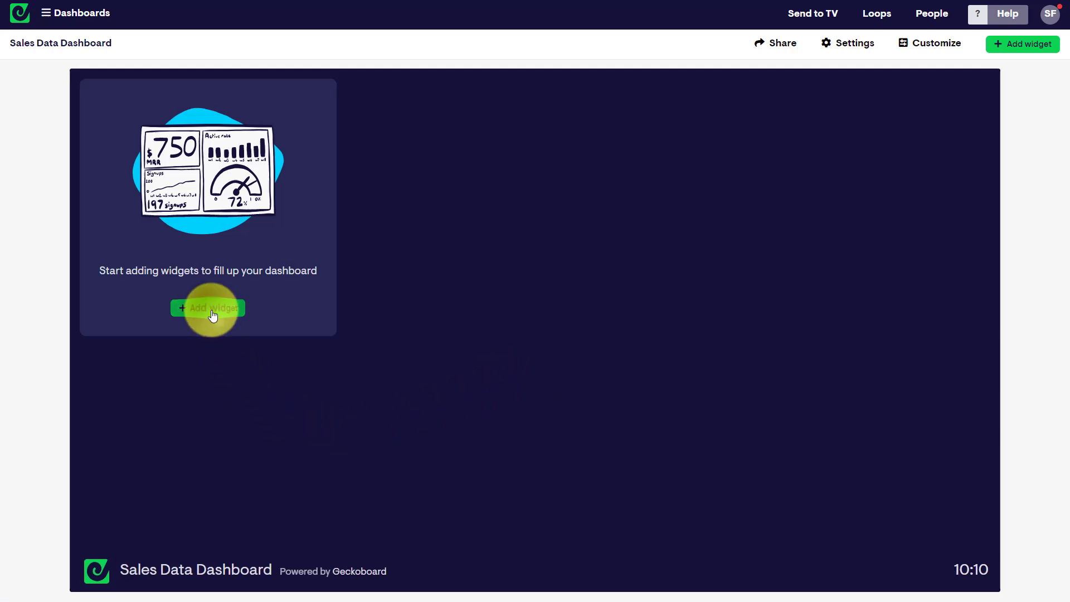
# Begin adding the first widget, bringing up the data source list.
pyautogui.click(207, 308)
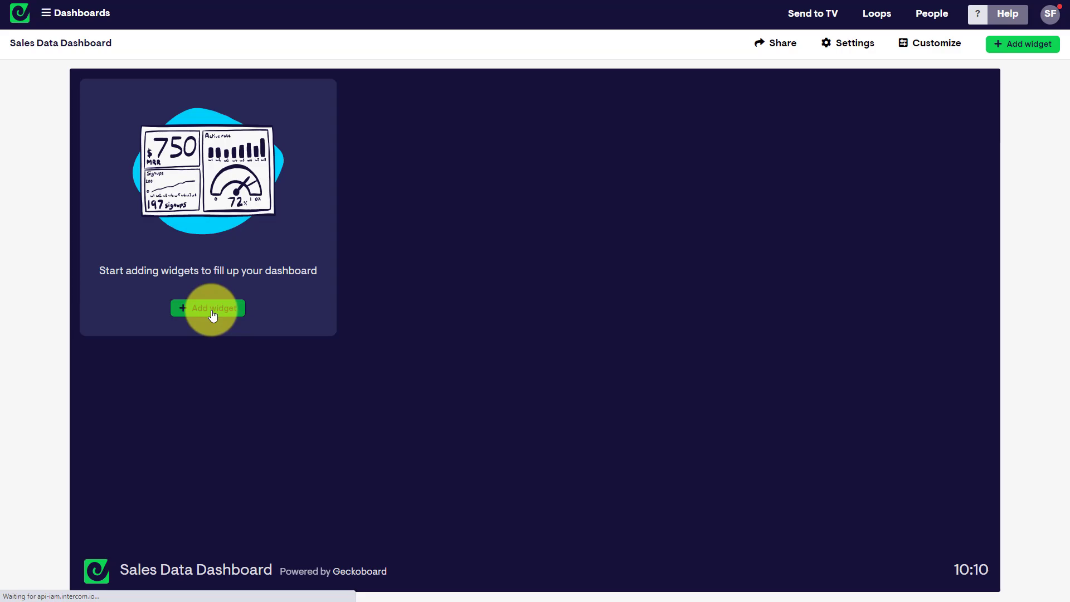
pyautogui.click(208, 307)
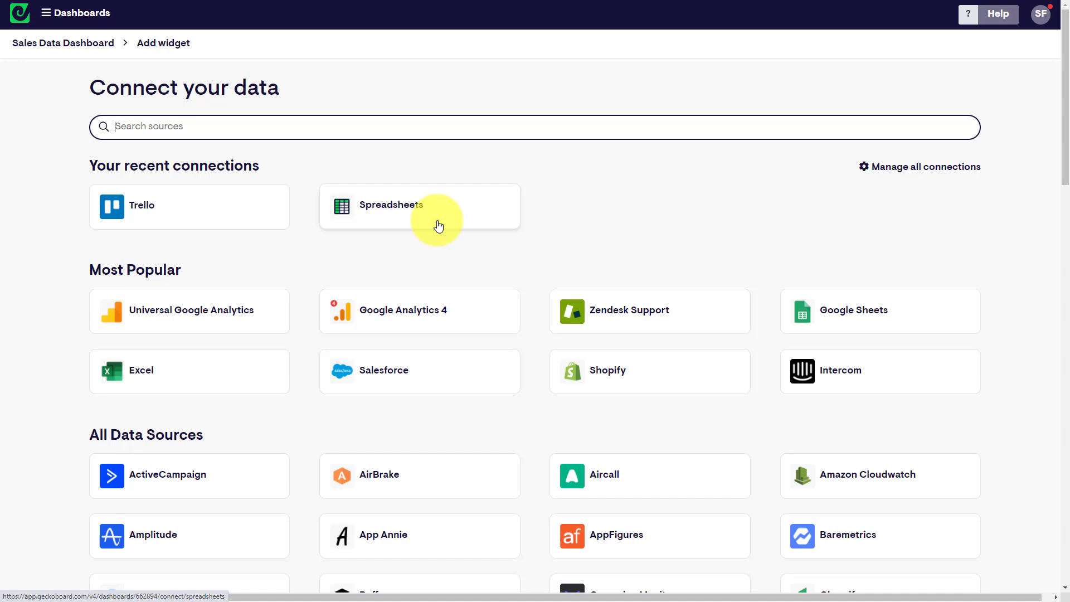
pyautogui.moveTo(183, 375)
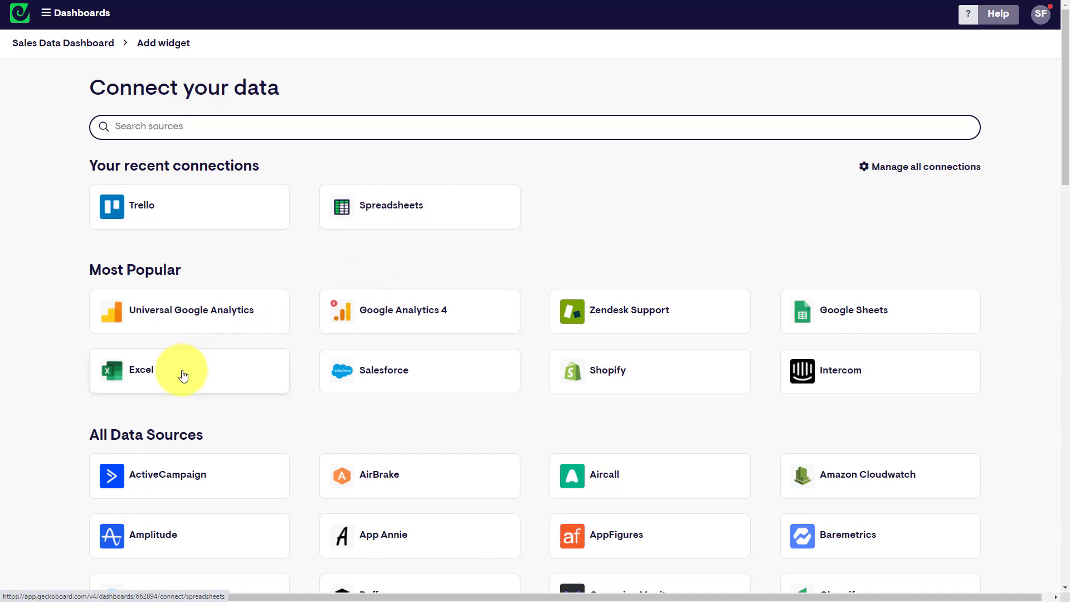
pyautogui.moveTo(881, 315)
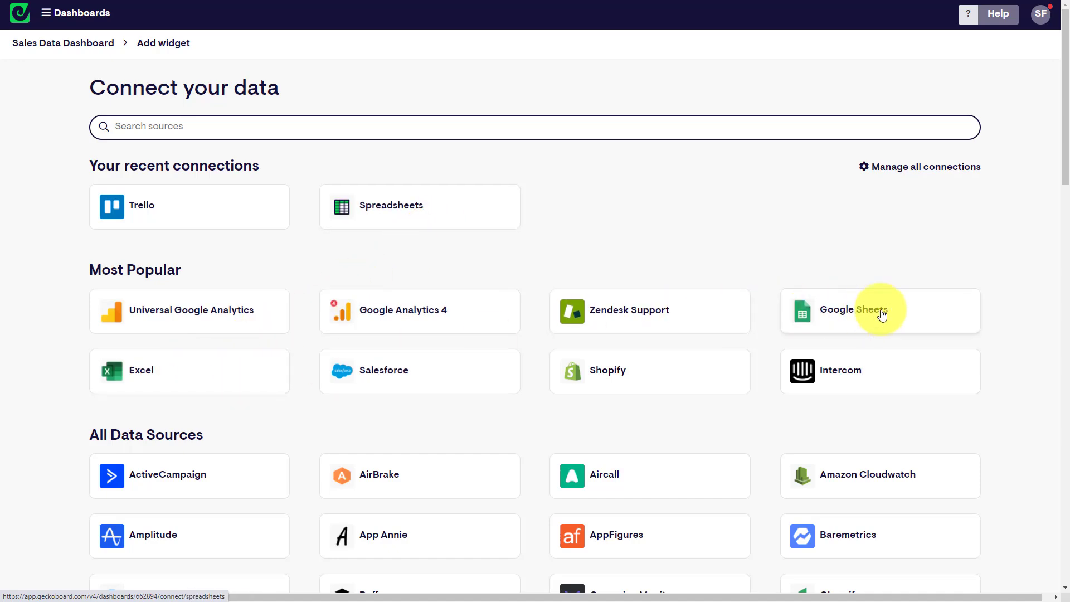
pyautogui.scroll(-3)
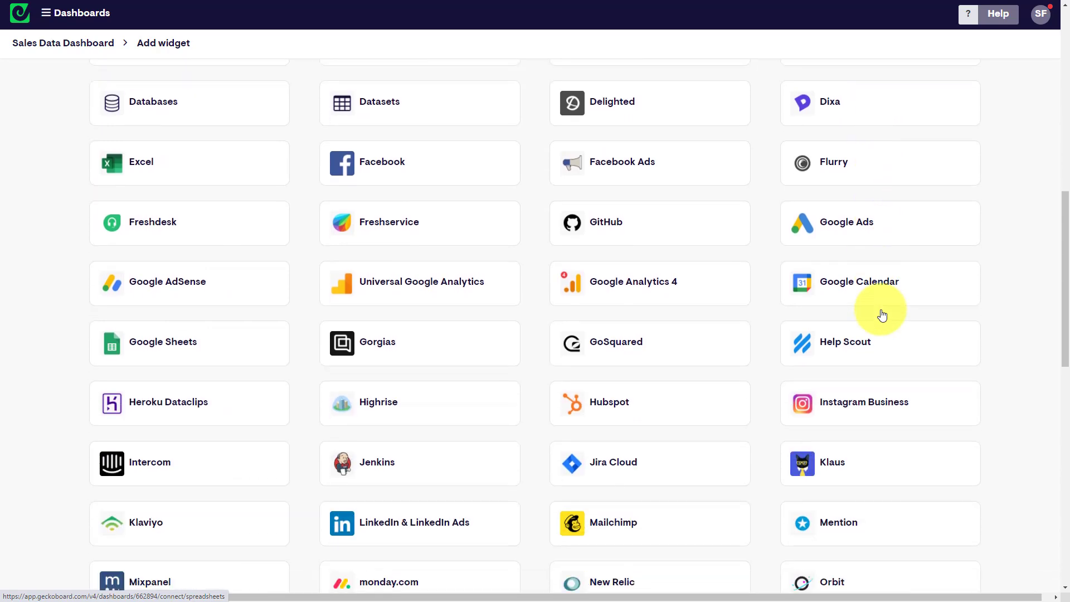
pyautogui.scroll(-3)
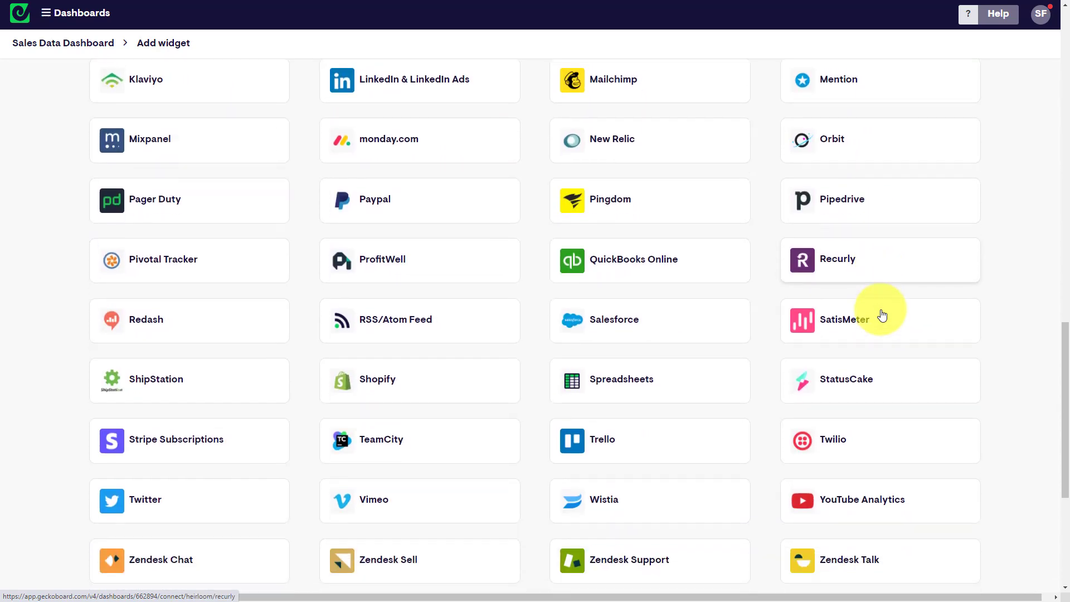
pyautogui.scroll(3)
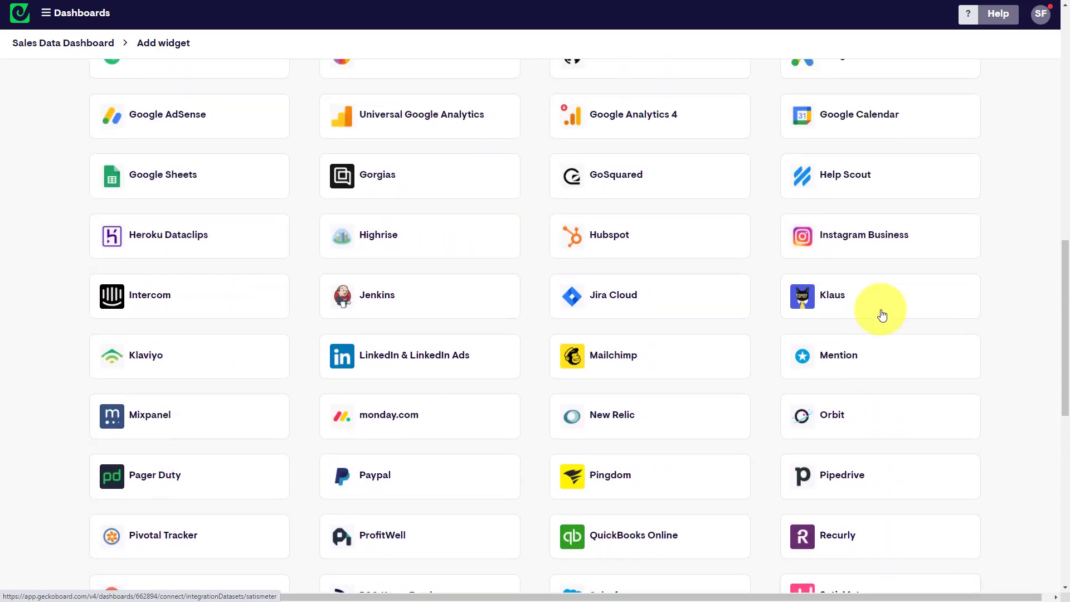
pyautogui.scroll(3)
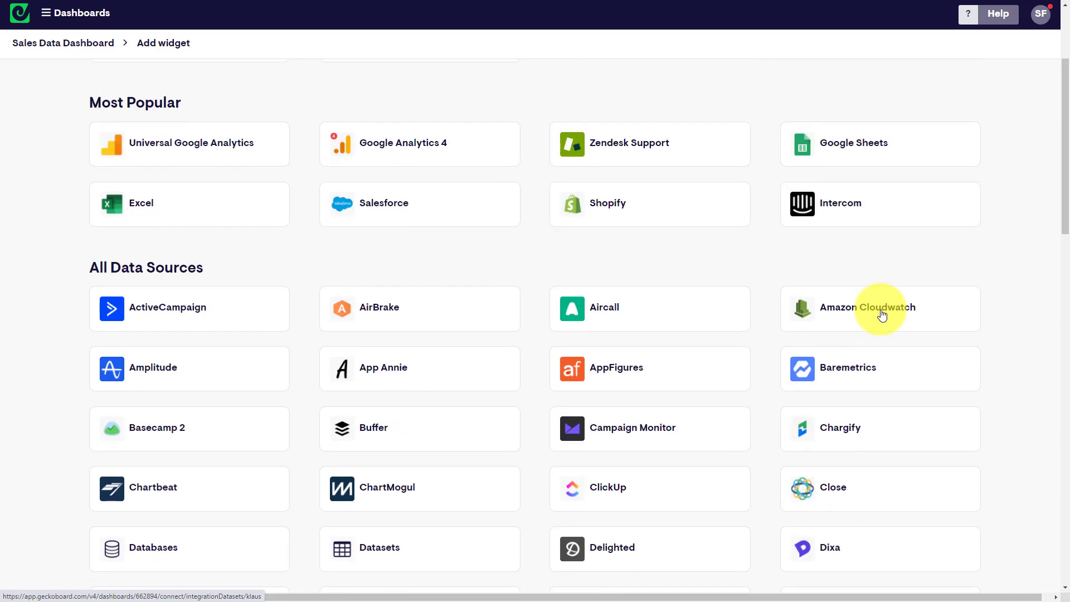
pyautogui.scroll(3)
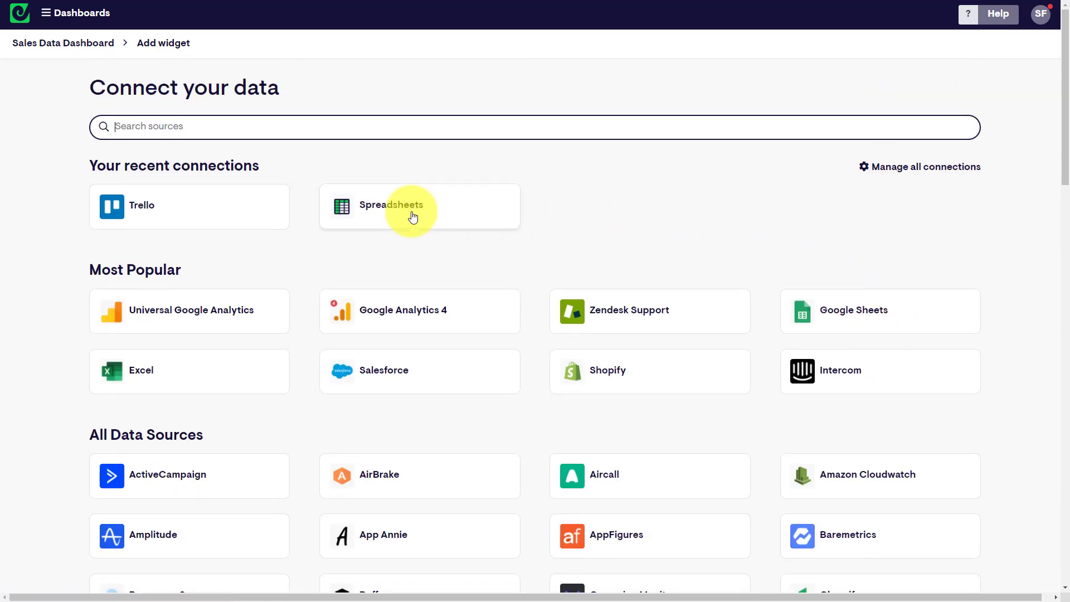
# Choose Spreadsheets from recent connections as the widget's data source.
pyautogui.click(391, 205)
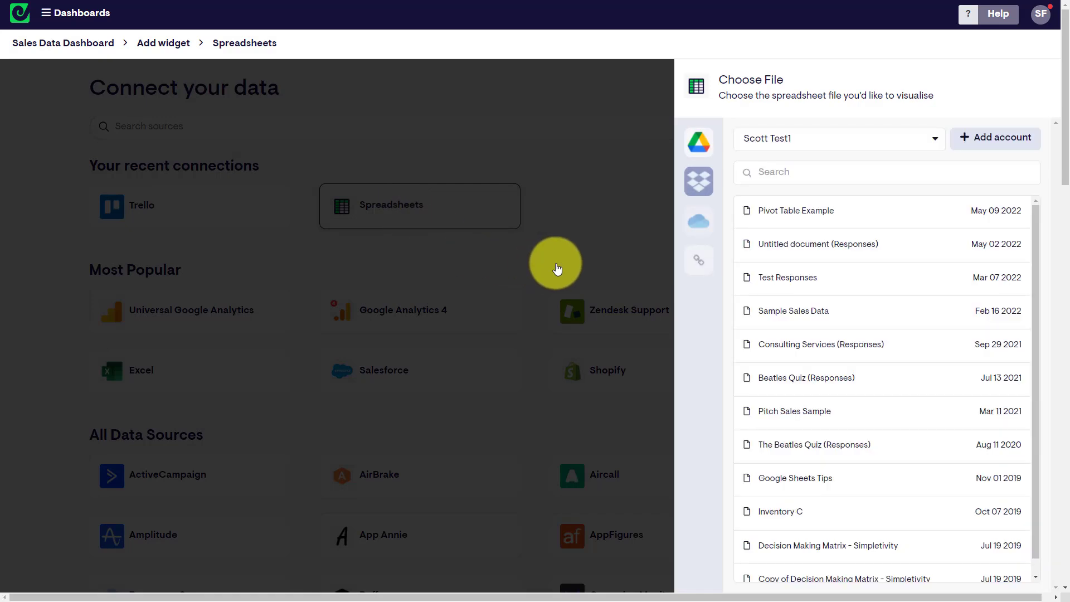
pyautogui.moveTo(698, 141)
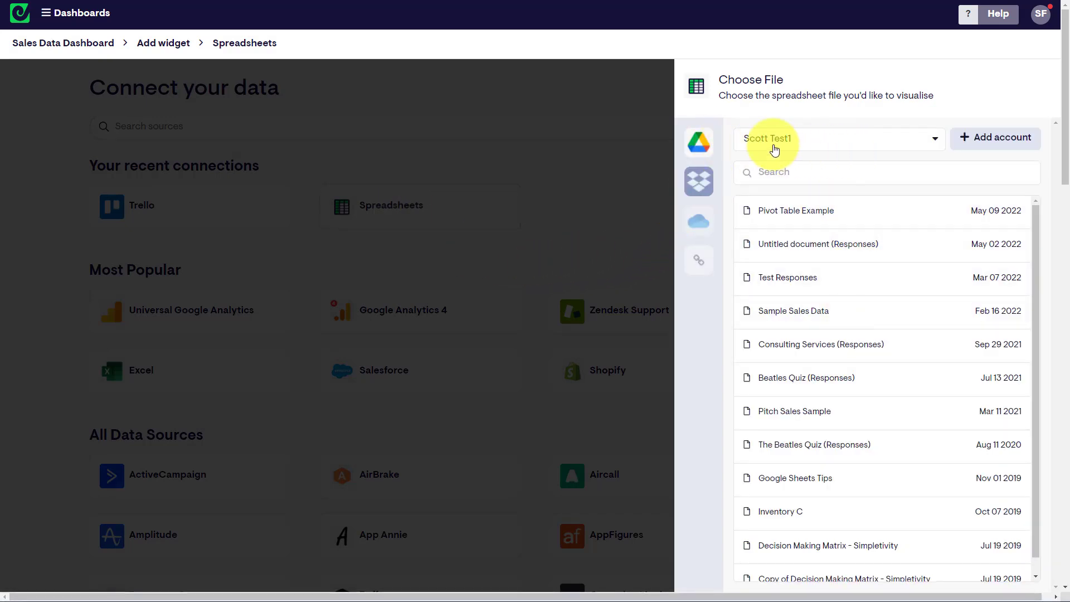
pyautogui.moveTo(812, 277)
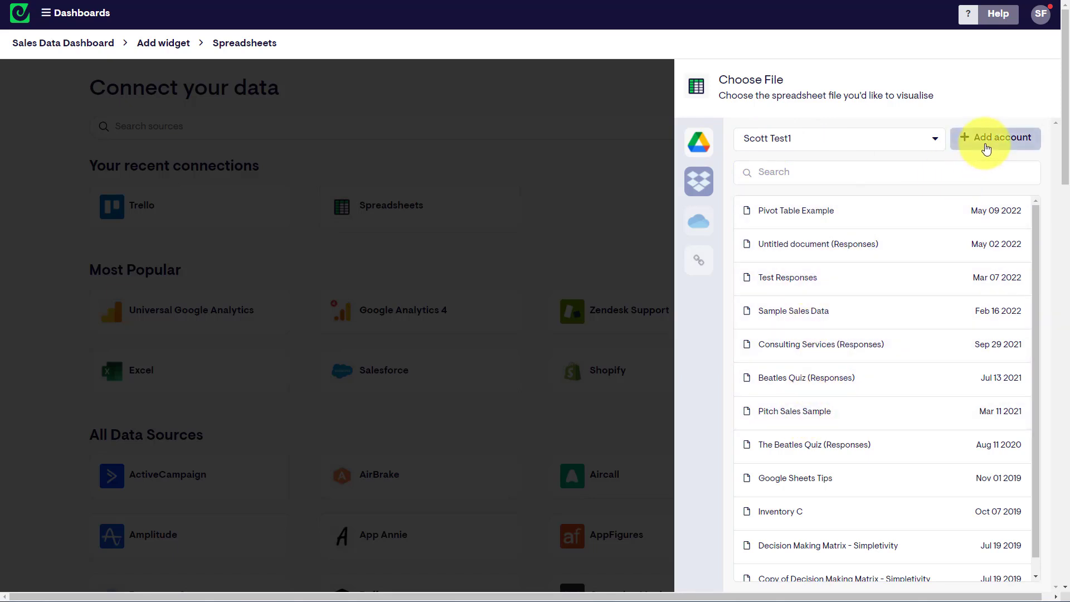
pyautogui.moveTo(813, 358)
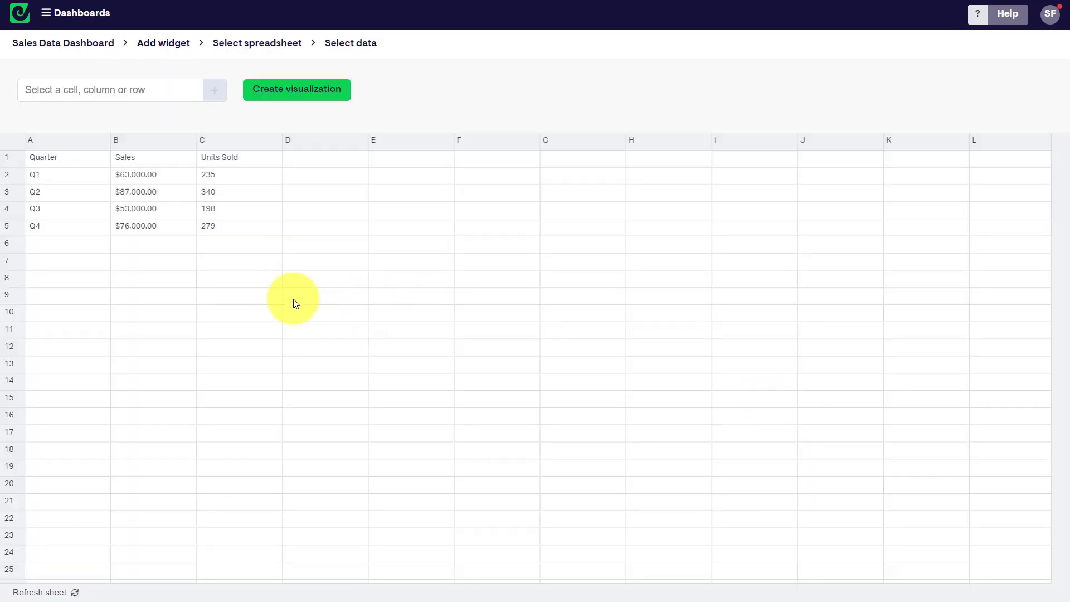
pyautogui.moveTo(284, 296)
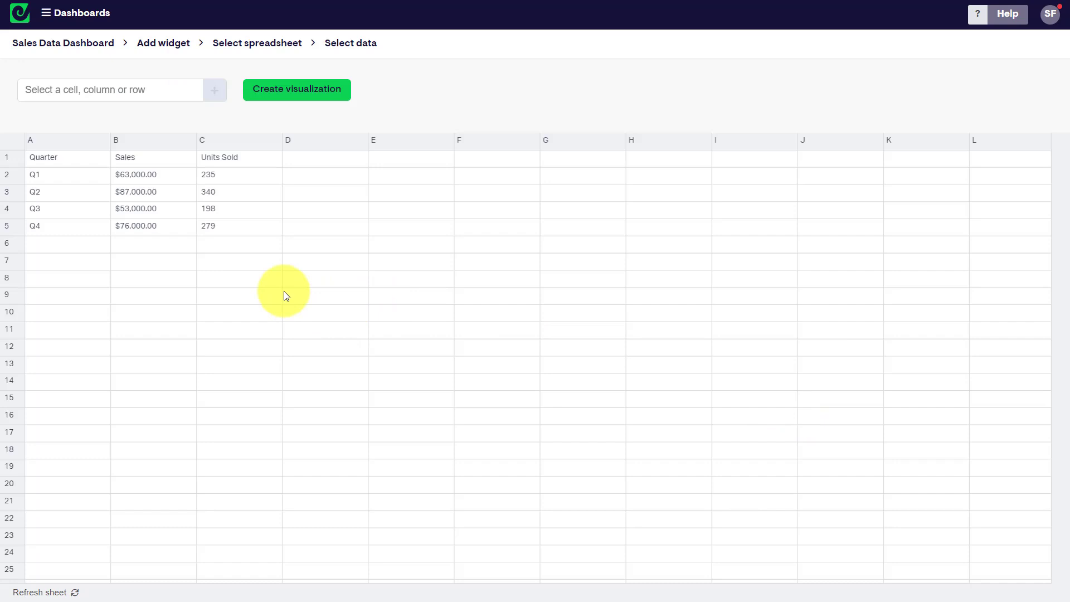
pyautogui.moveTo(253, 297)
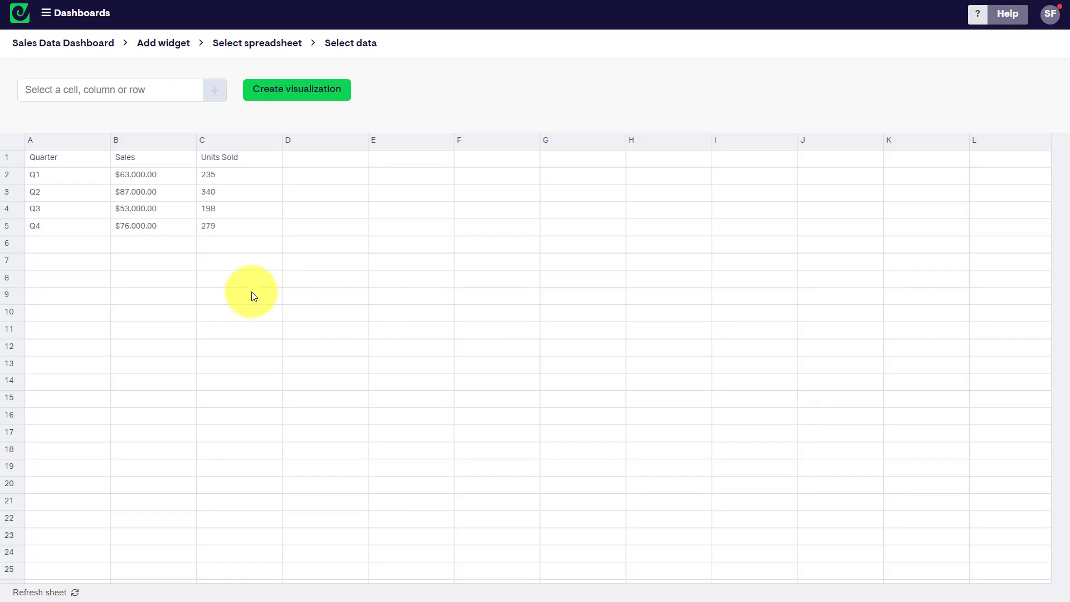
pyautogui.moveTo(162, 248)
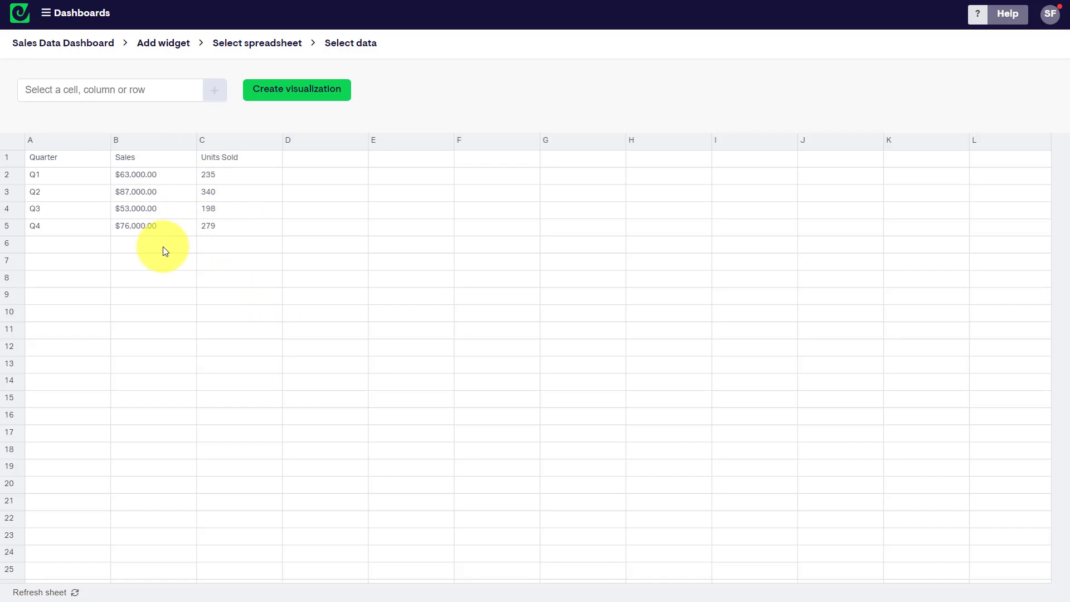
pyautogui.moveTo(170, 282)
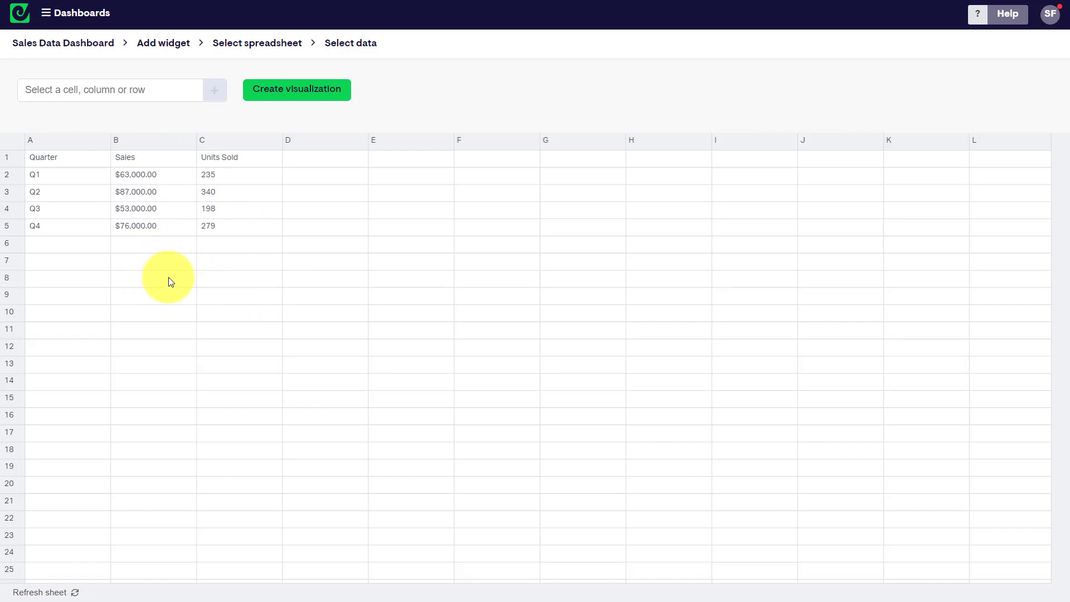
pyautogui.moveTo(214, 263)
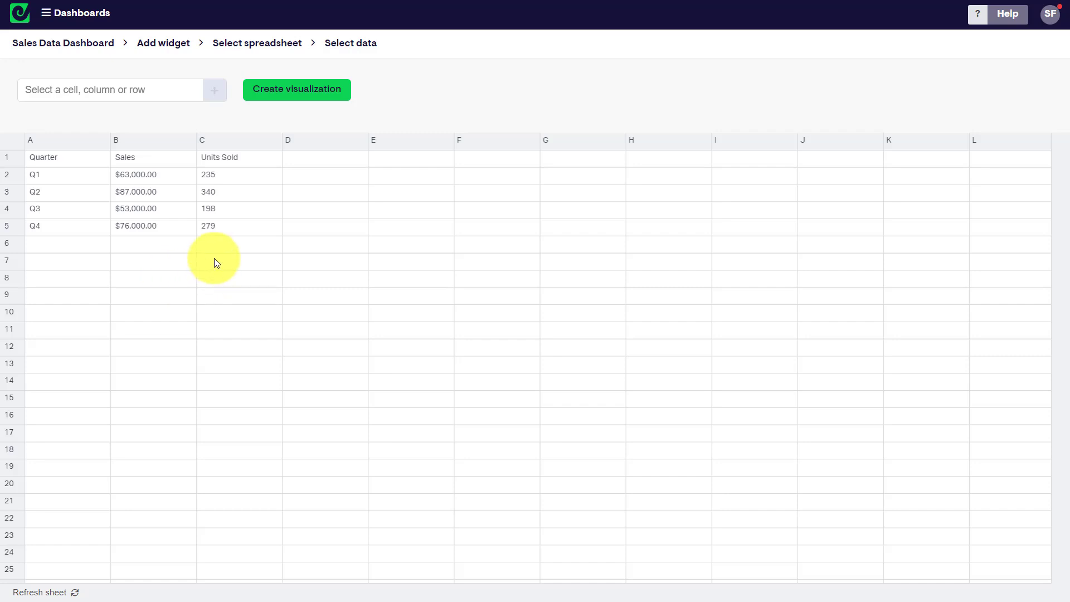
pyautogui.moveTo(189, 121)
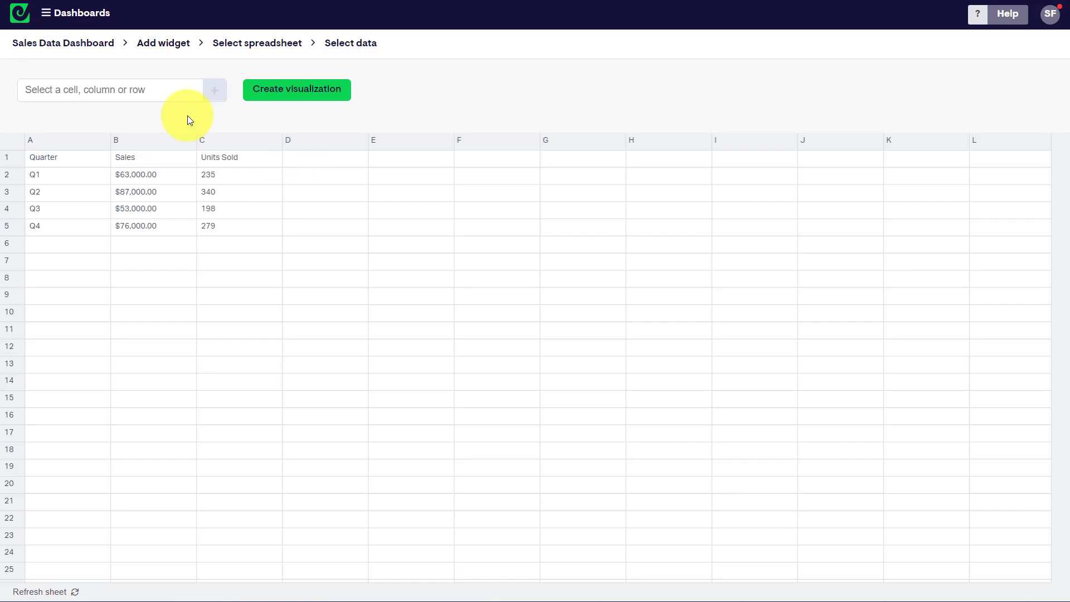
# Select Quarter A1:A5 and Units Sold C1:C5 as the widget's data ranges.
pyautogui.moveTo(42, 157); pyautogui.dragTo(42, 174)
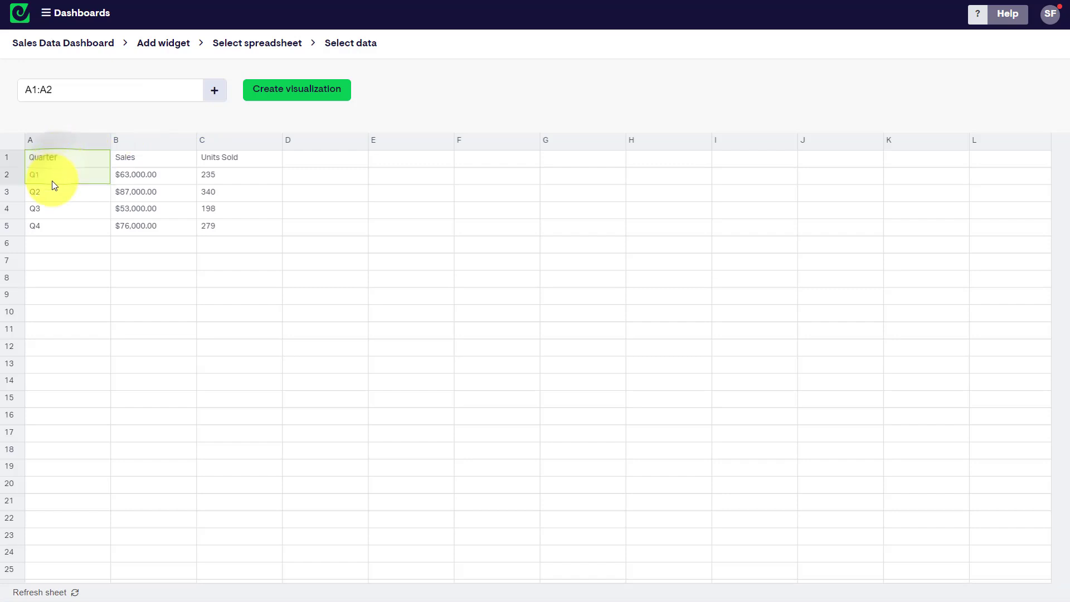
pyautogui.moveTo(51, 174); pyautogui.dragTo(51, 226)
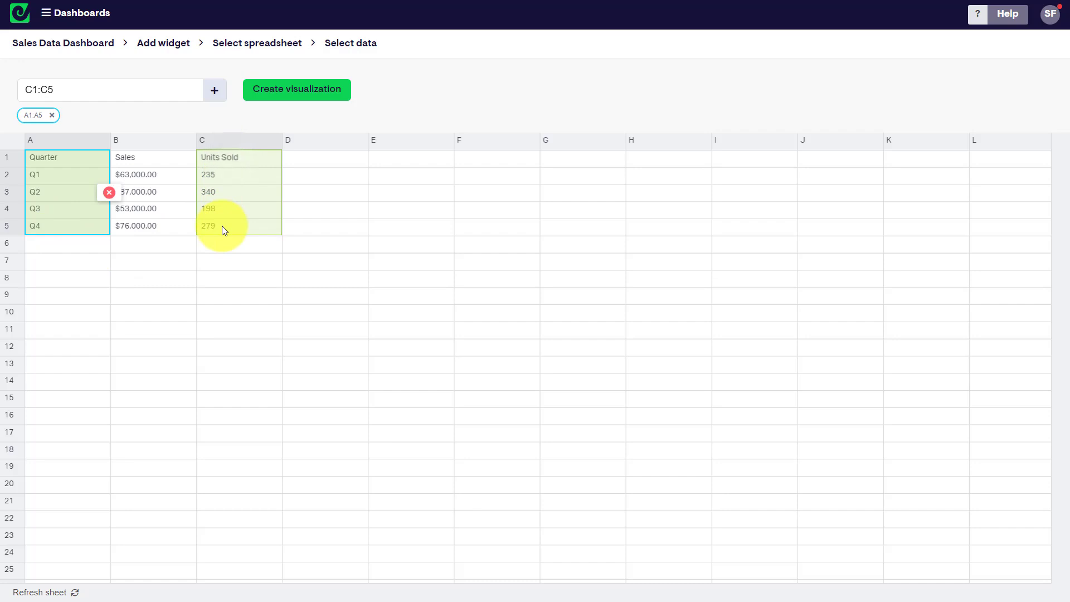
pyautogui.click(214, 89)
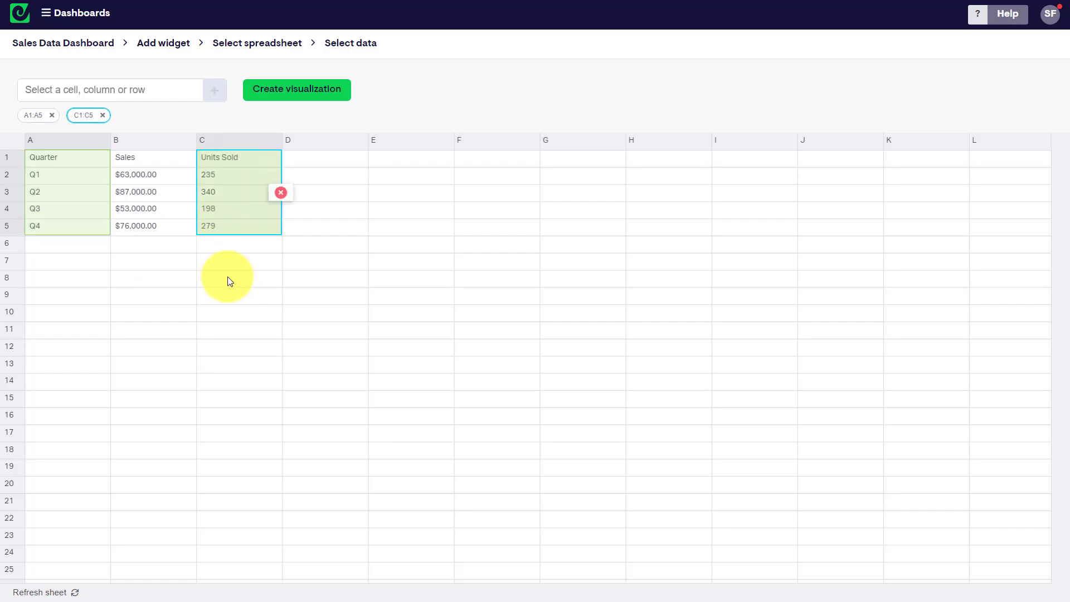
pyautogui.moveTo(228, 181)
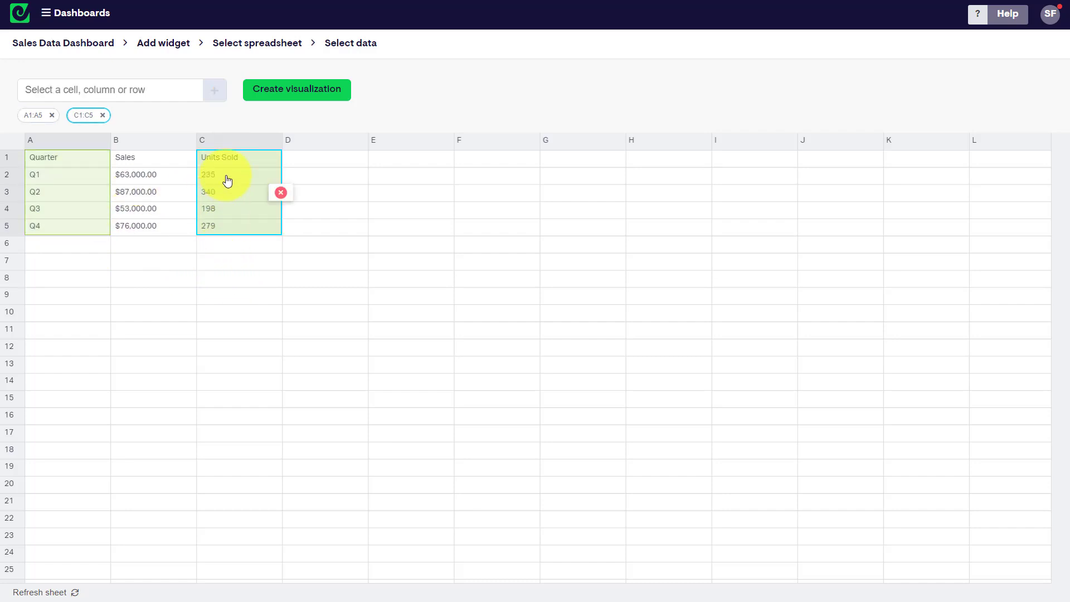
pyautogui.moveTo(212, 299)
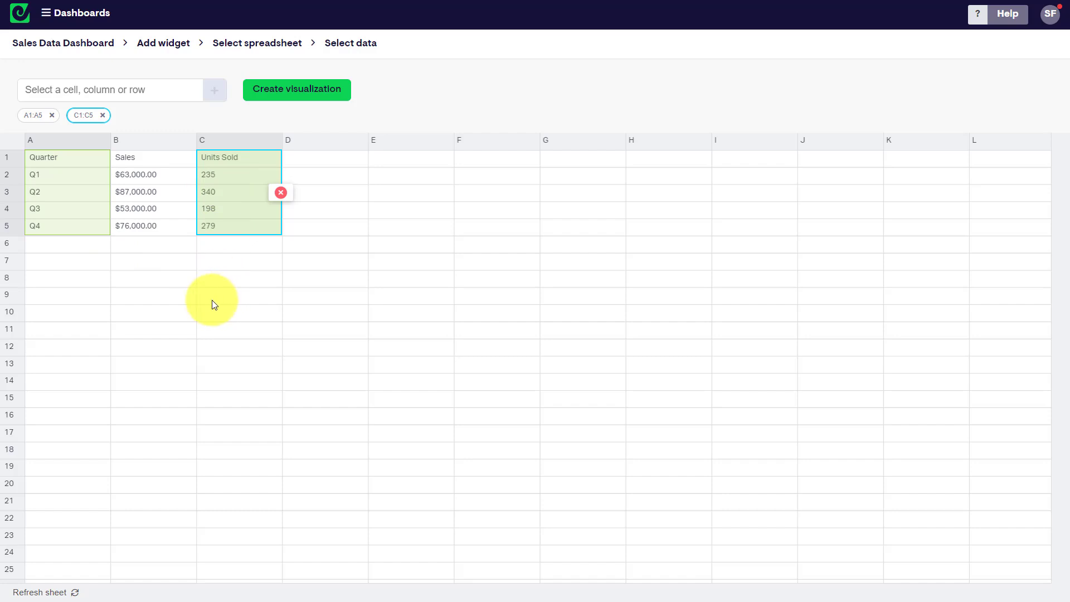
# Create a visualization from the ranges, trying a line chart then settling on a column chart.
pyautogui.click(297, 89)
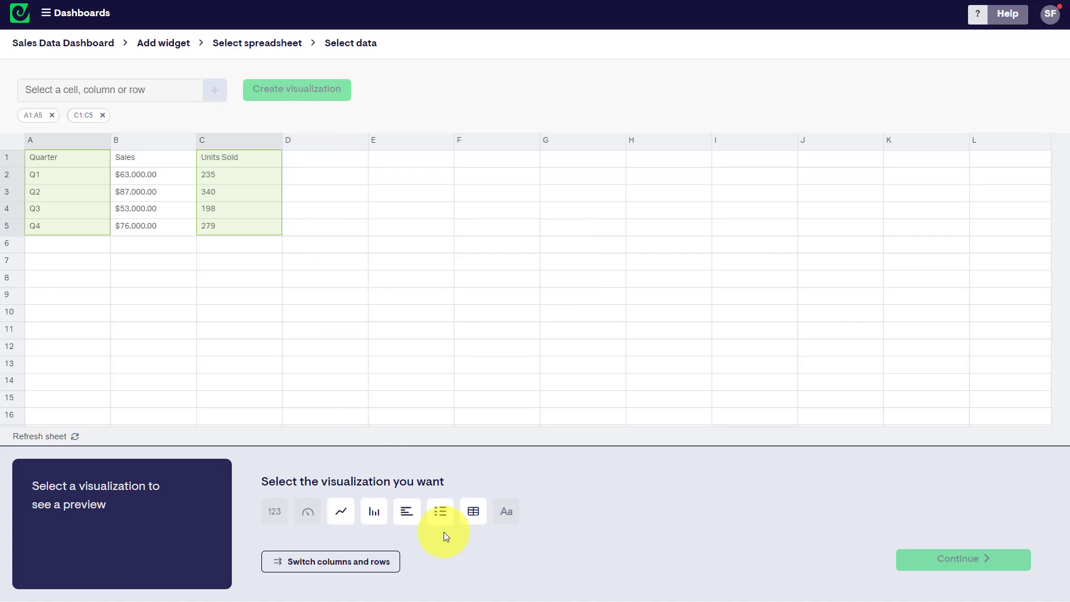
pyautogui.moveTo(277, 211)
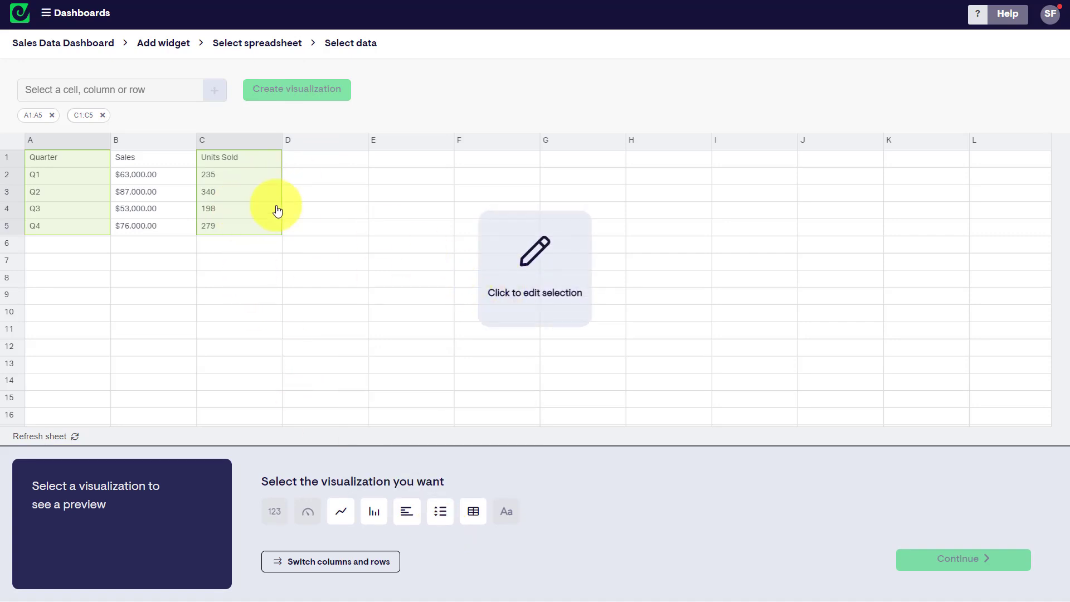
pyautogui.moveTo(329, 539)
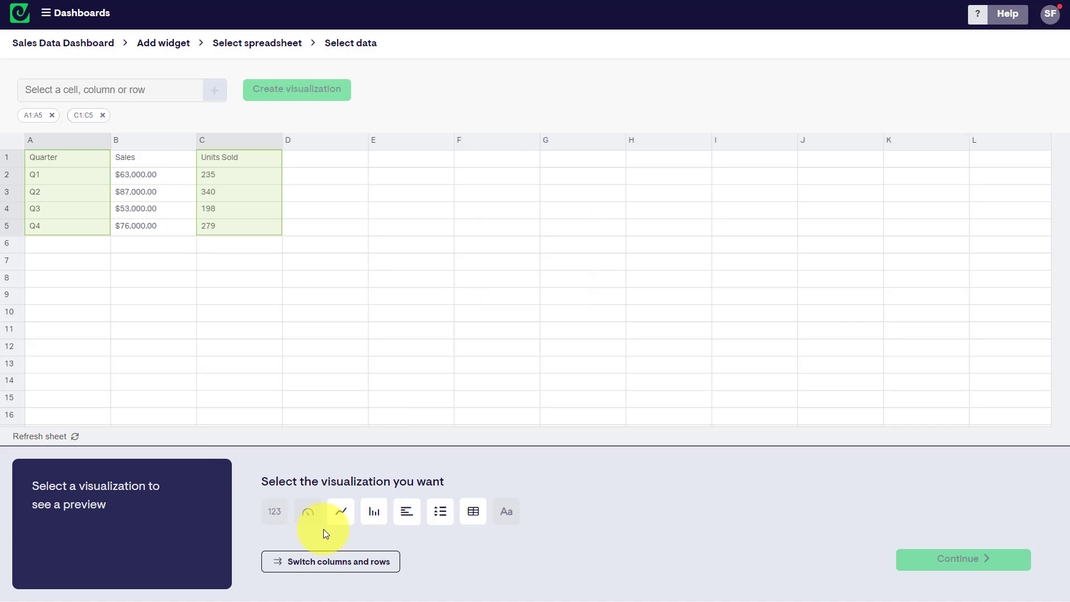
pyautogui.moveTo(407, 511)
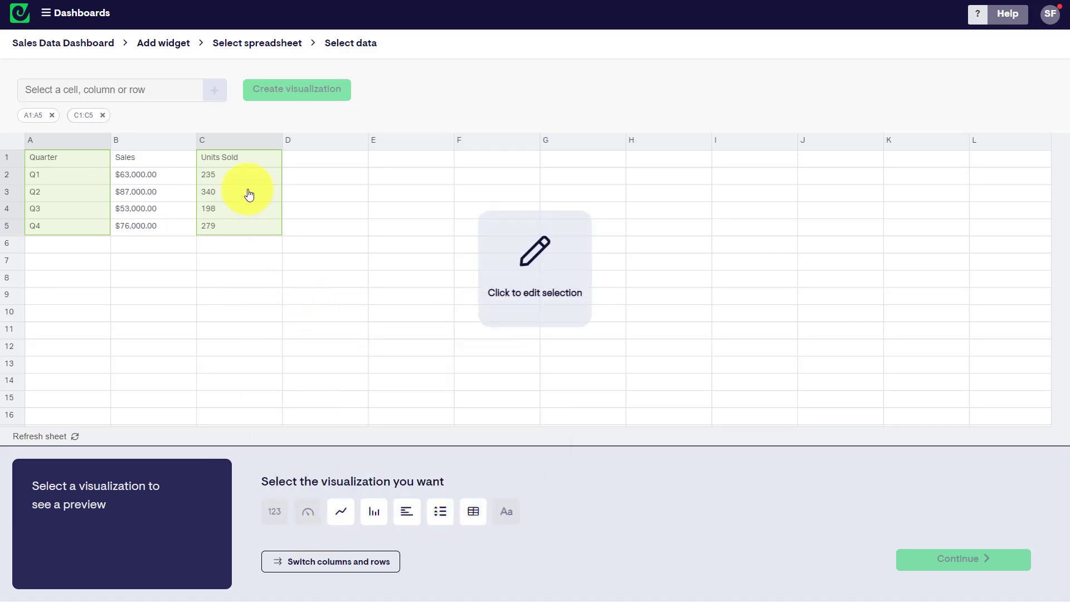
pyautogui.click(341, 511)
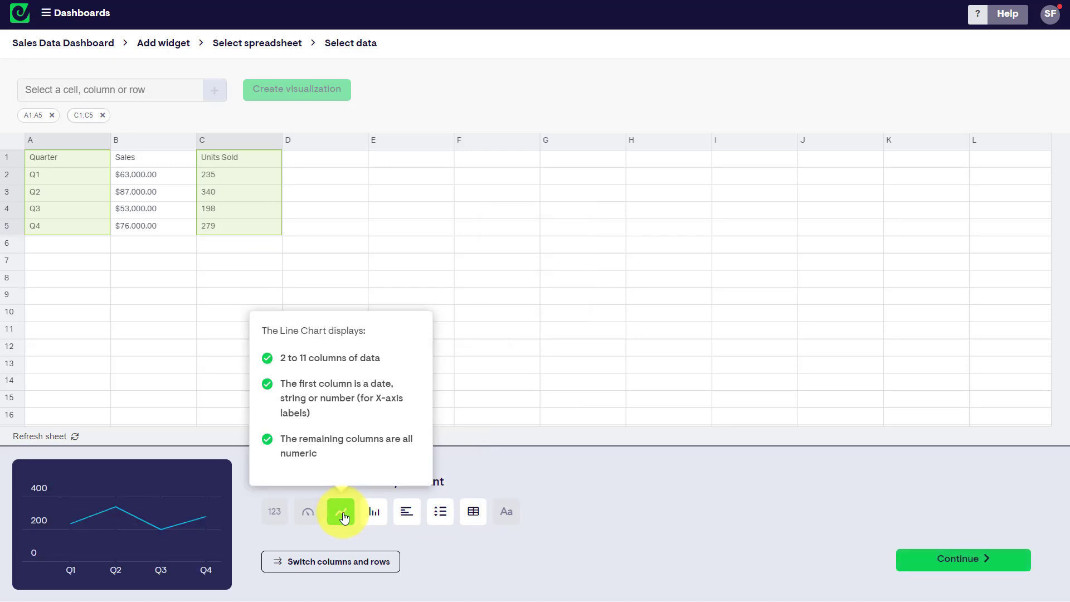
pyautogui.click(375, 512)
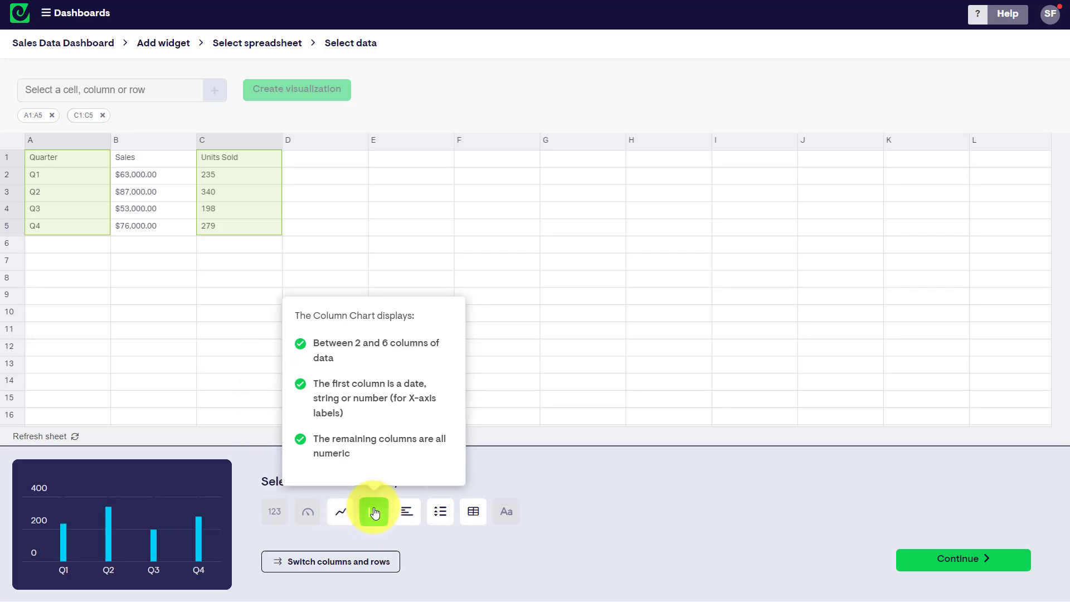
pyautogui.click(406, 512)
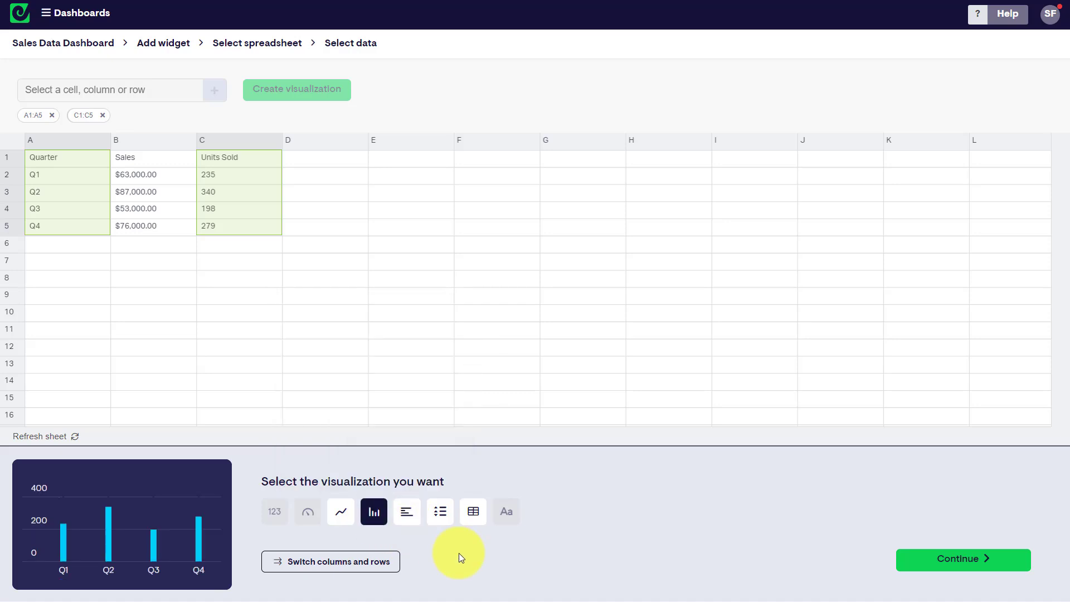
pyautogui.moveTo(299, 540)
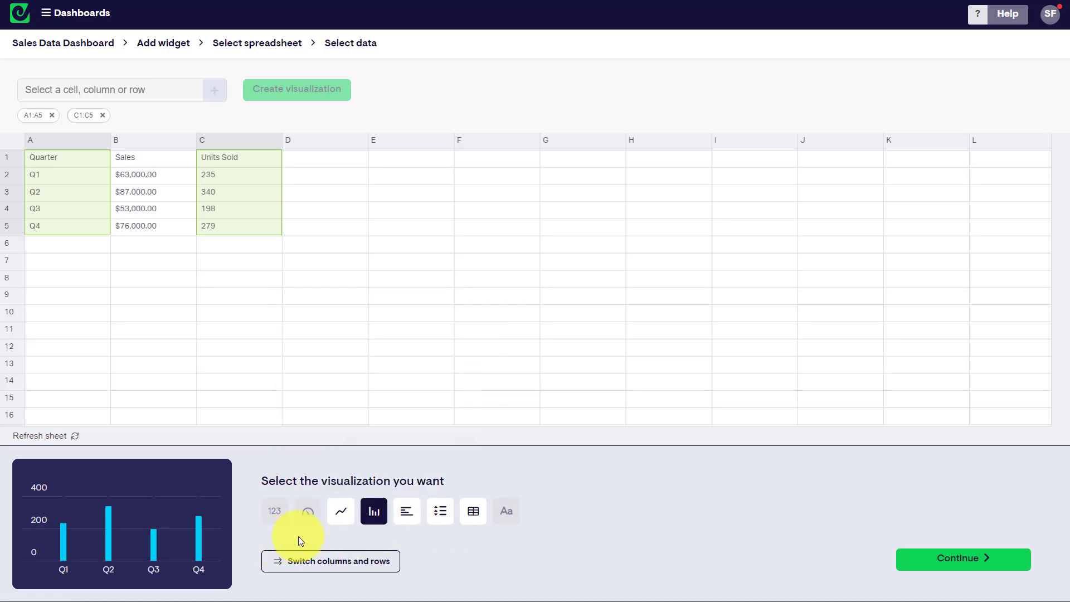
pyautogui.click(961, 558)
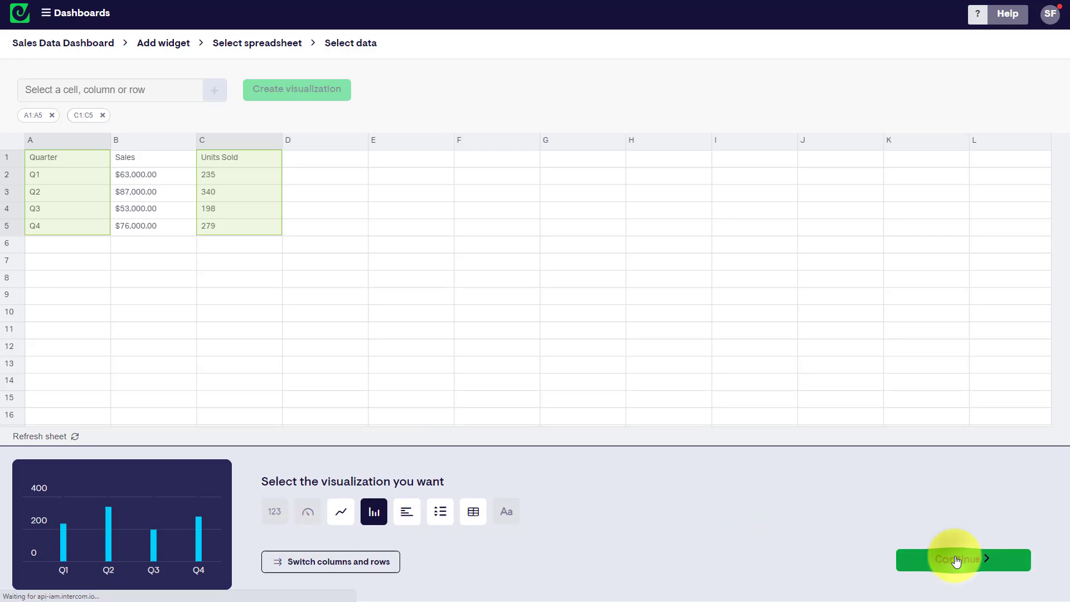
# Continue to widget configuration and title the column chart 'Units Sold'.
pyautogui.click(962, 560)
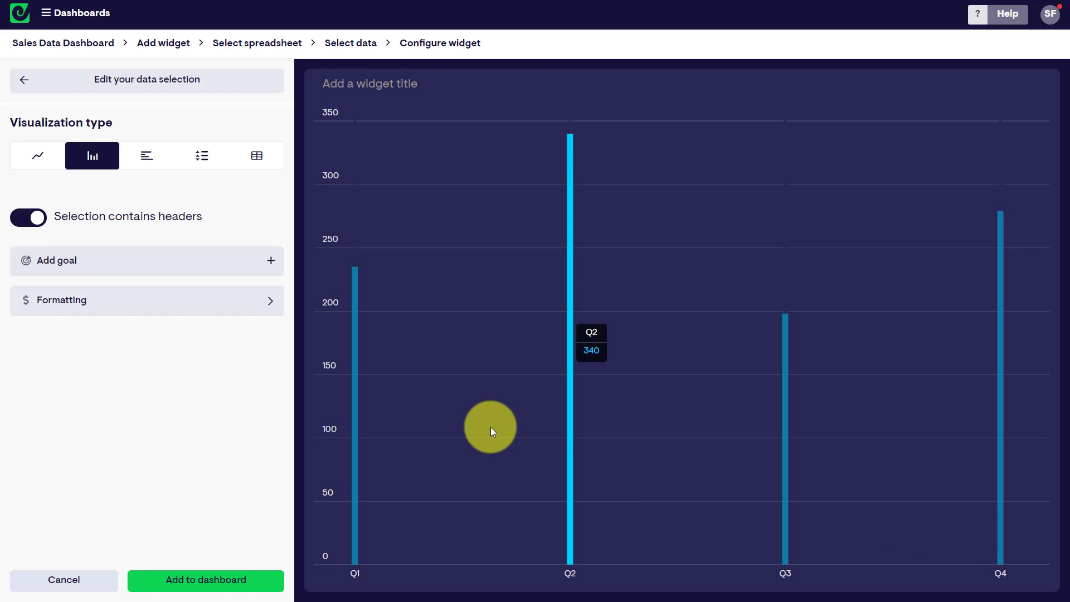
pyautogui.moveTo(171, 402)
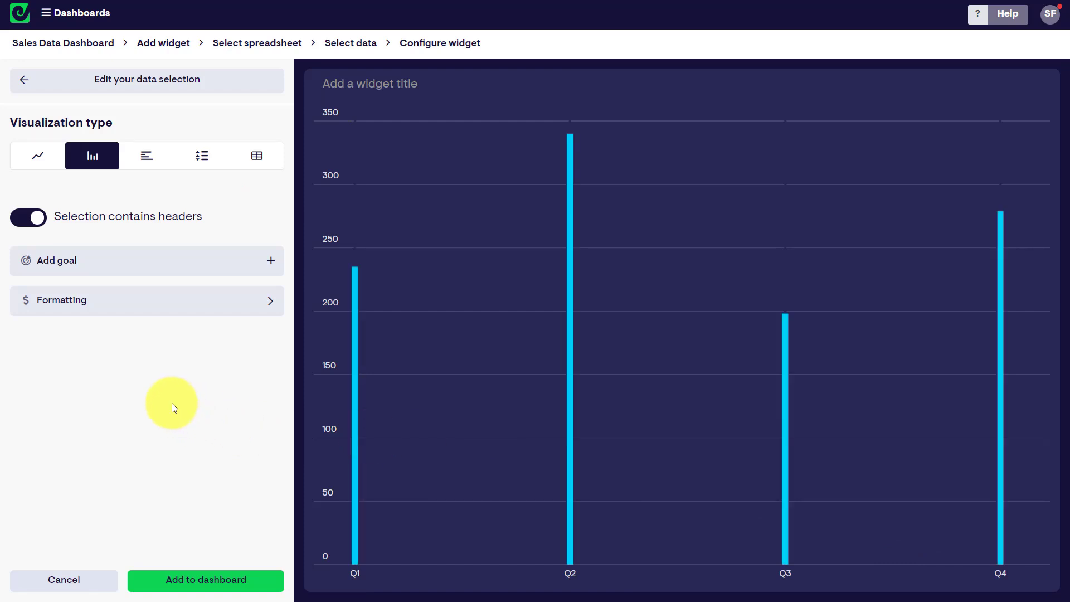
pyautogui.click(370, 83)
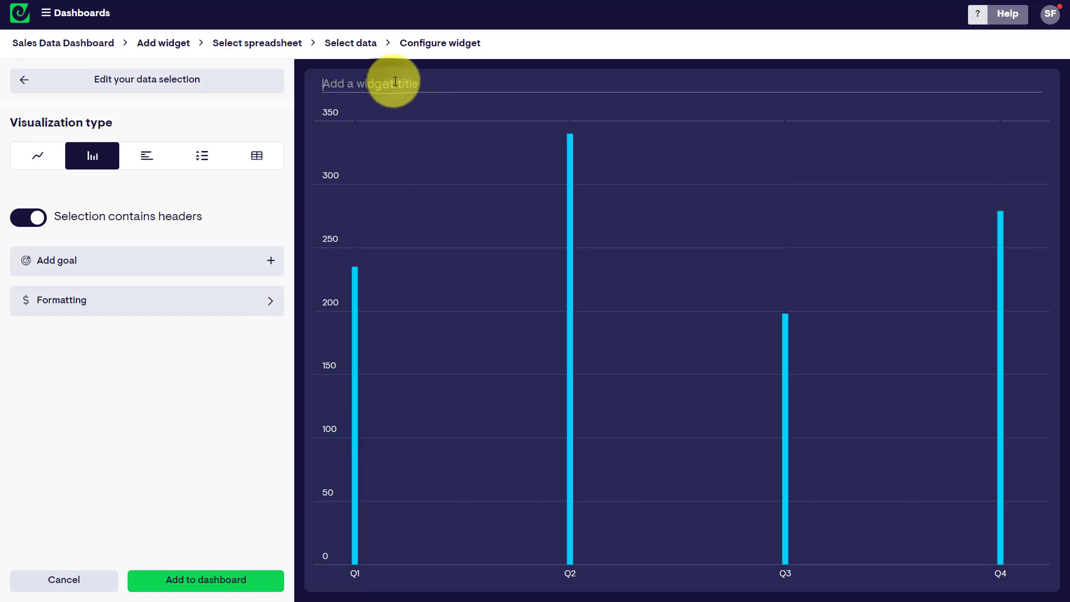
pyautogui.write('Units')
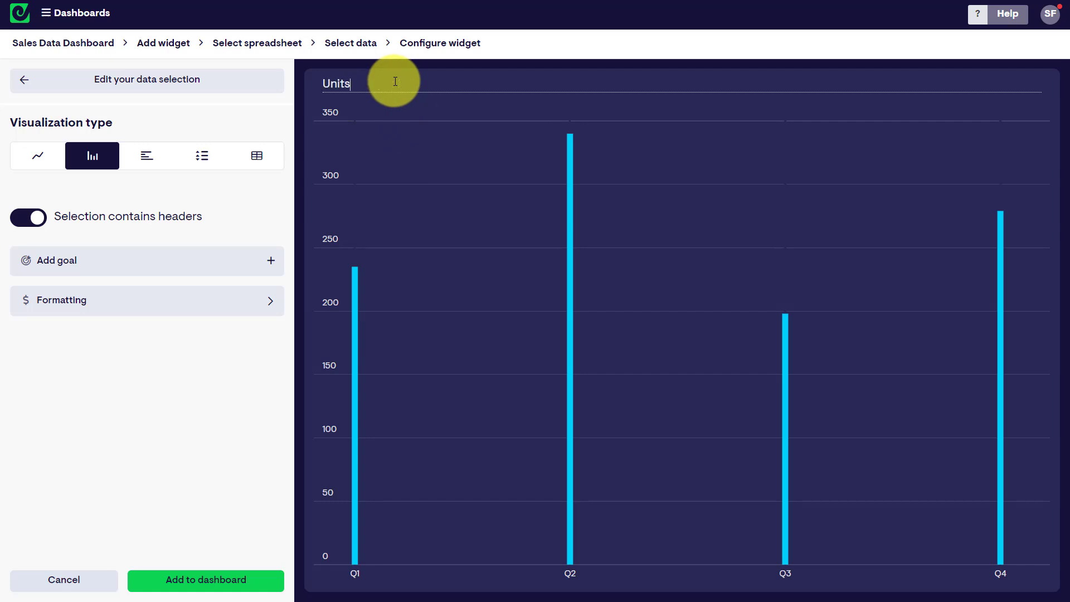
pyautogui.write('Sold')
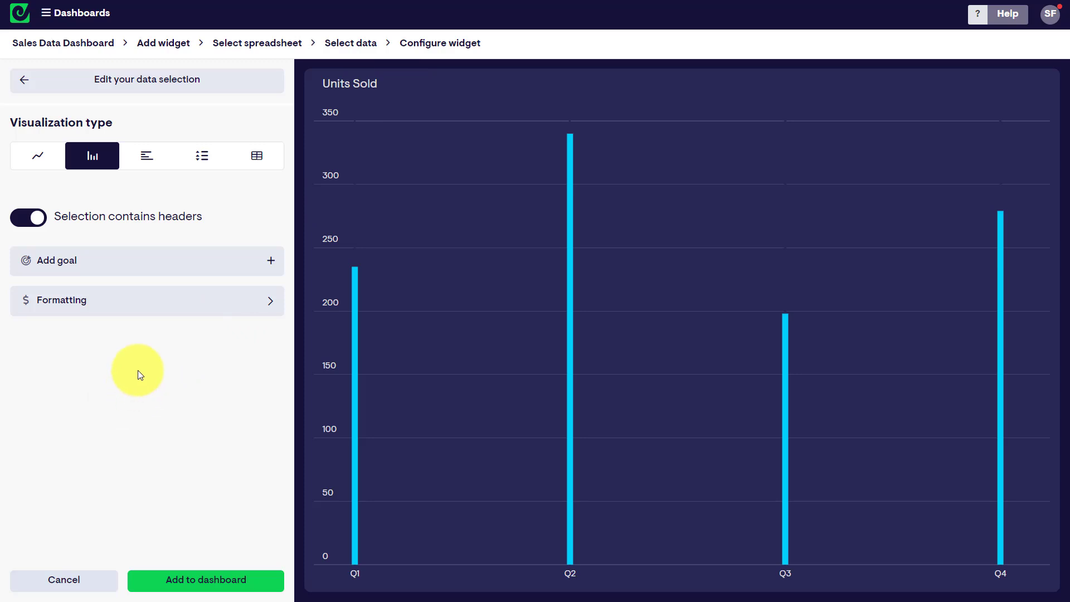
pyautogui.moveTo(190, 340)
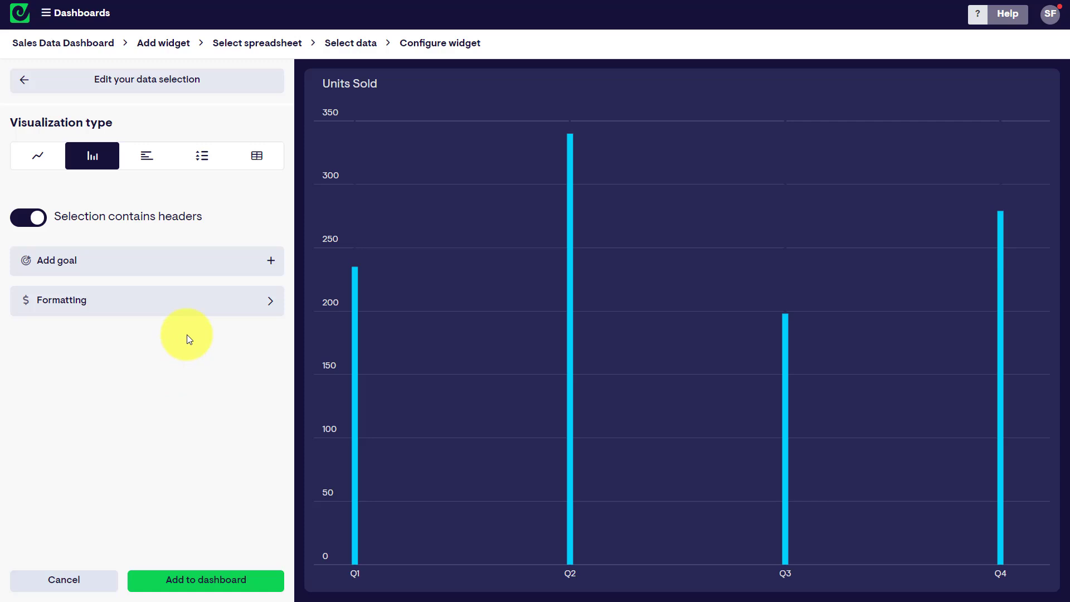
pyautogui.moveTo(194, 332)
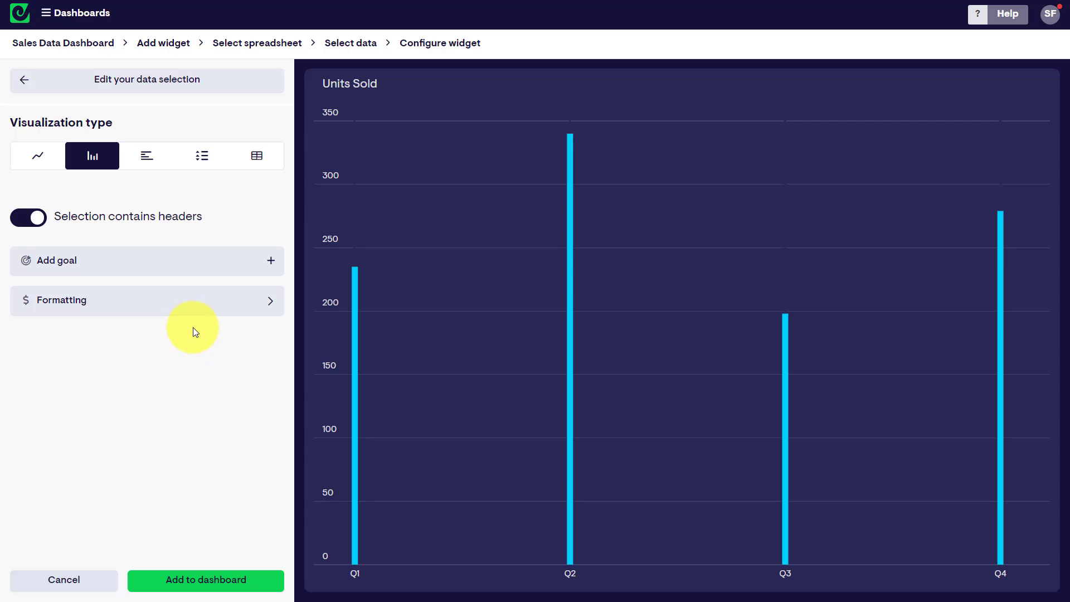
pyautogui.moveTo(145, 267)
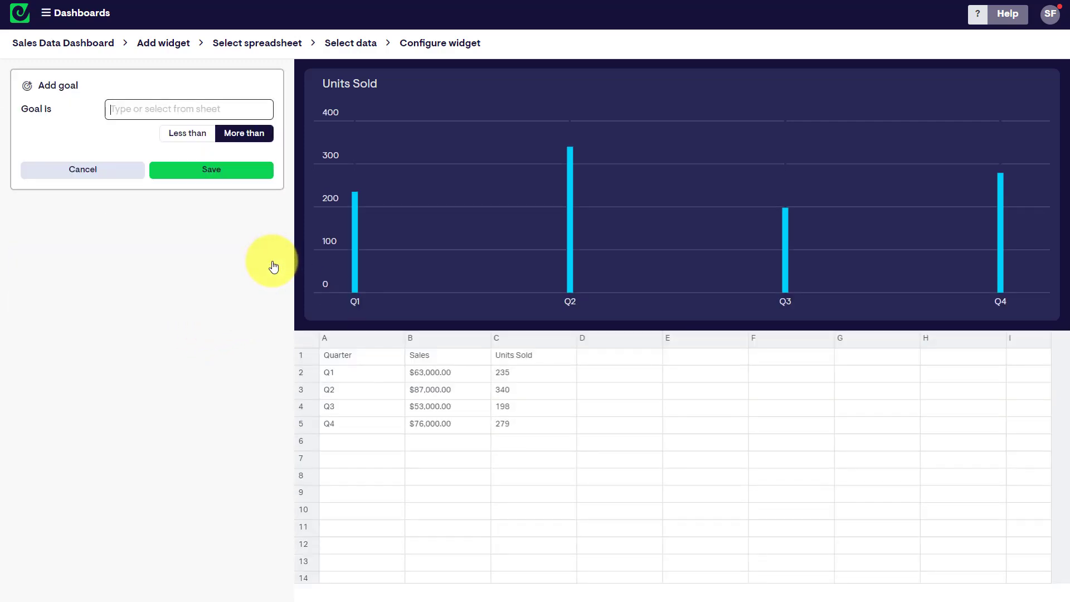
pyautogui.moveTo(238, 260)
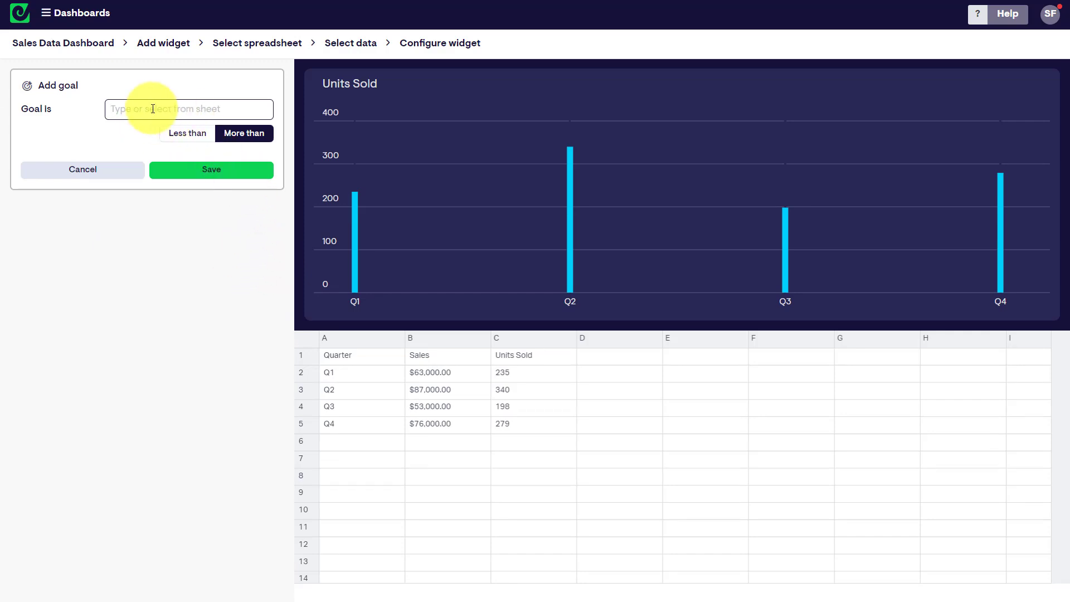
pyautogui.moveTo(642, 473)
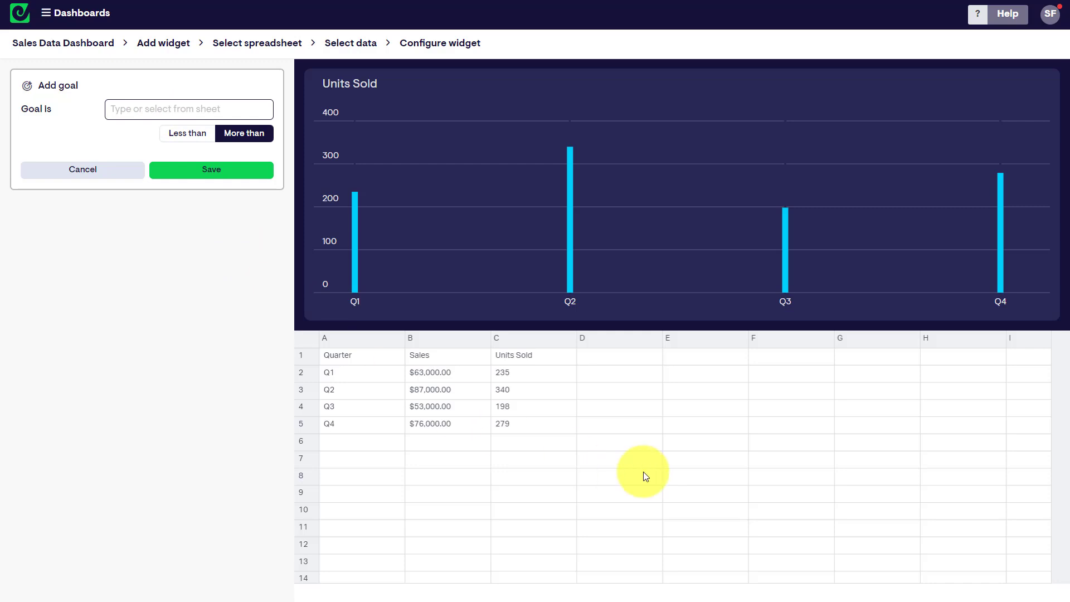
pyautogui.moveTo(598, 378)
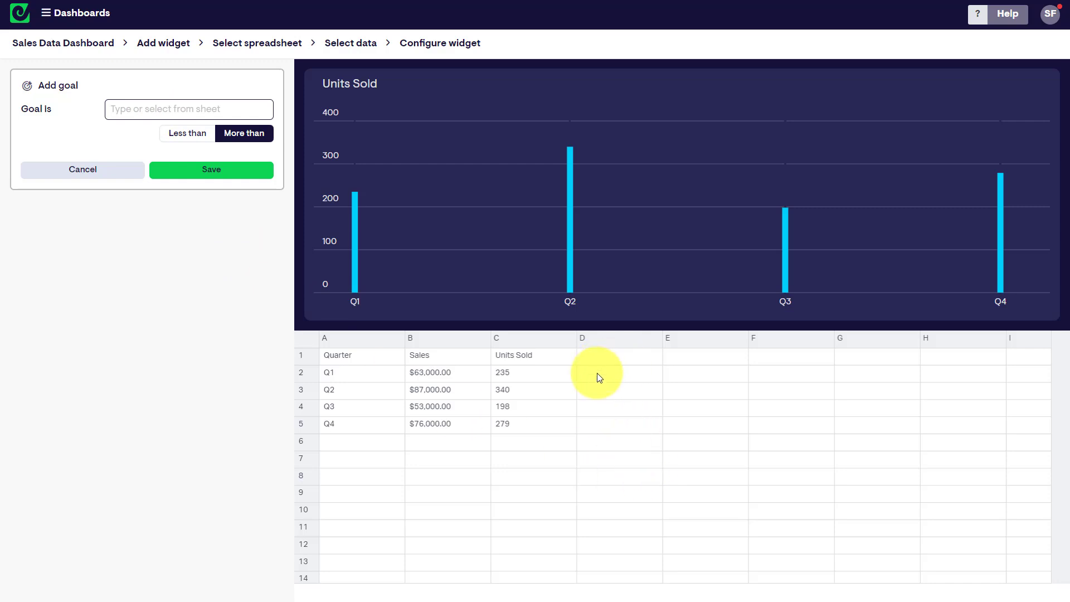
pyautogui.moveTo(618, 396)
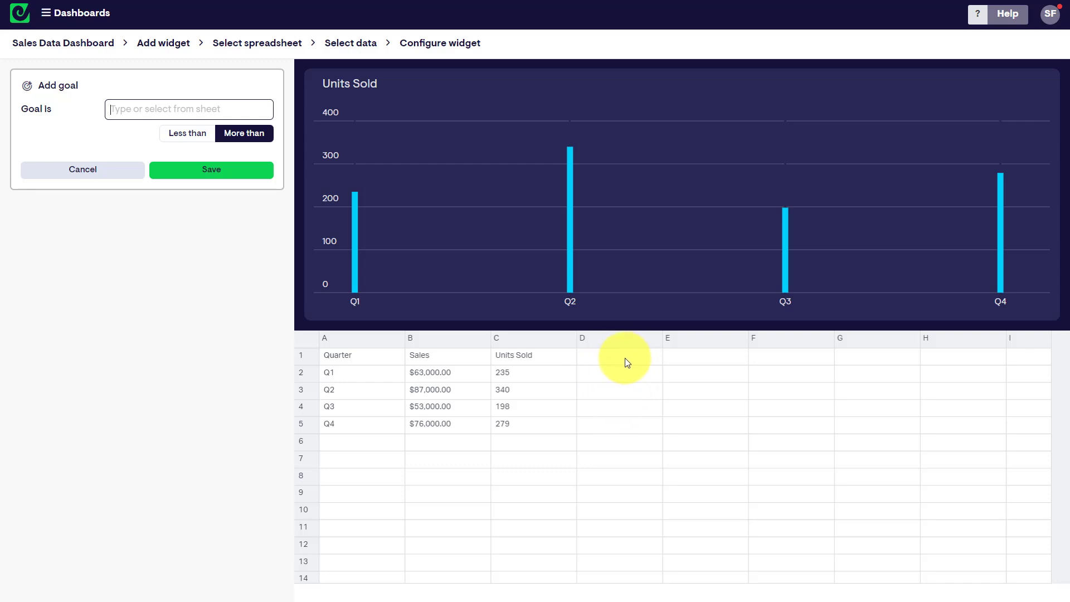
pyautogui.moveTo(635, 368)
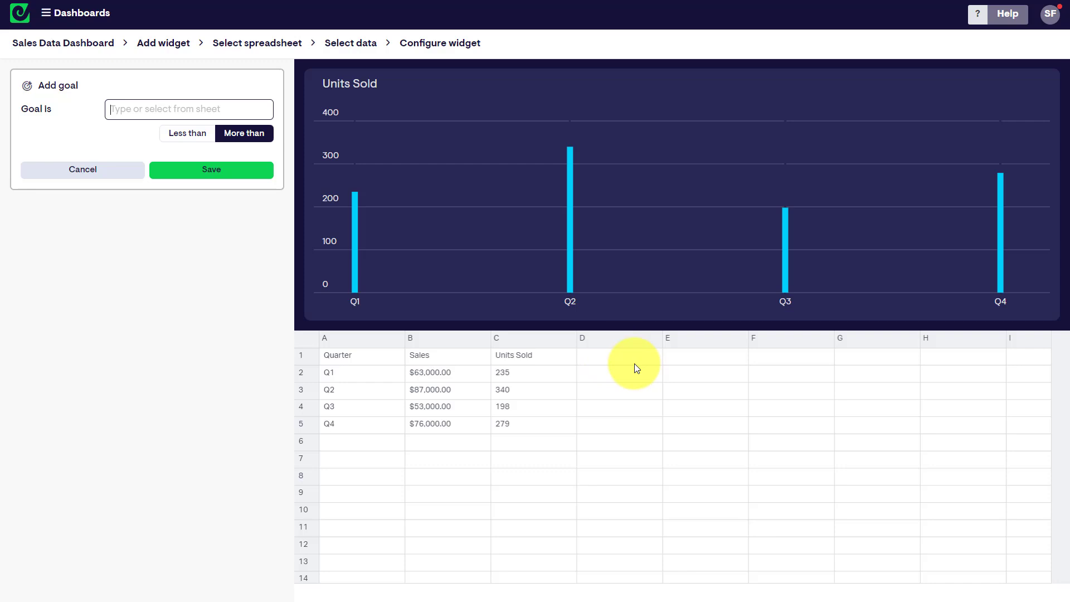
pyautogui.moveTo(629, 361)
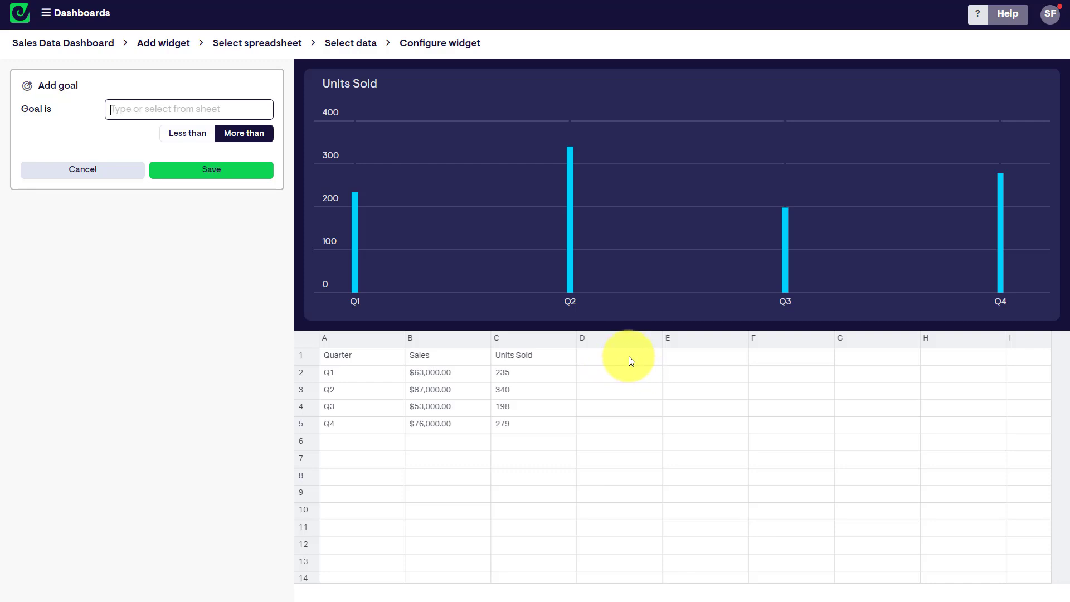
pyautogui.moveTo(633, 373)
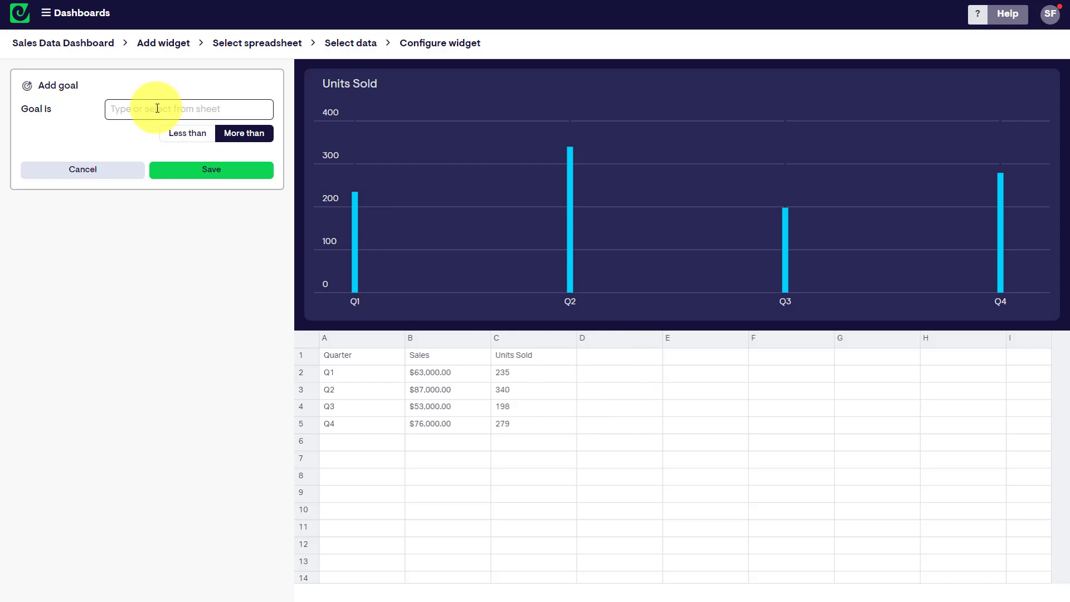
# Save a goal of more than 250 on the Units Sold chart.
pyautogui.write('250')
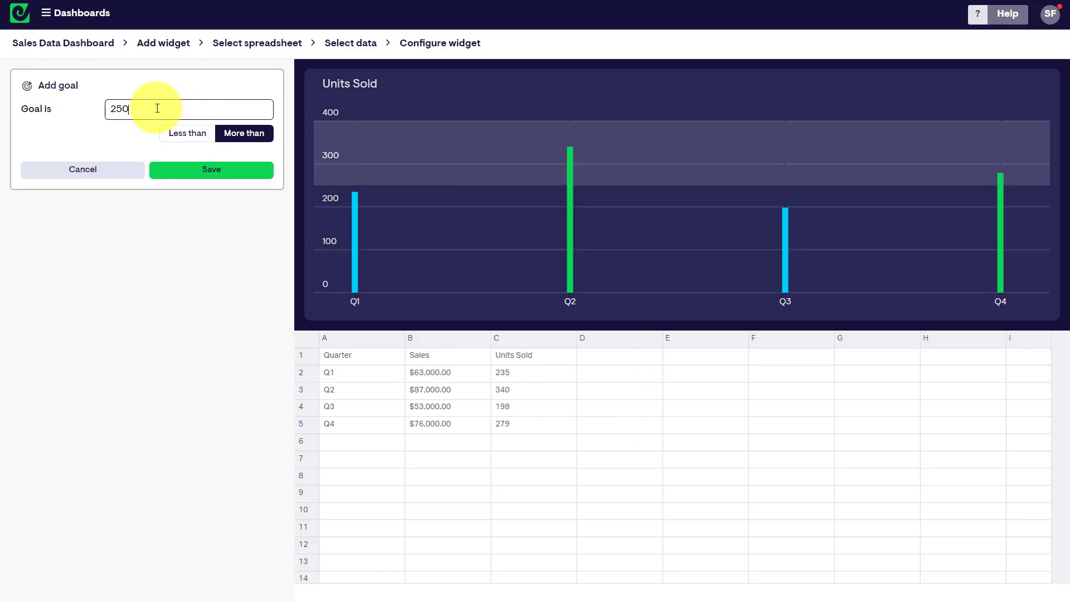
pyautogui.moveTo(186, 132)
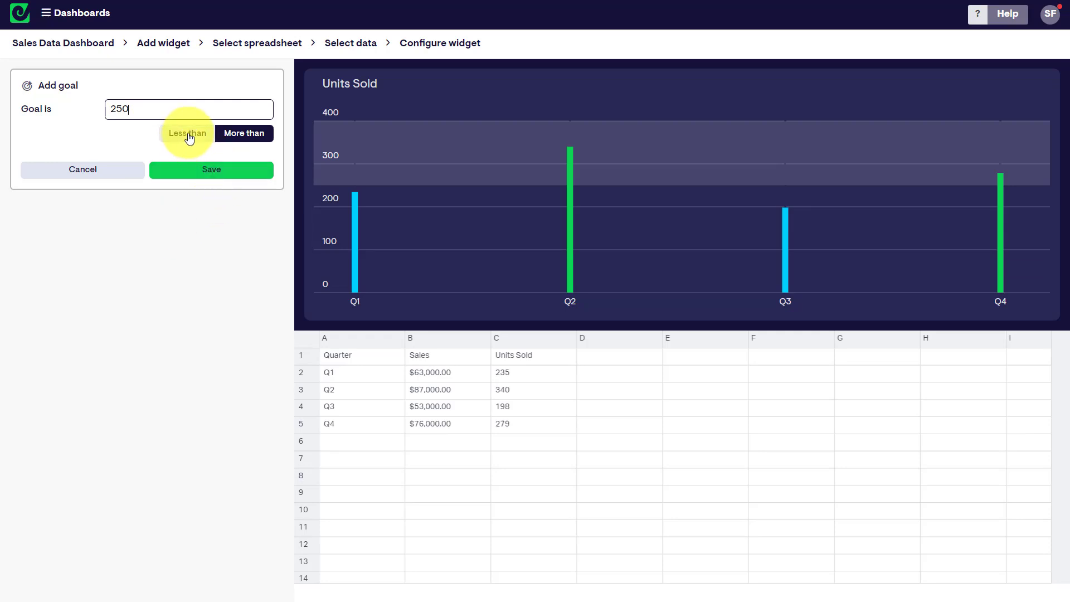
pyautogui.click(244, 133)
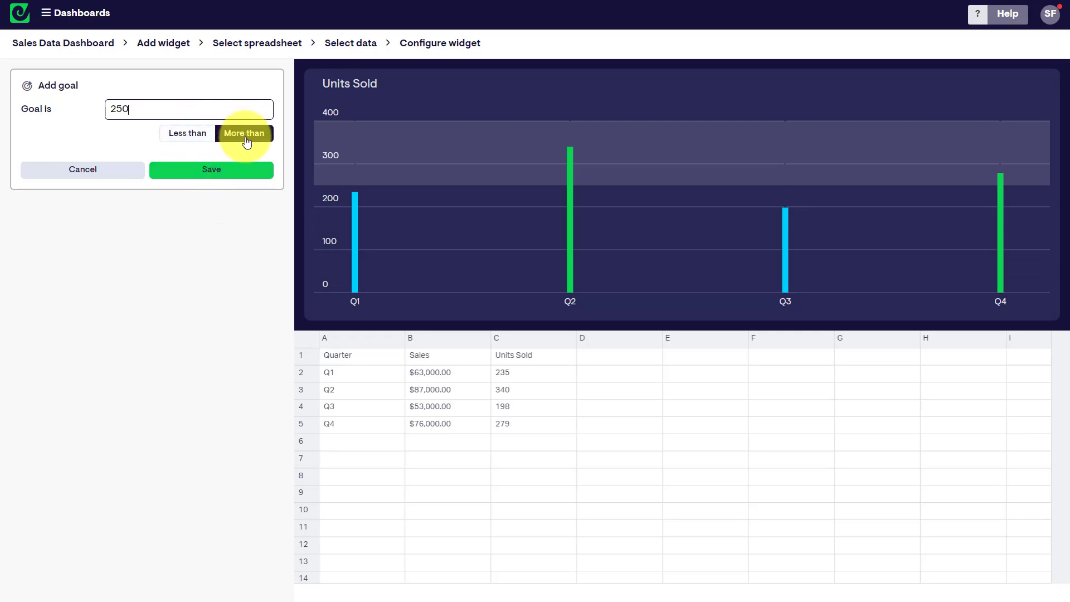
pyautogui.moveTo(175, 112)
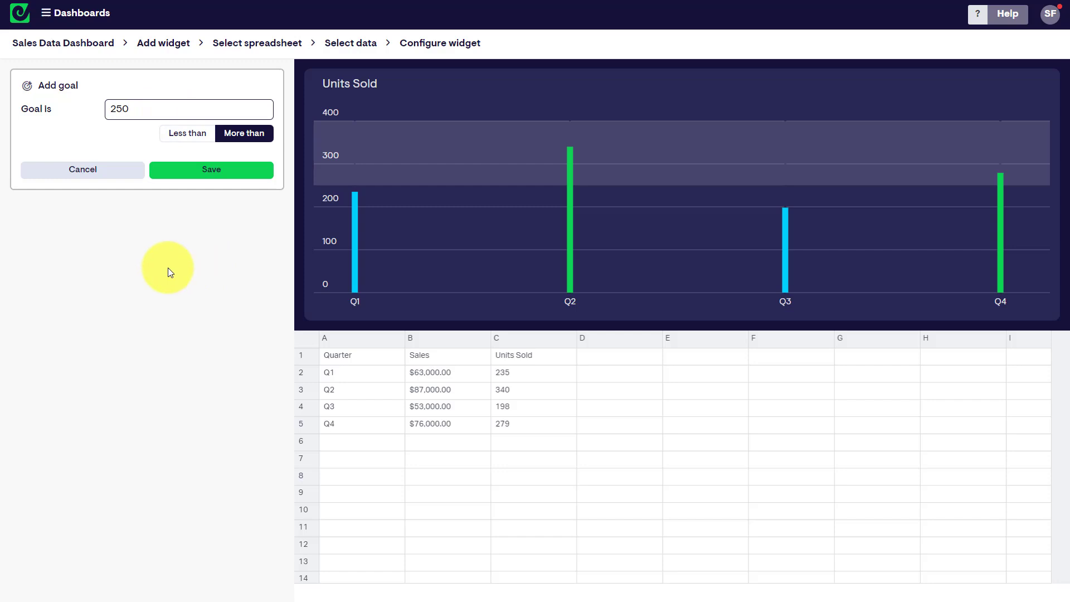
pyautogui.moveTo(403, 178)
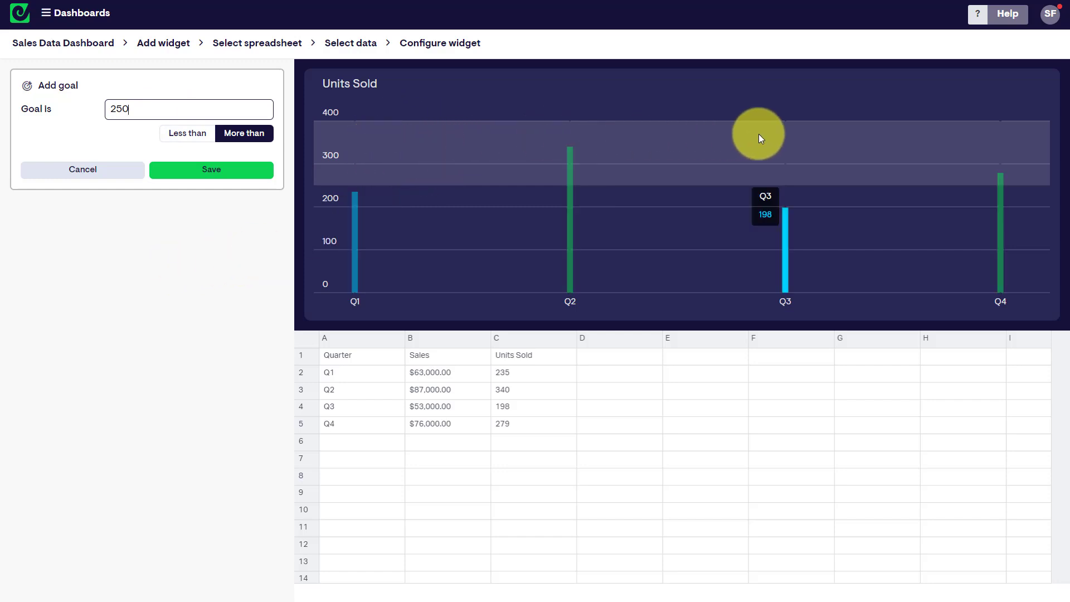
pyautogui.moveTo(600, 349)
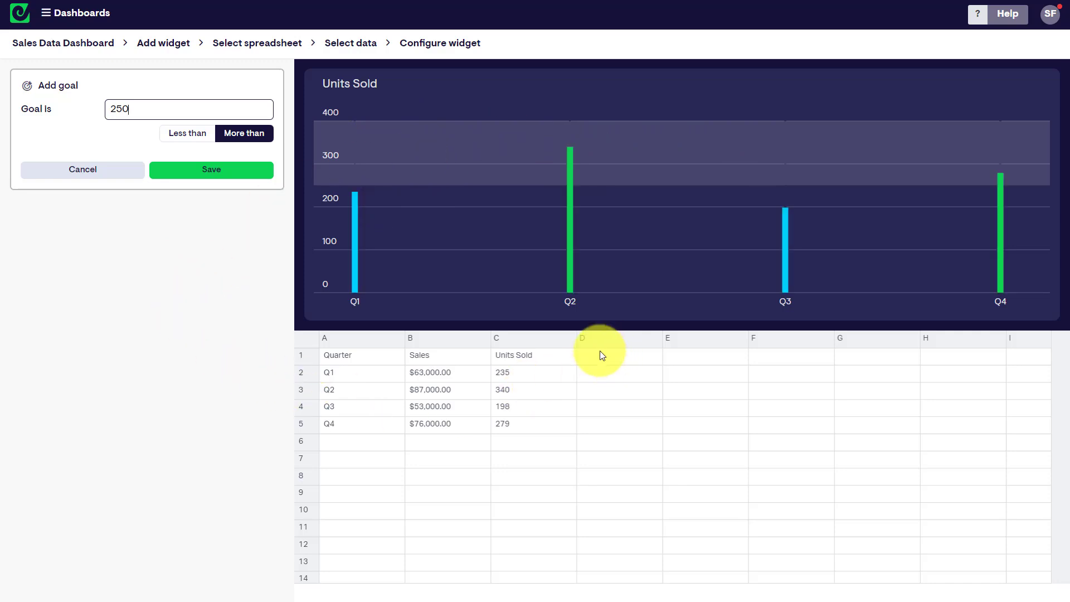
pyautogui.moveTo(1008, 321)
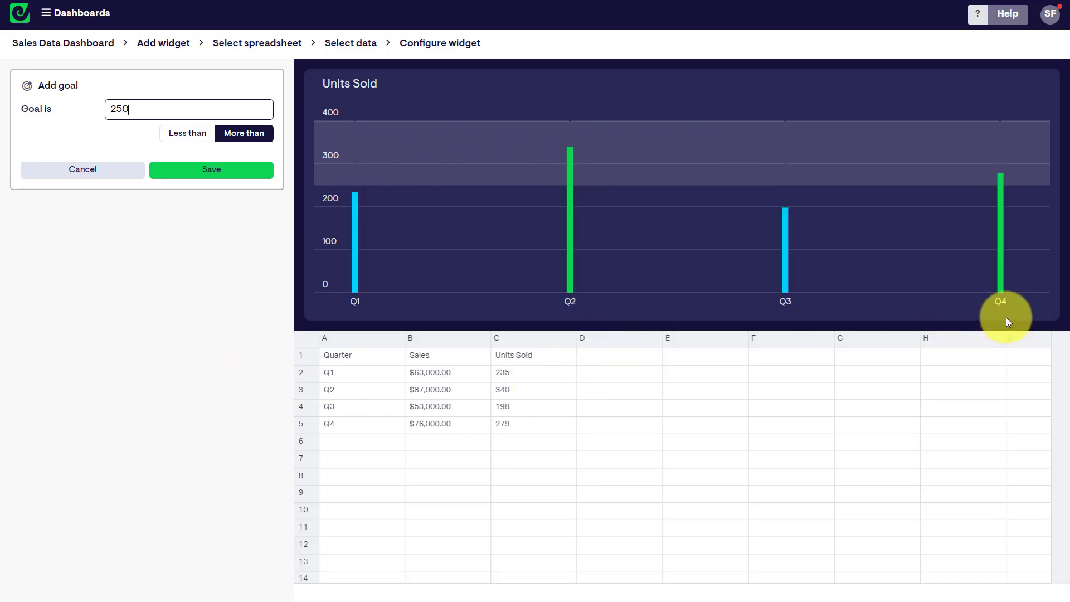
pyautogui.moveTo(974, 298)
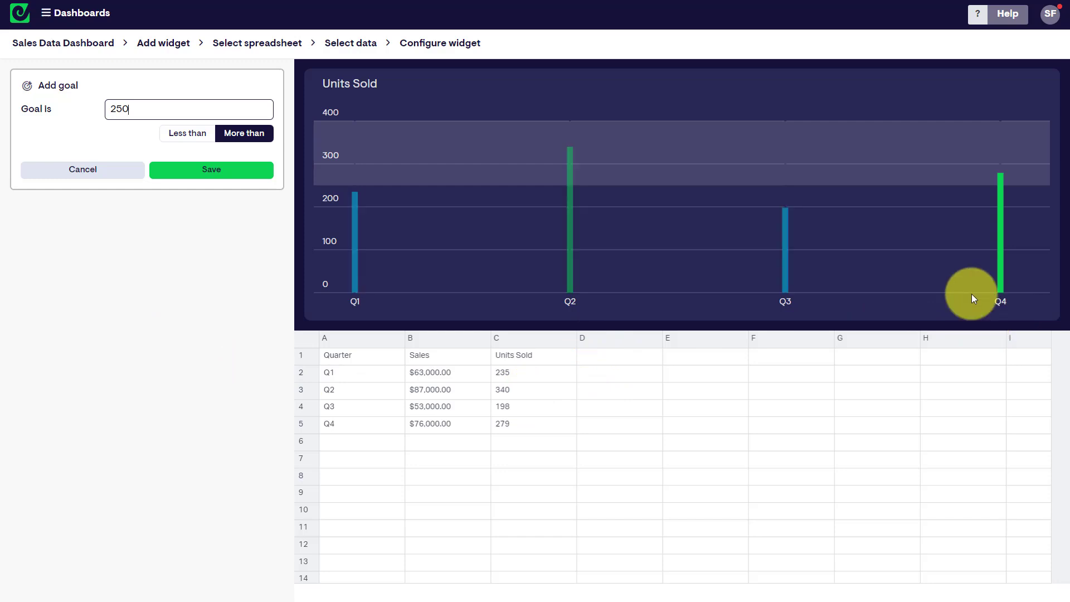
pyautogui.moveTo(610, 259)
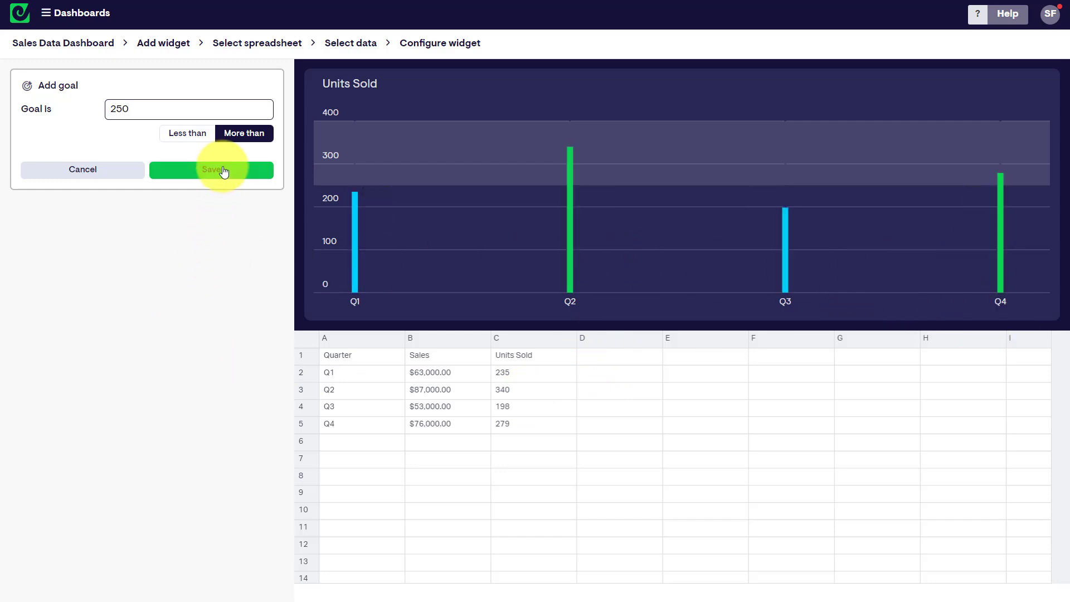
pyautogui.click(212, 170)
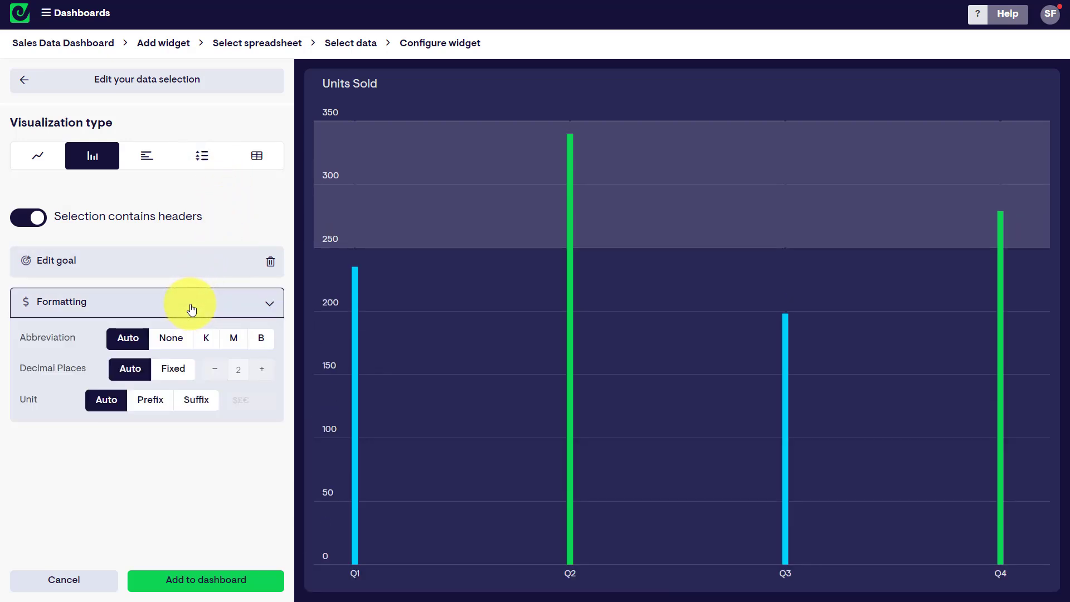
pyautogui.moveTo(363, 349)
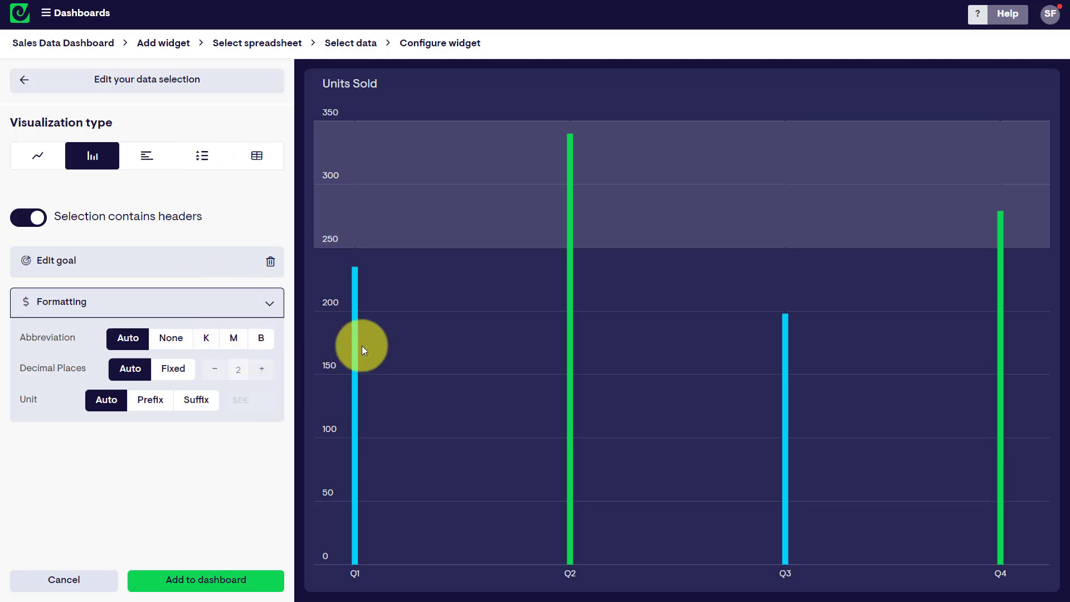
pyautogui.moveTo(273, 364)
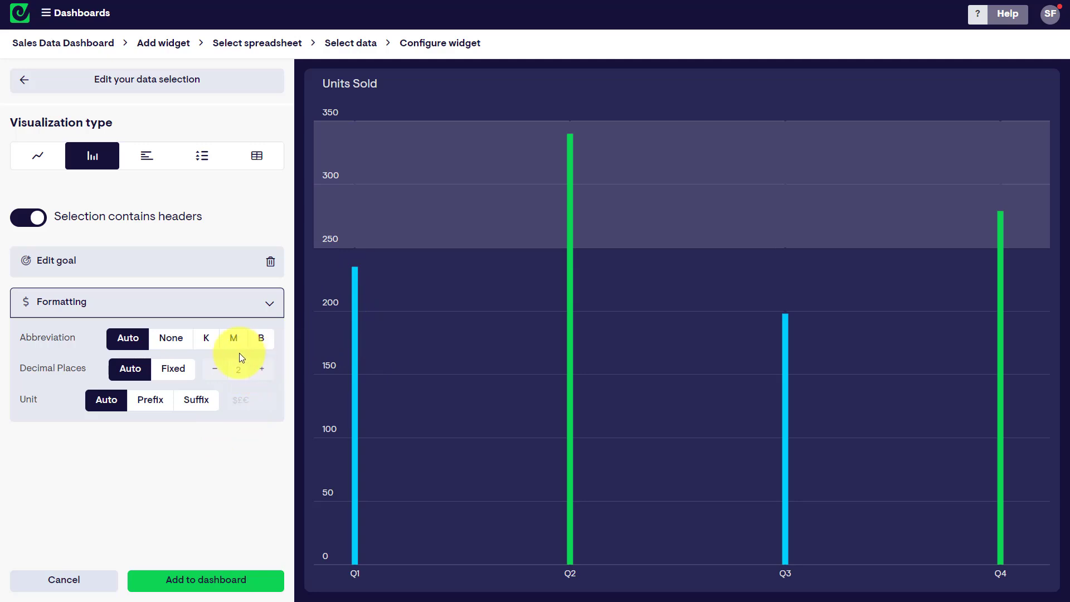
pyautogui.moveTo(232, 360)
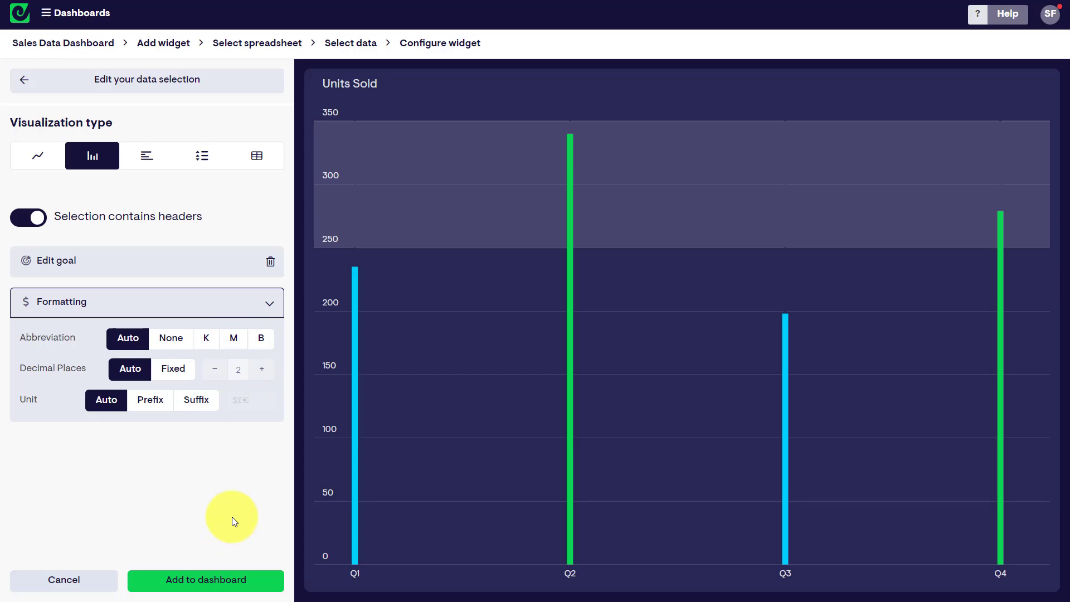
# Add the finished Units Sold chart to the Sales Data Dashboard.
pyautogui.click(206, 580)
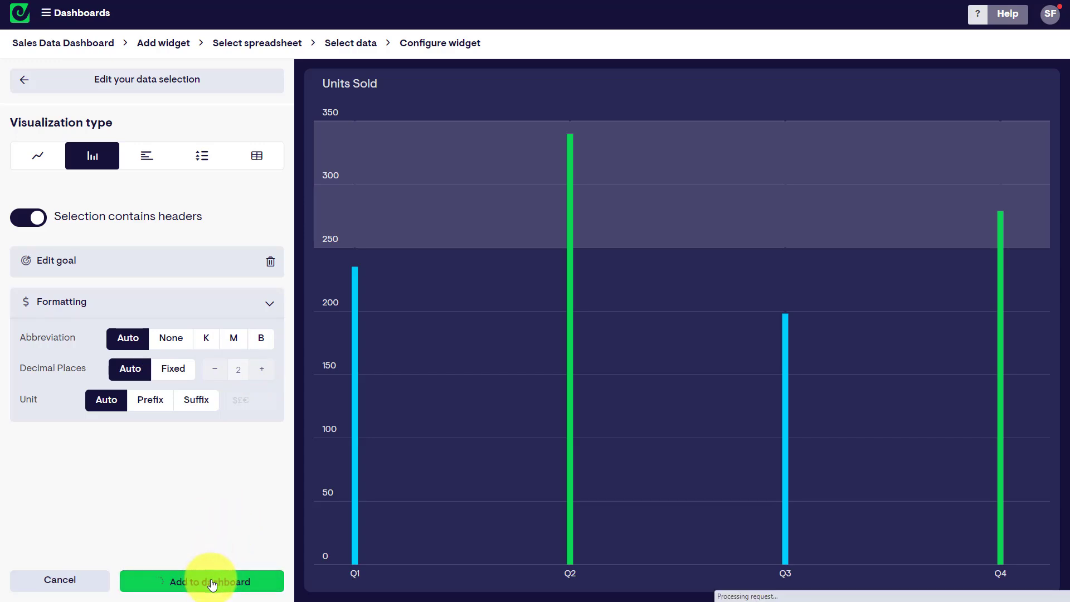
# Confirm adding the Units Sold chart so it lands on the dashboard.
pyautogui.click(210, 580)
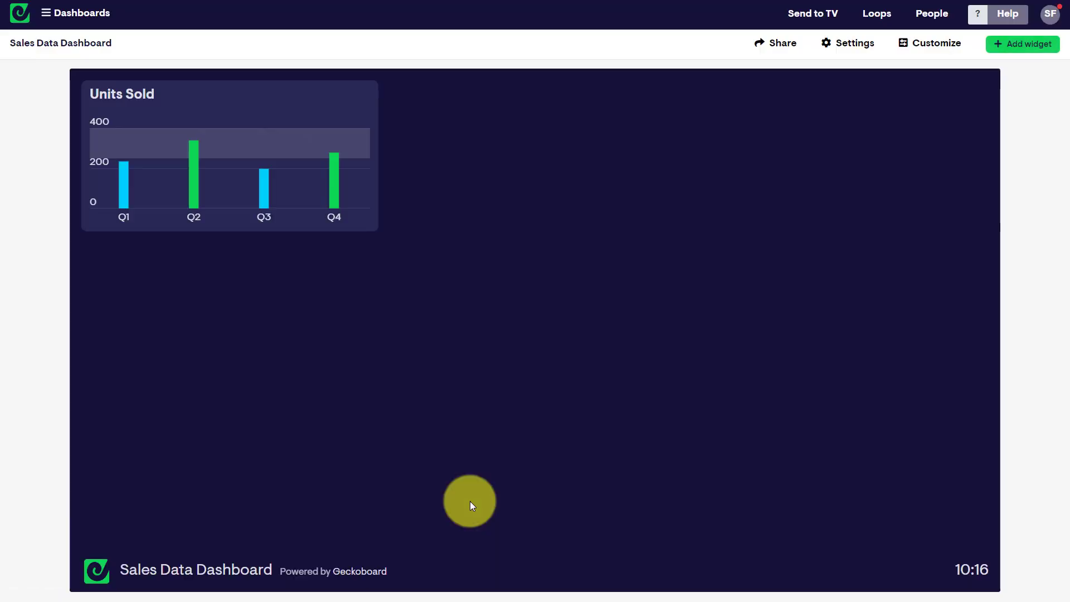
pyautogui.moveTo(354, 336)
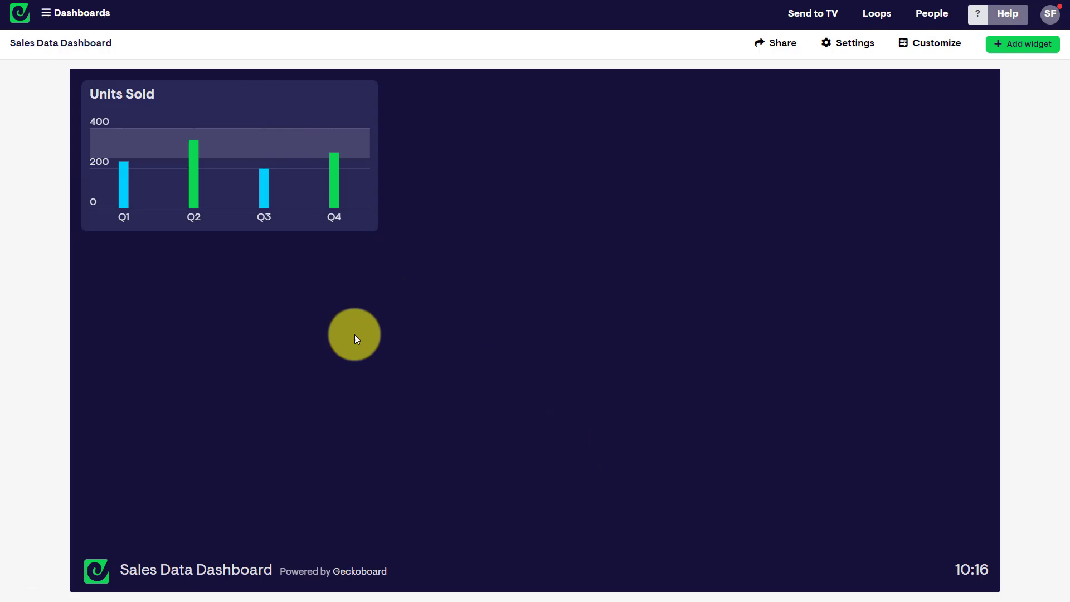
pyautogui.moveTo(317, 282)
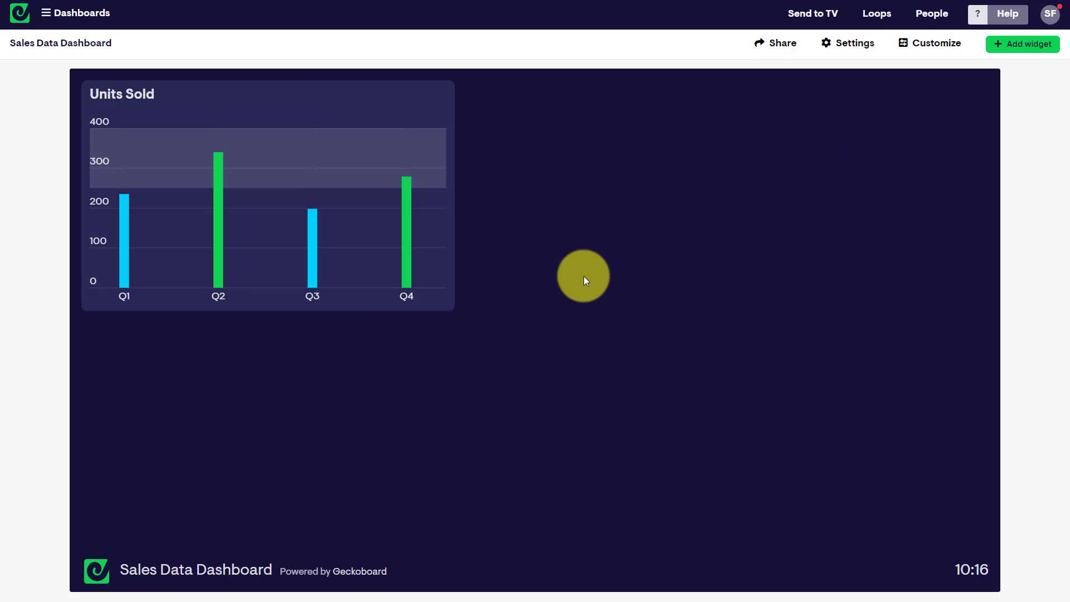
pyautogui.moveTo(330, 403)
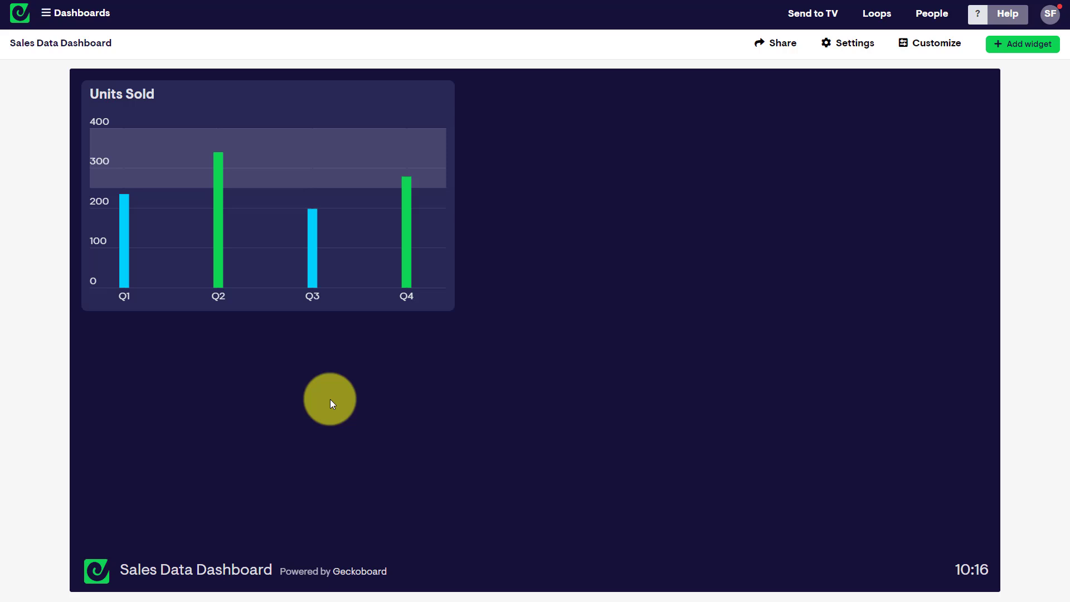
pyautogui.moveTo(335, 399)
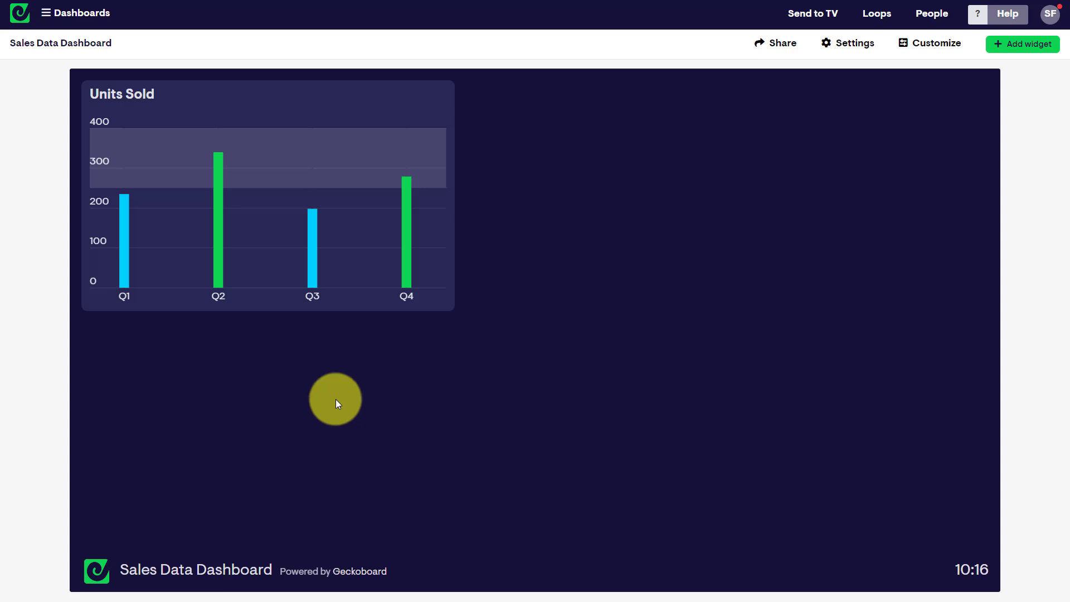
pyautogui.moveTo(969, 131)
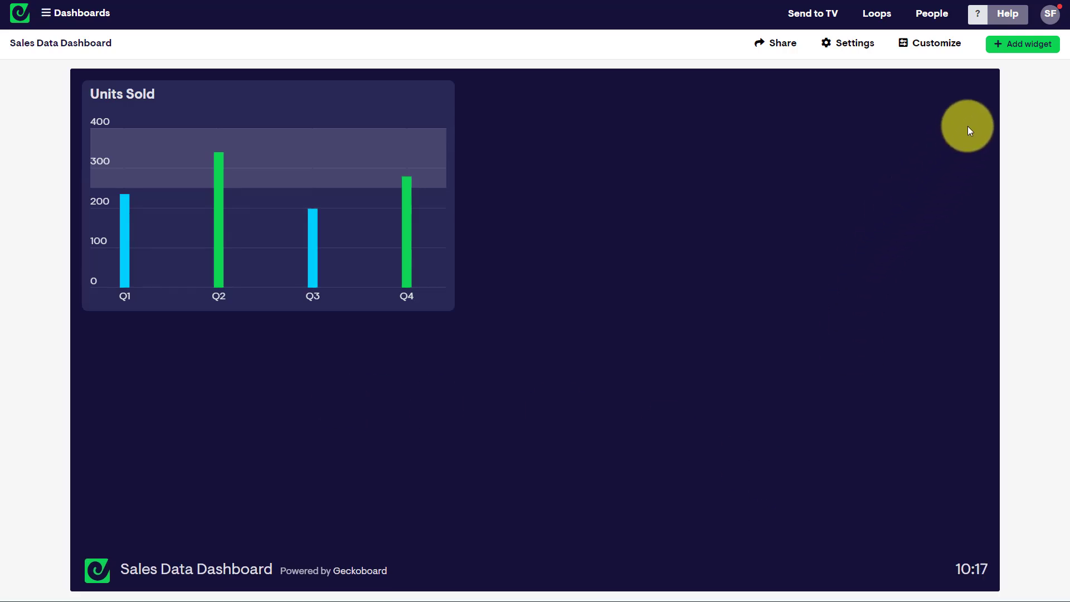
pyautogui.moveTo(1022, 43)
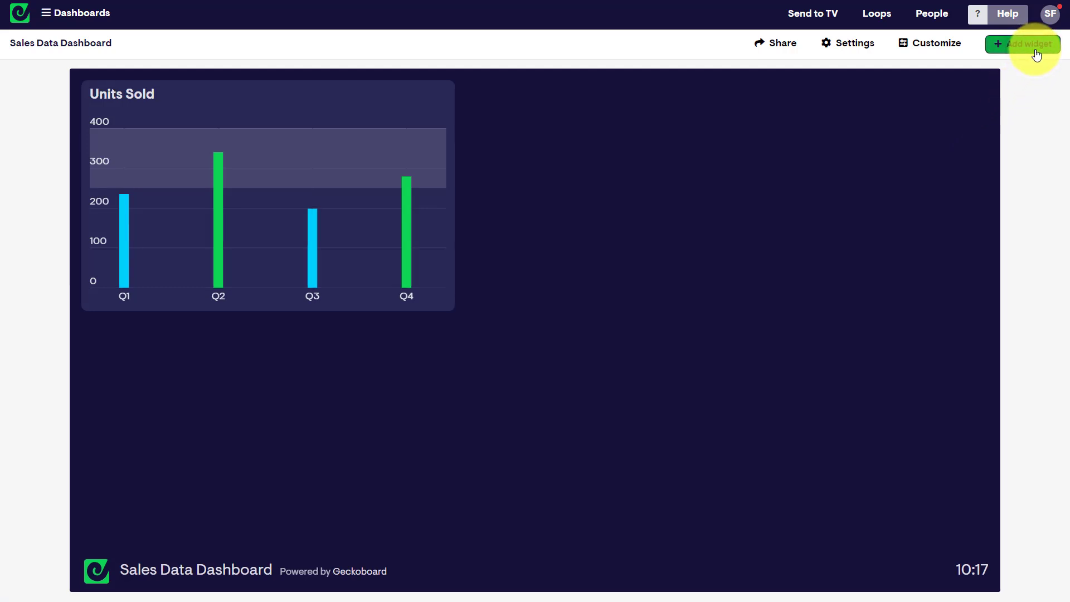
# Start a second widget from Spreadsheets, choosing the sales orders sheet.
pyautogui.click(1022, 44)
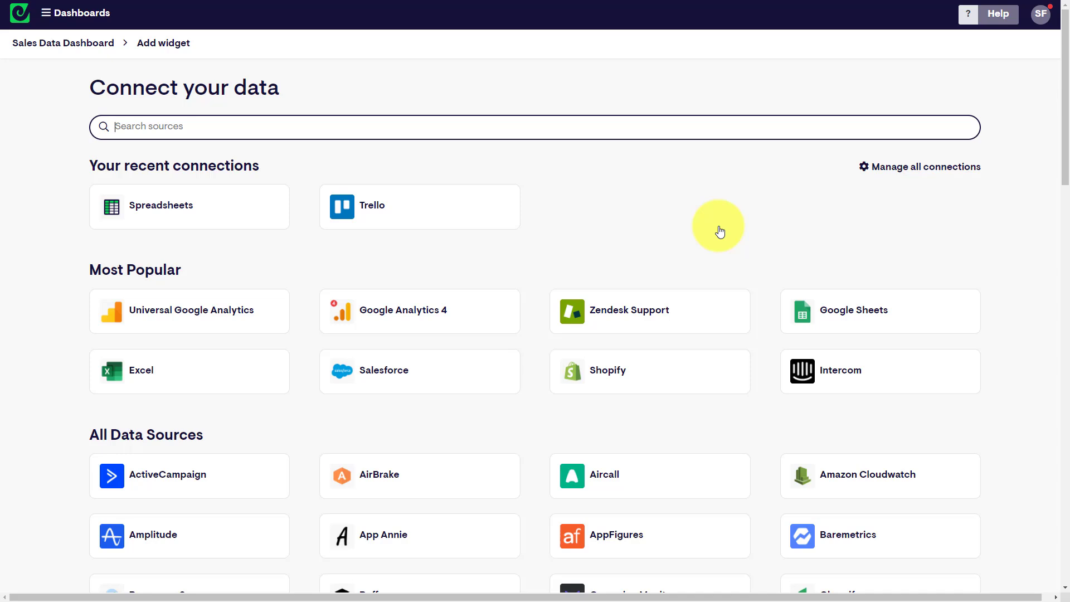
pyautogui.moveTo(506, 261)
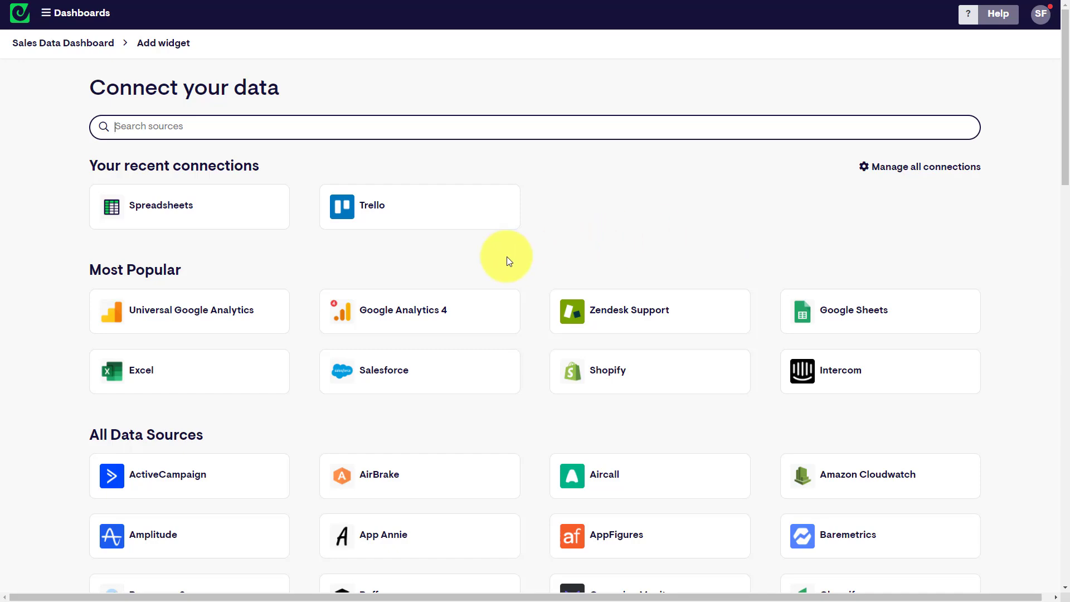
pyautogui.moveTo(215, 206)
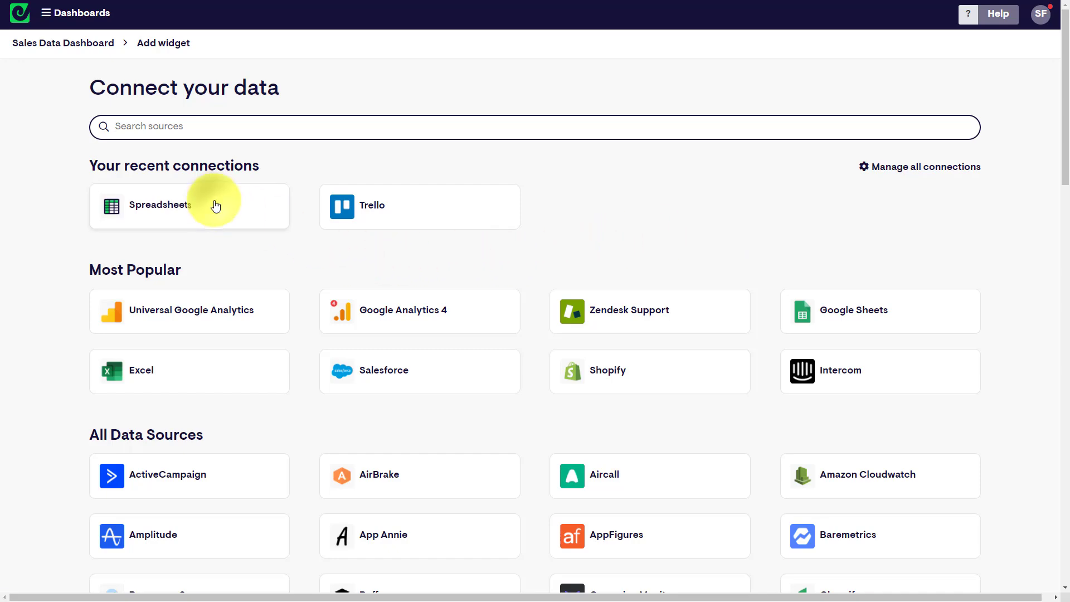
pyautogui.click(190, 205)
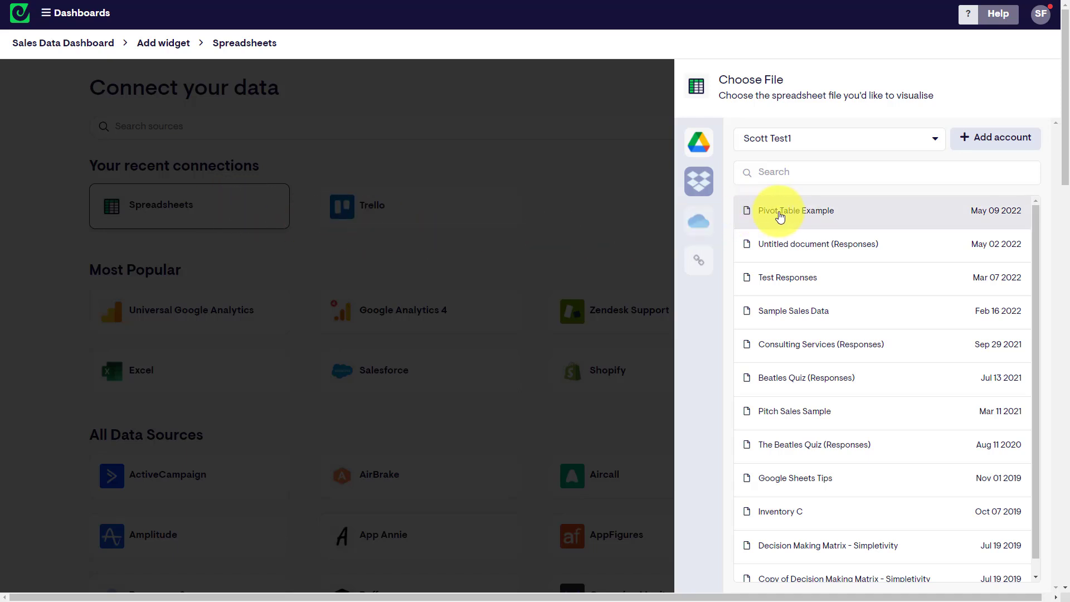
pyautogui.click(796, 211)
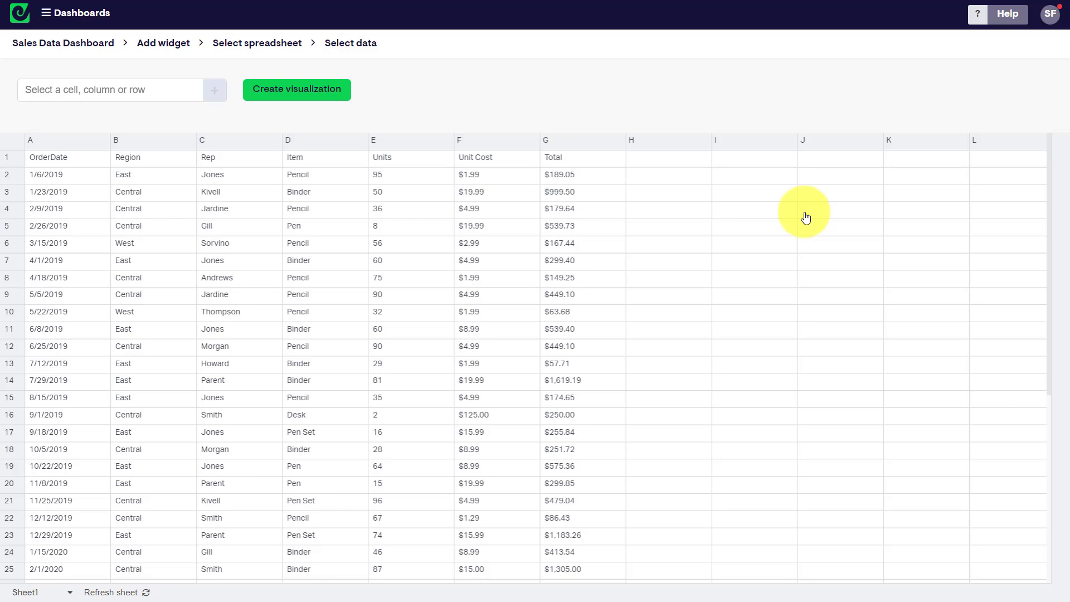
pyautogui.moveTo(421, 232)
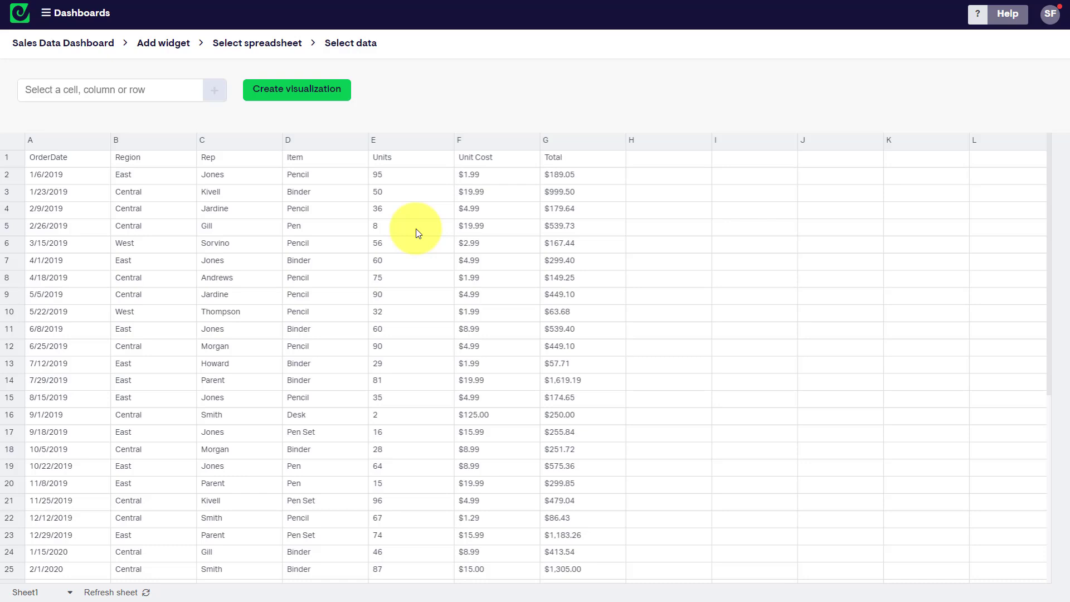
pyautogui.moveTo(408, 187)
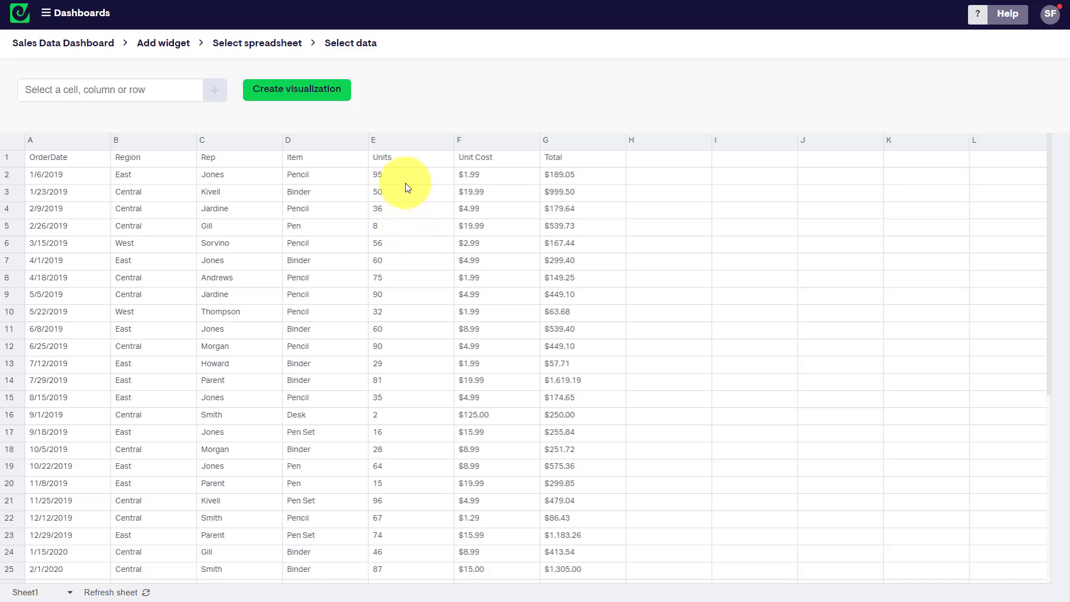
# Visualize the Units value 95 from E2 as a gauge and continue to its configuration.
pyautogui.click(411, 175)
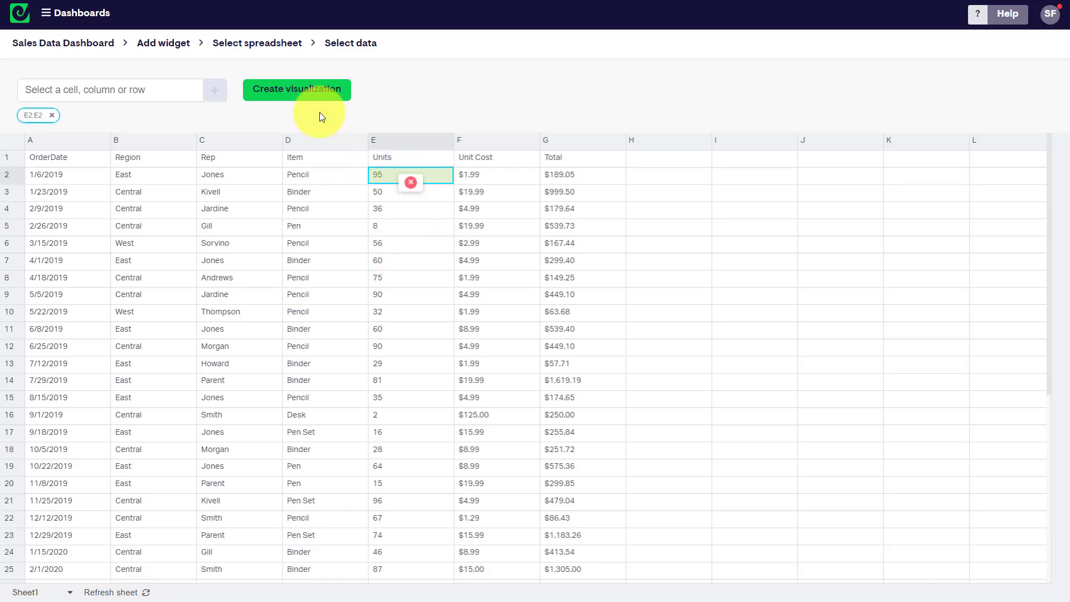
pyautogui.click(296, 89)
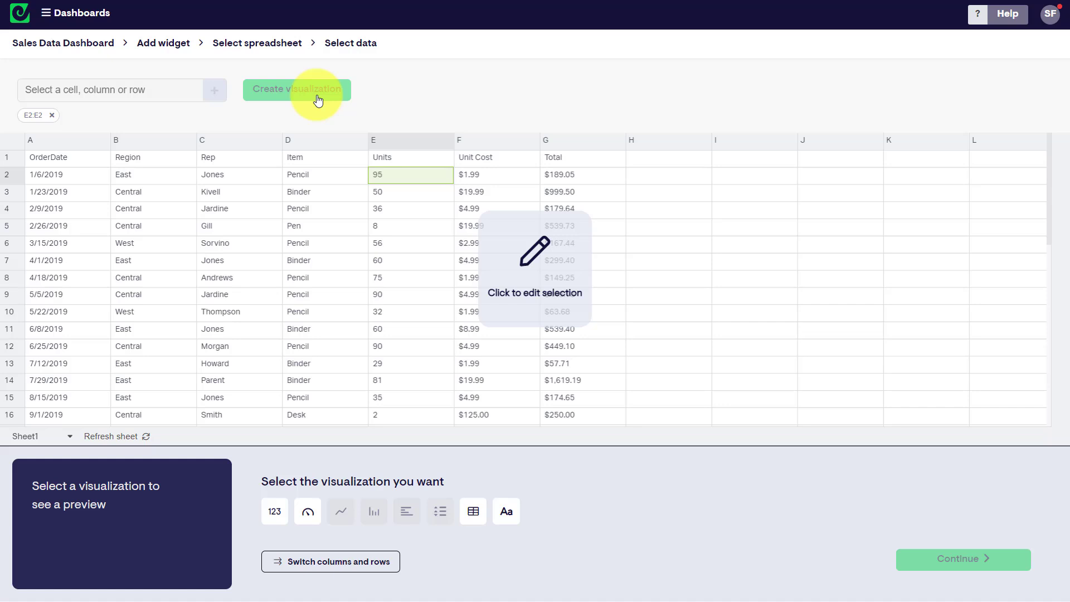
pyautogui.moveTo(346, 127)
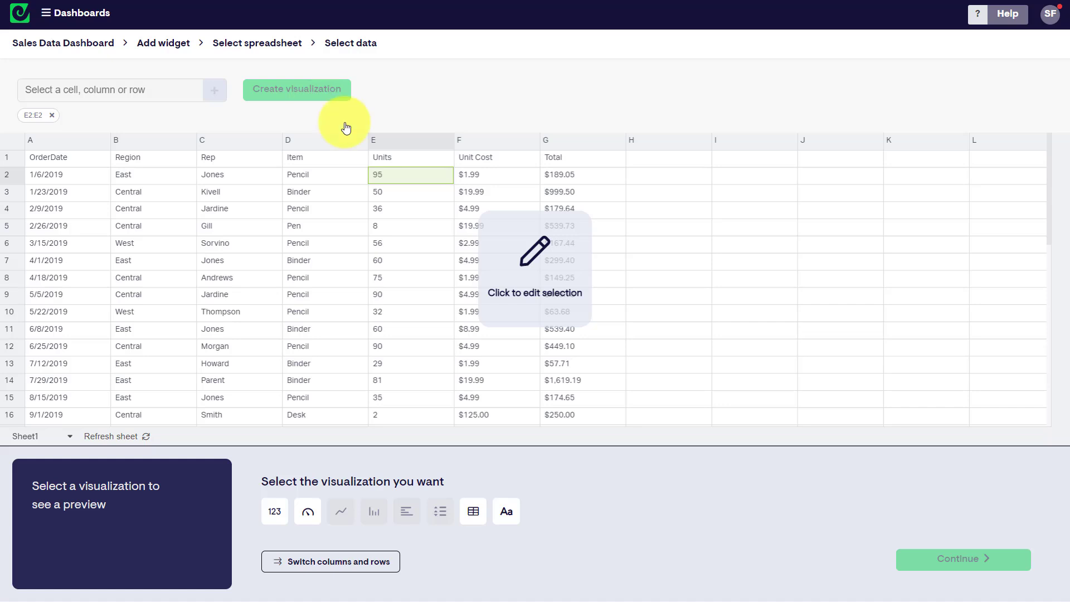
pyautogui.moveTo(390, 534)
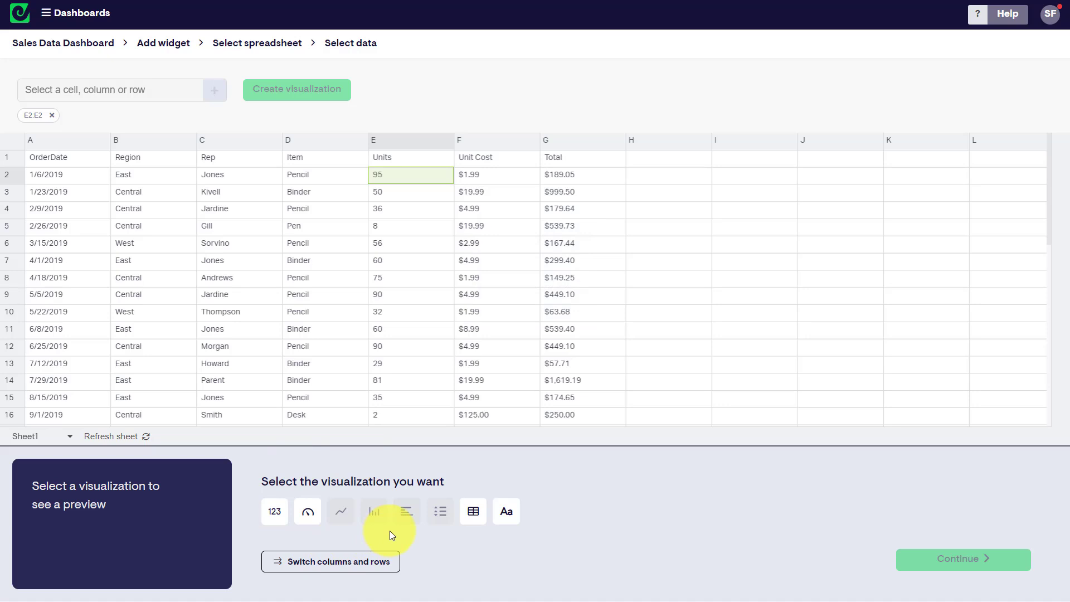
pyautogui.moveTo(327, 536)
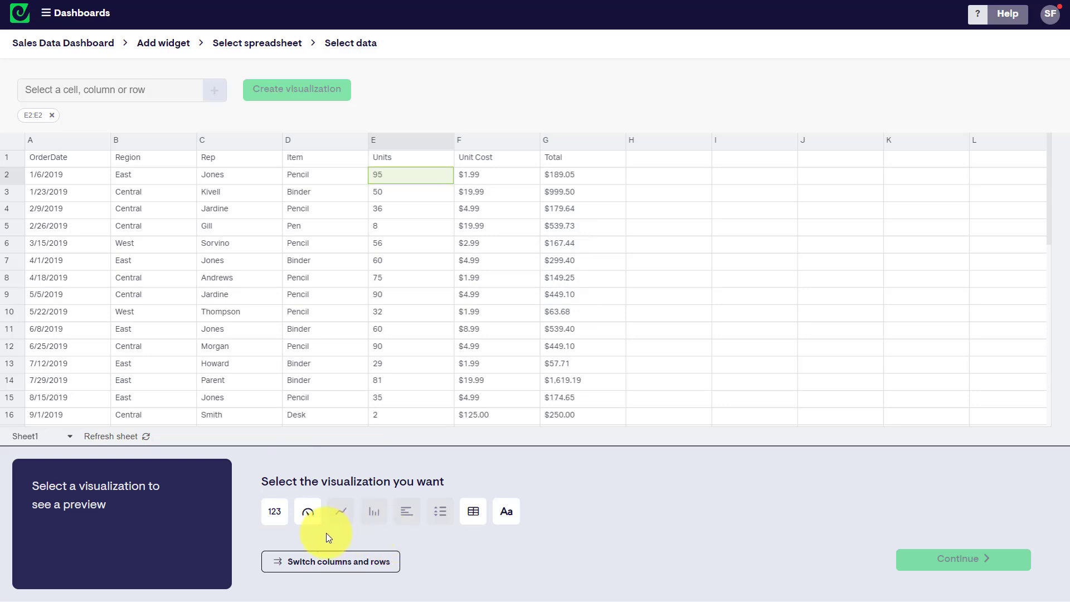
pyautogui.click(274, 511)
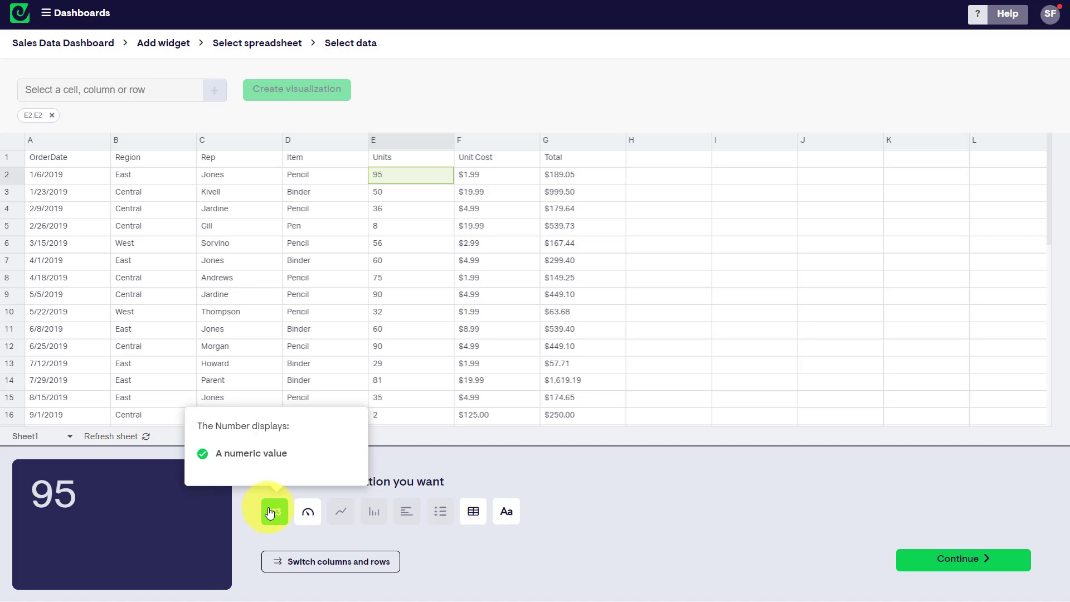
pyautogui.moveTo(287, 515)
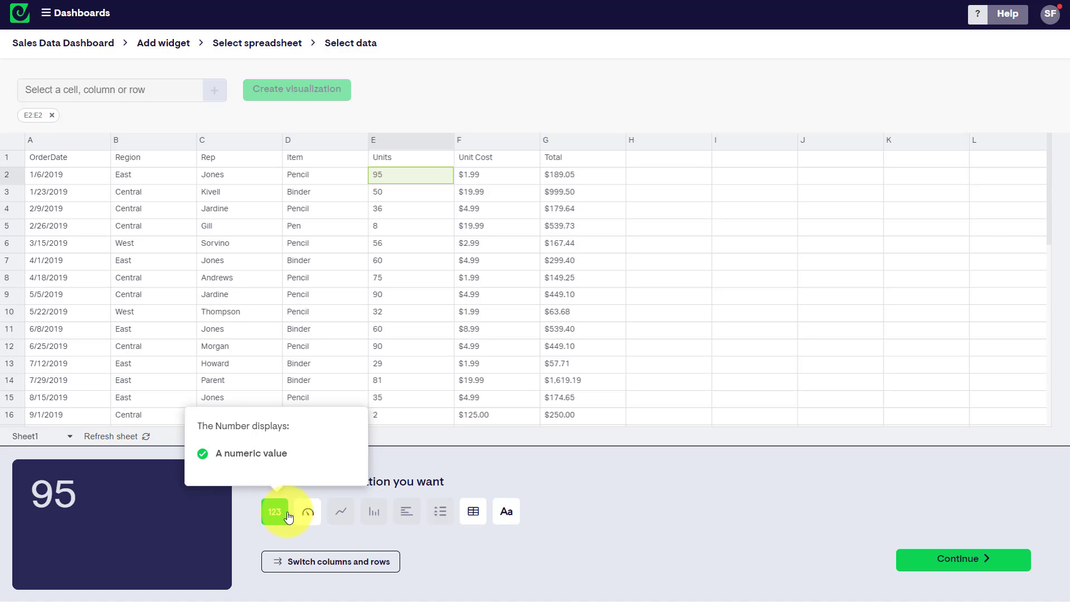
pyautogui.click(308, 512)
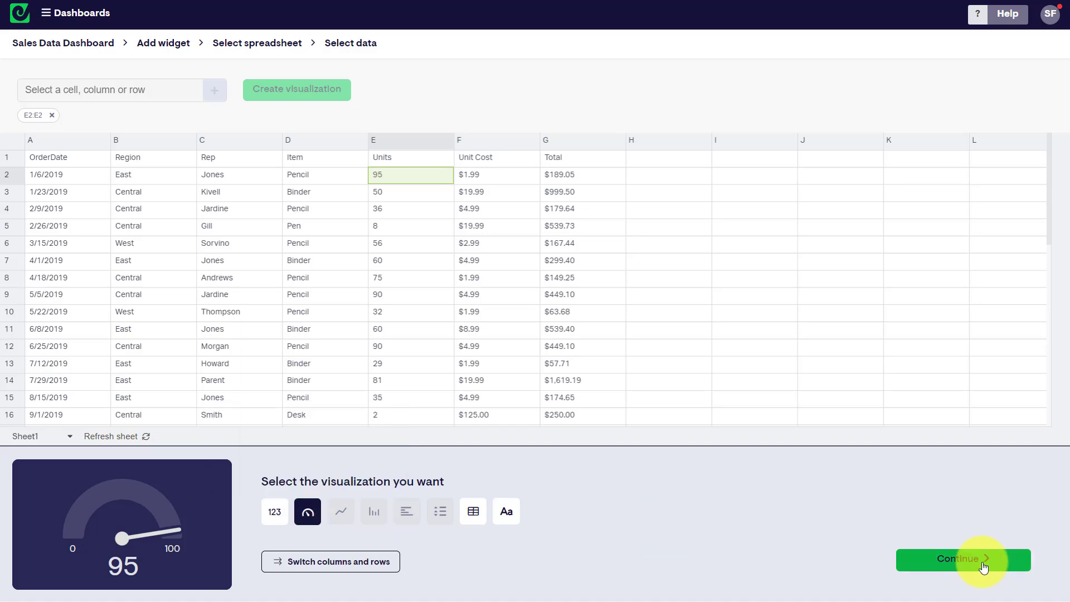
pyautogui.click(962, 559)
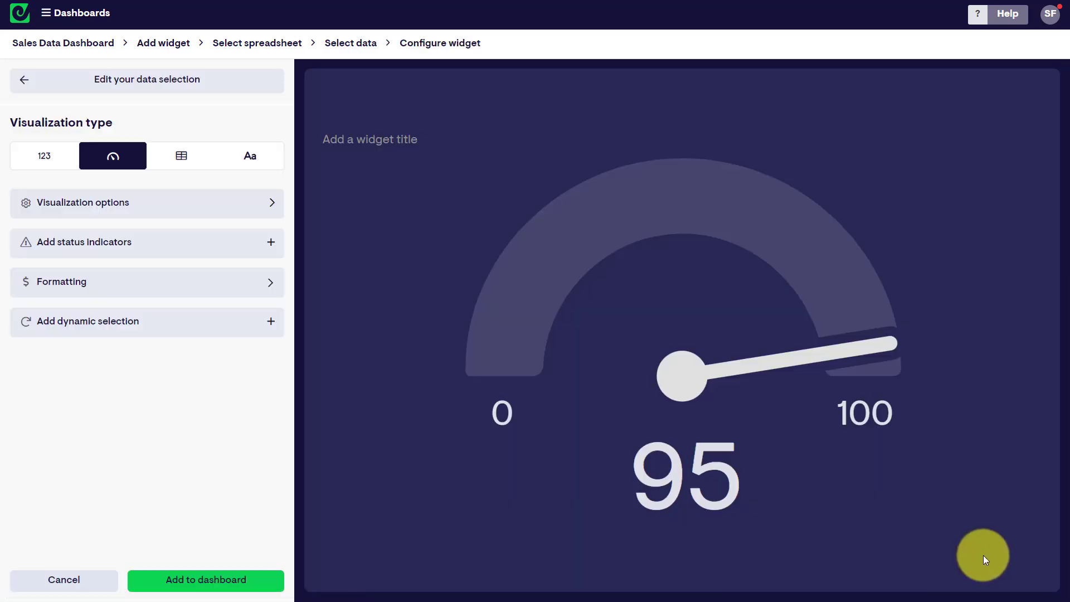
pyautogui.moveTo(366, 476)
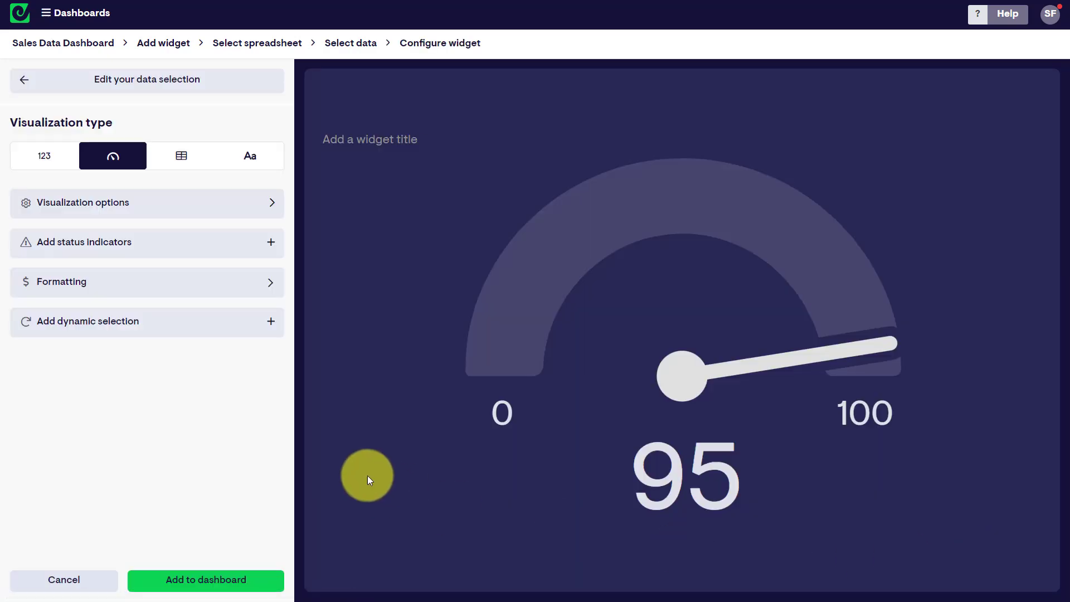
pyautogui.moveTo(508, 431)
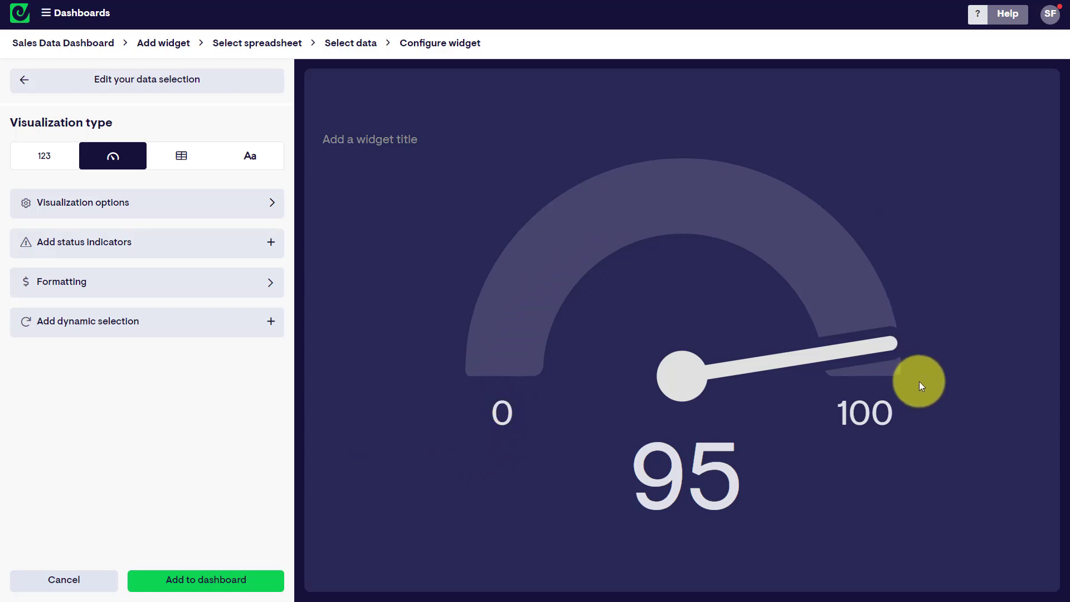
pyautogui.moveTo(579, 429)
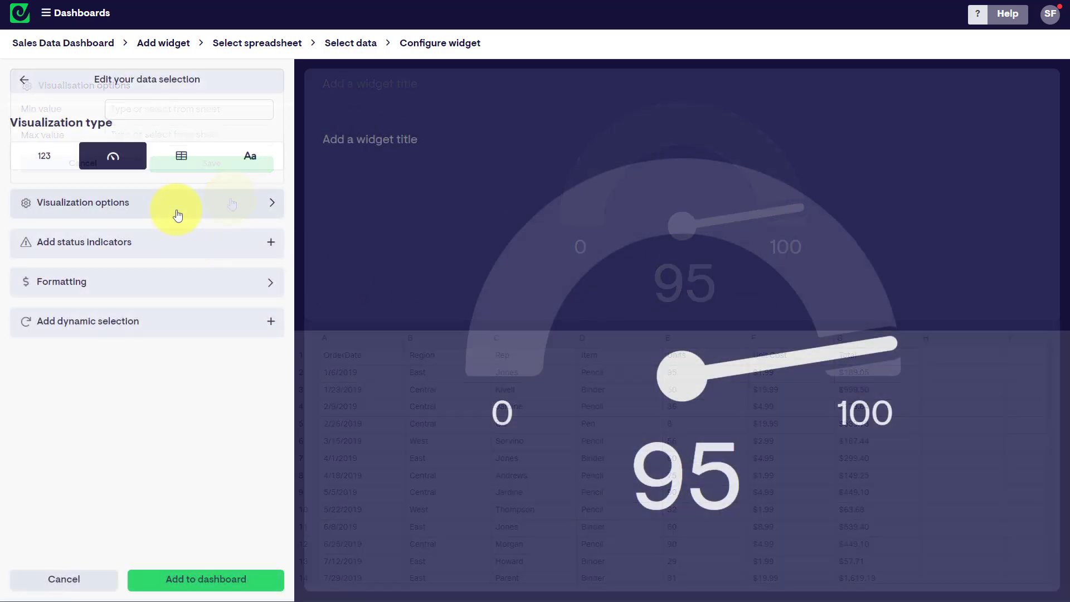
# Set the gauge's maximum value to 200 in Visualization options.
pyautogui.click(83, 201)
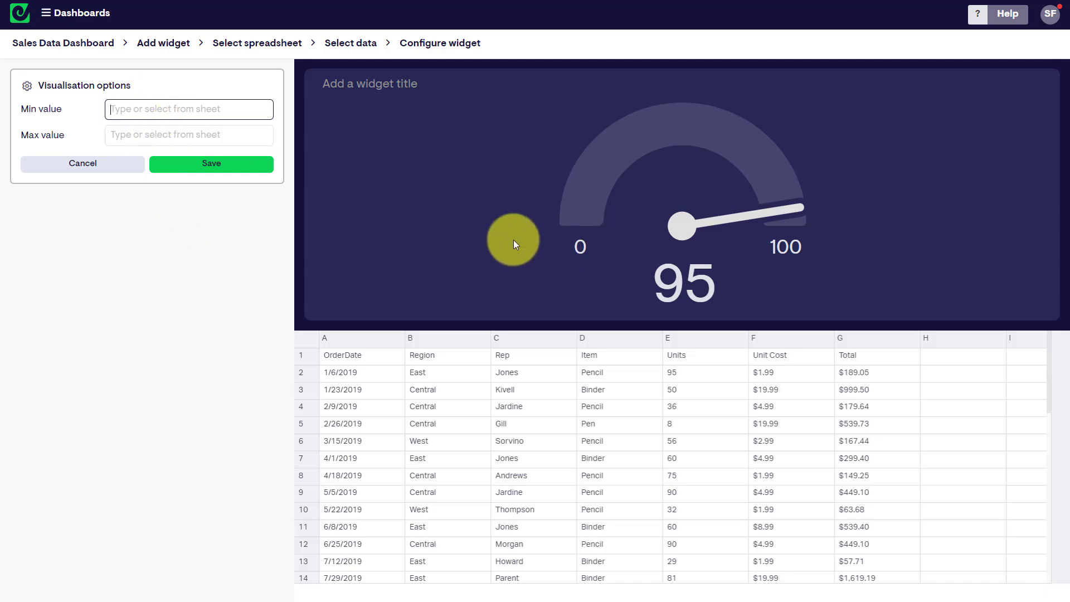
pyautogui.click(189, 135)
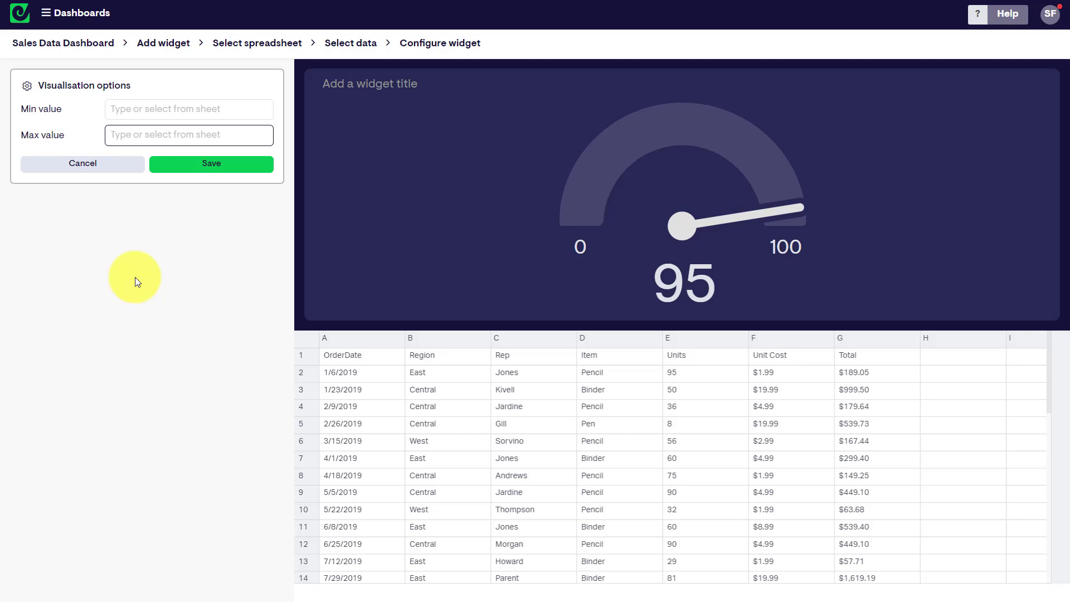
pyautogui.write('200')
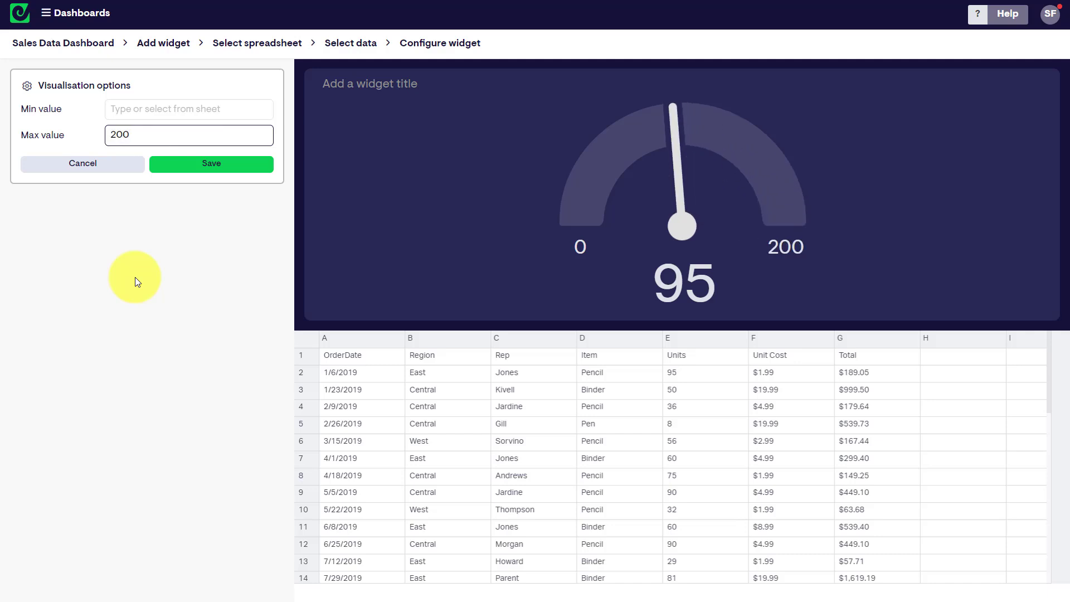
pyautogui.moveTo(640, 186)
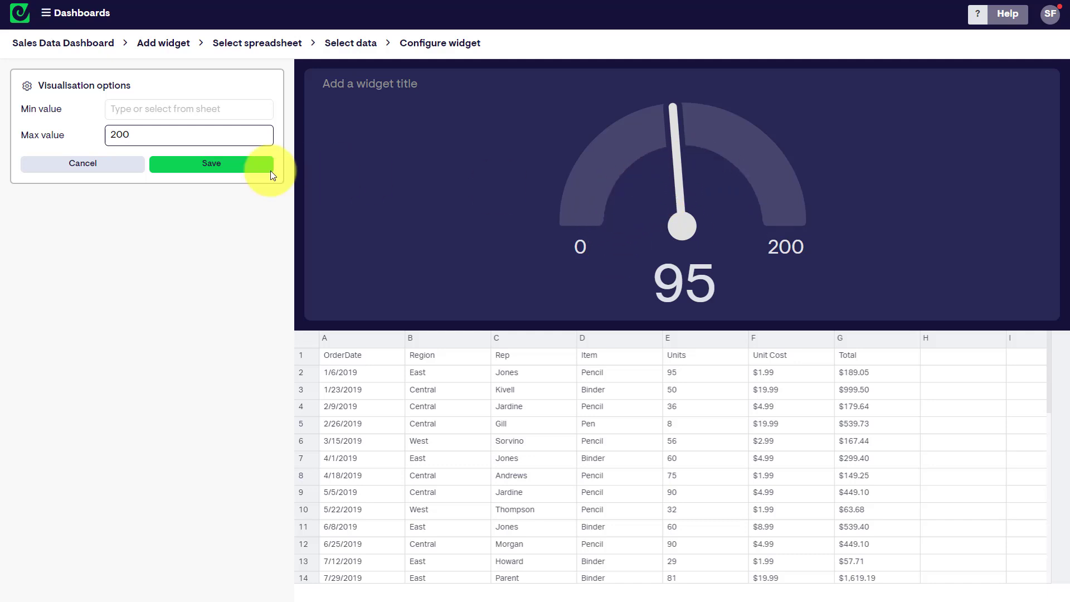
# Keep the 200 maximum and set status indicators: success at 125 or above, warning at 50 or below.
pyautogui.click(211, 162)
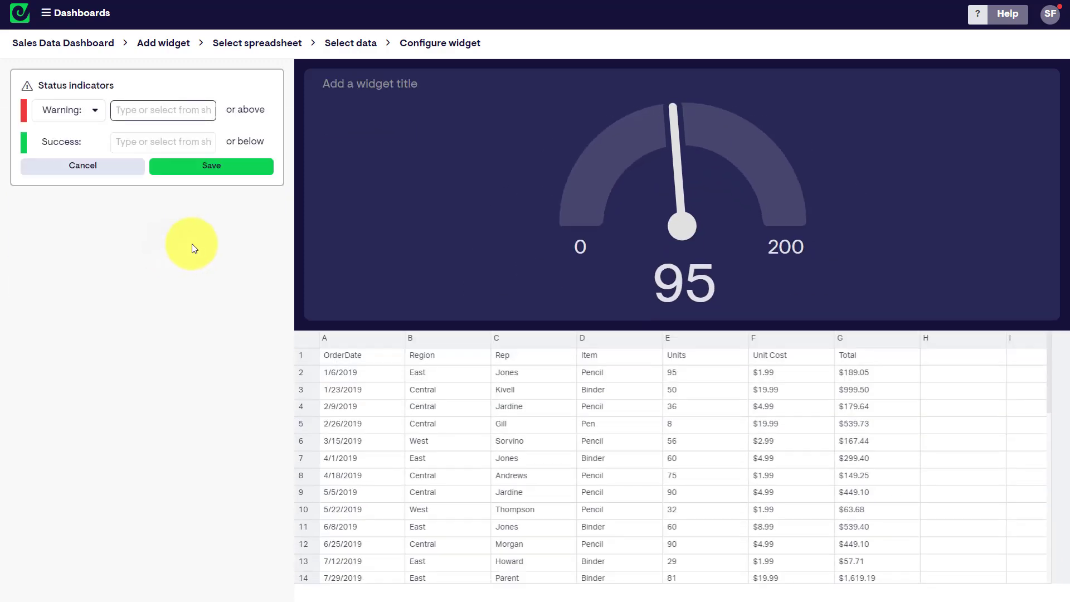
pyautogui.moveTo(197, 244)
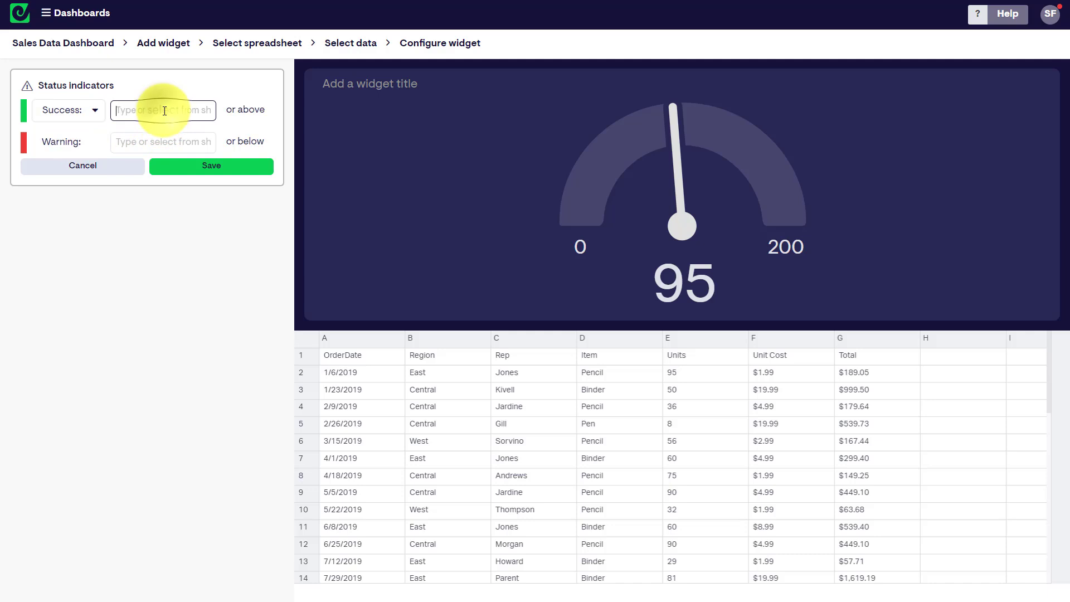
pyautogui.moveTo(150, 279)
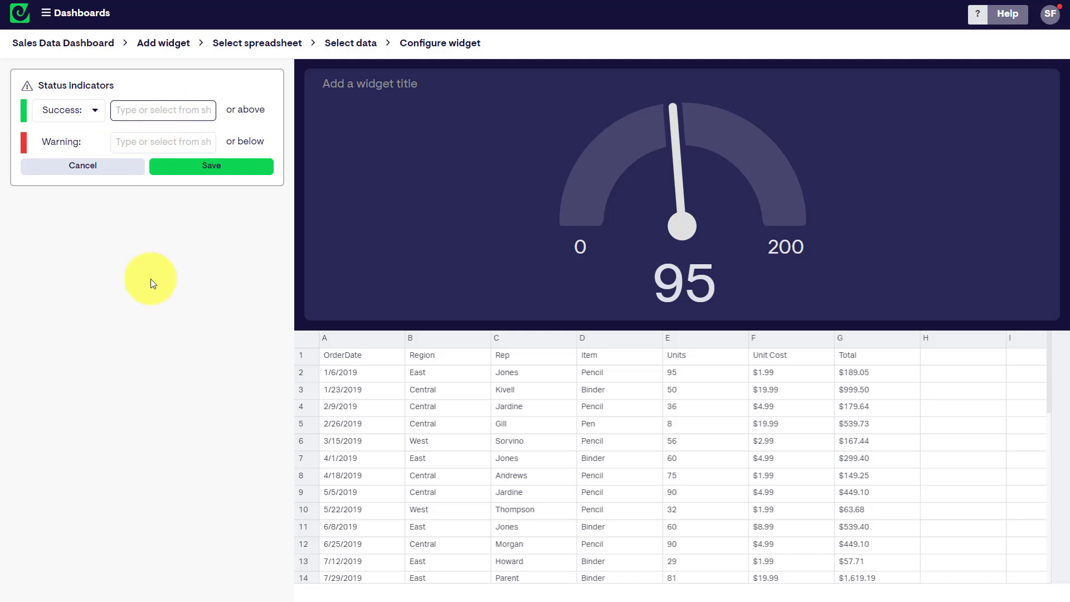
pyautogui.write('125')
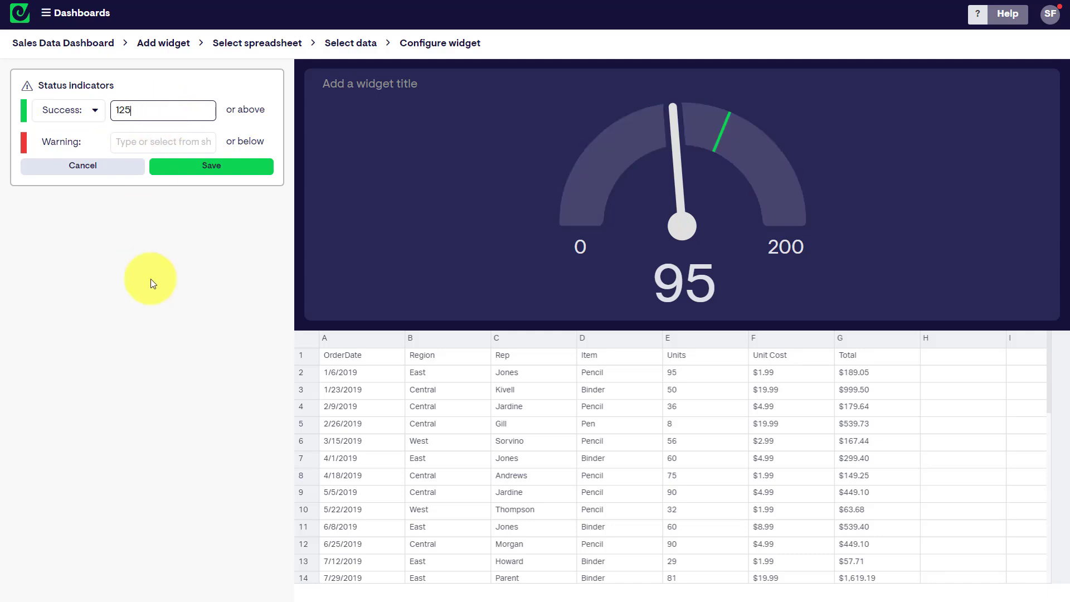
pyautogui.moveTo(726, 152)
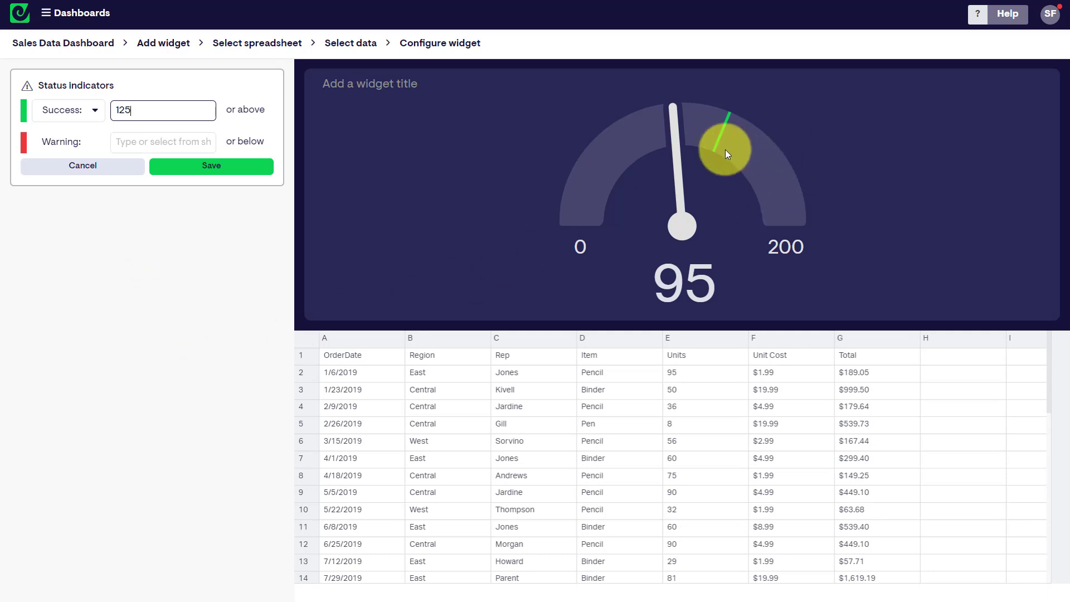
pyautogui.moveTo(727, 120)
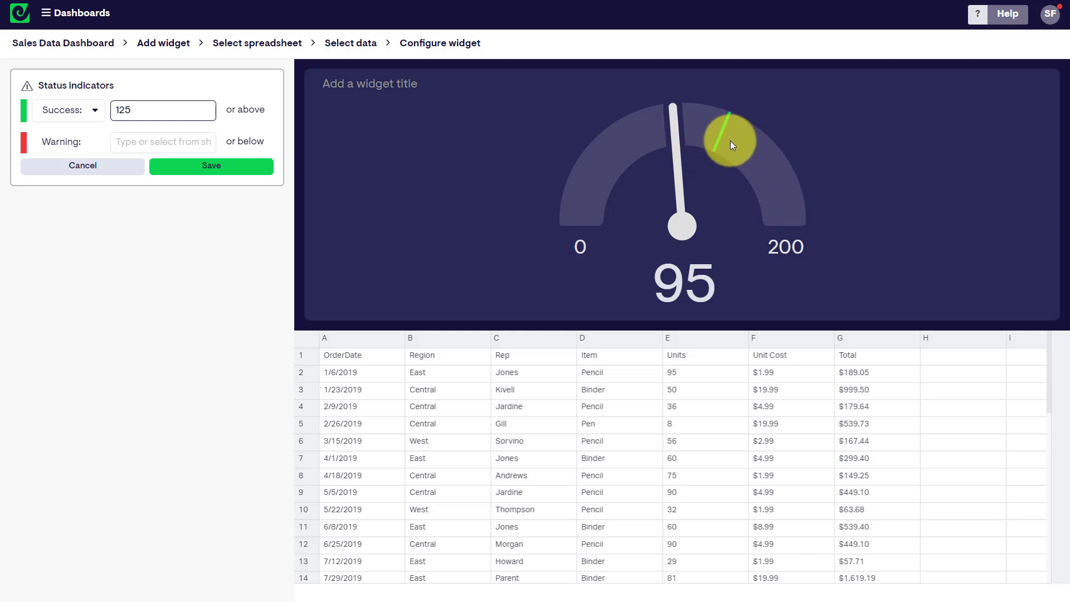
pyautogui.moveTo(771, 196)
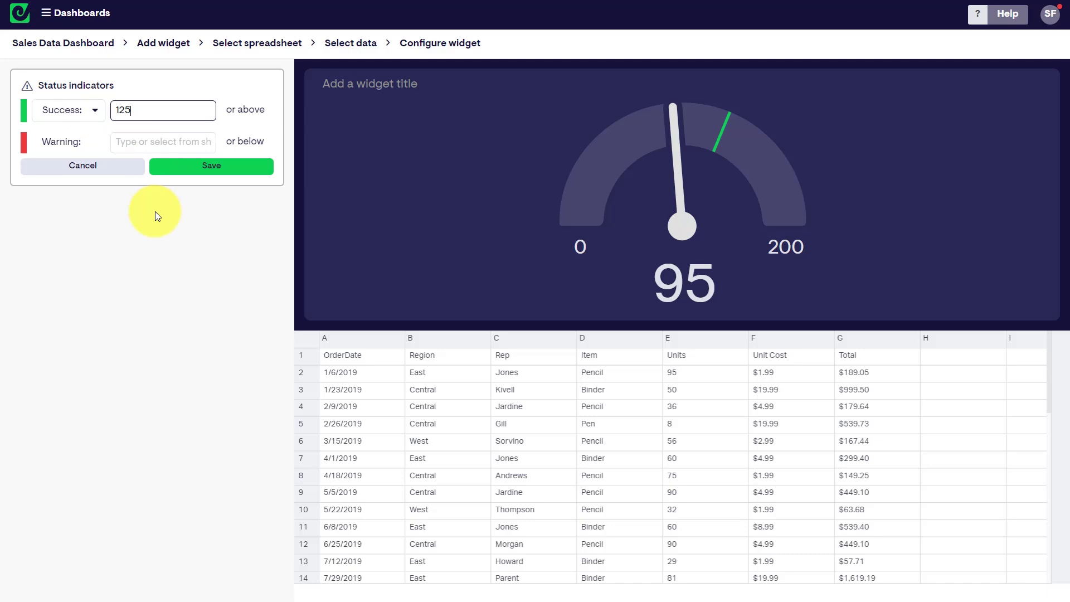
pyautogui.moveTo(173, 258)
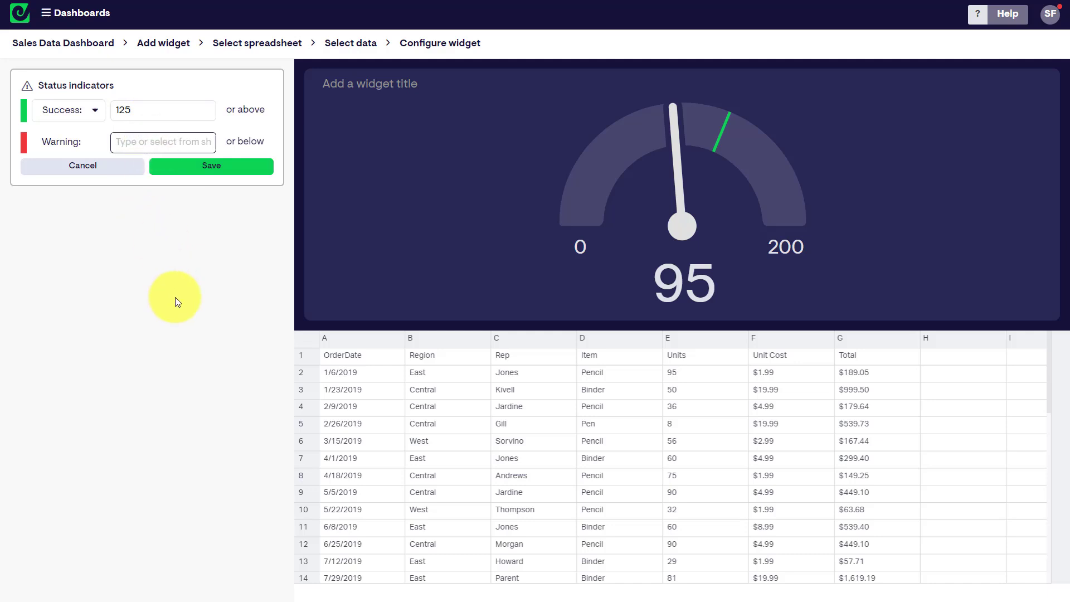
pyautogui.write('50')
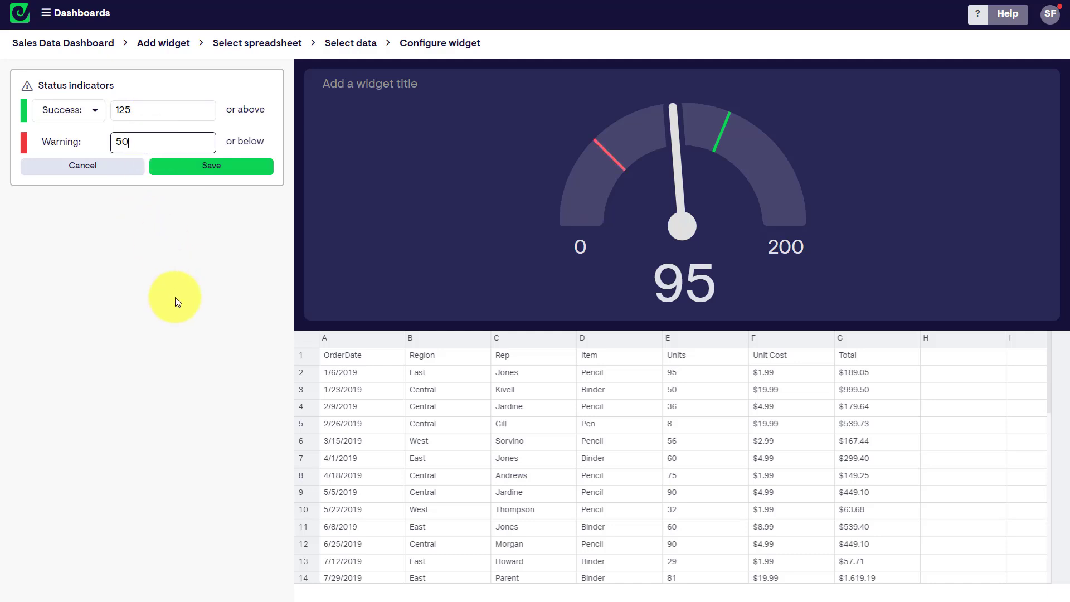
pyautogui.moveTo(636, 184)
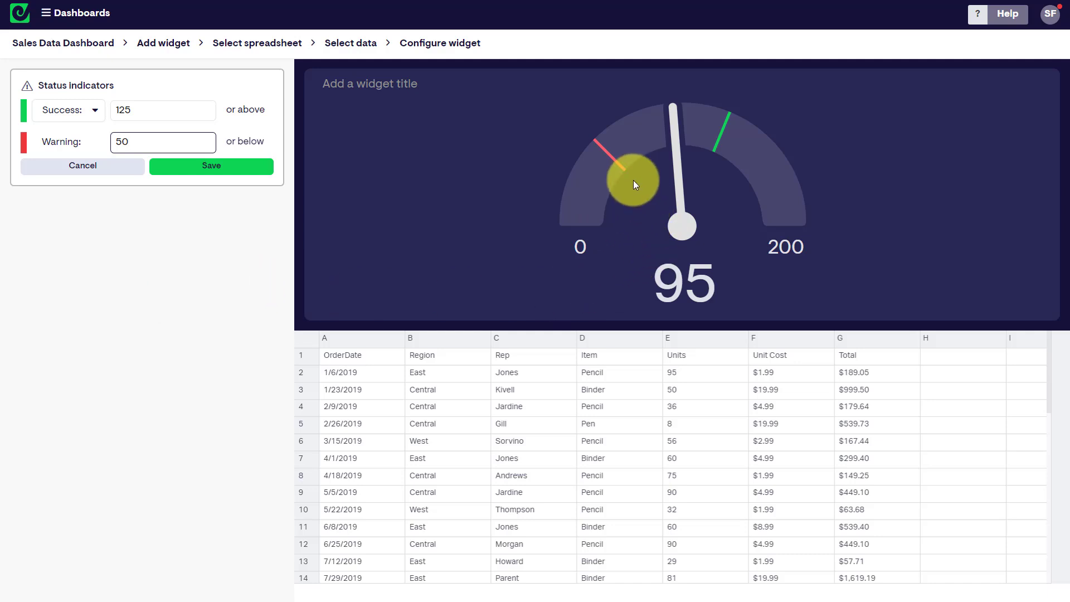
pyautogui.moveTo(634, 182)
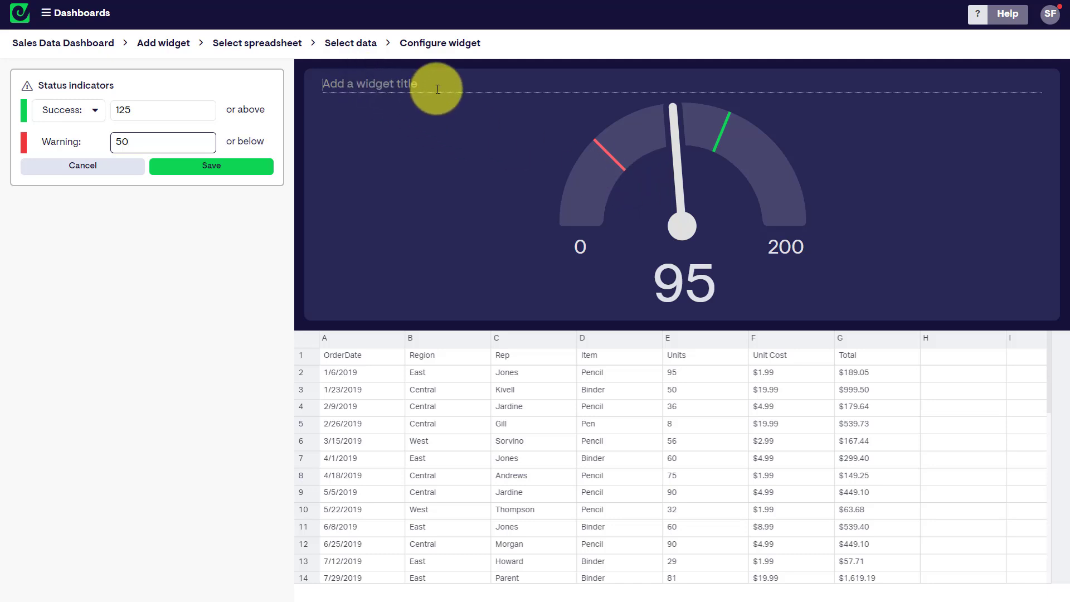
# Title the widget 'Warm Leads', save its thresholds and add it to the Sales Data Dashboard.
pyautogui.write('Warm')
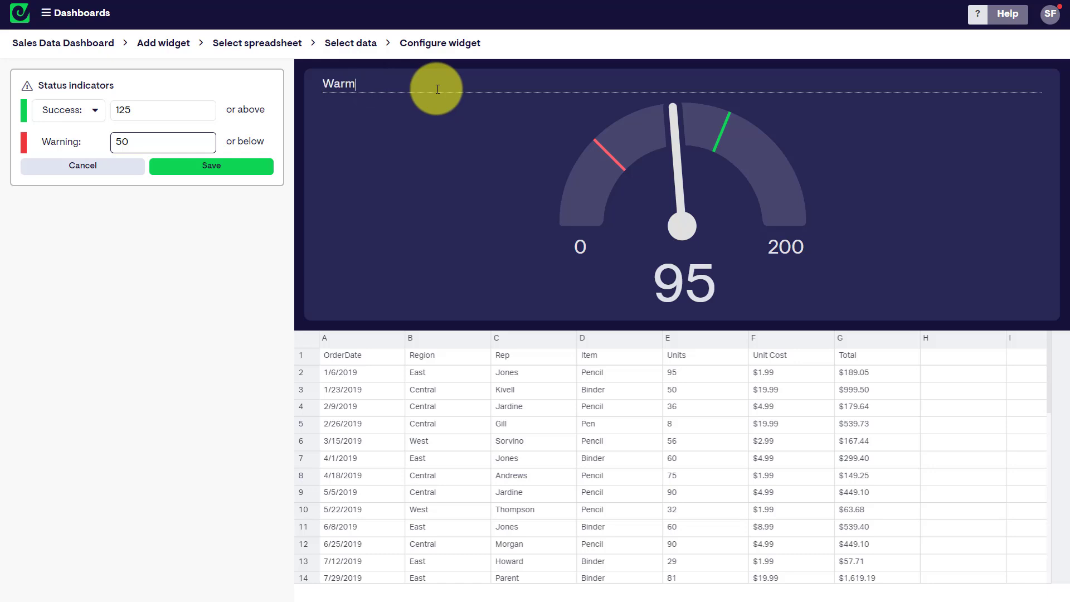
pyautogui.write('Leads')
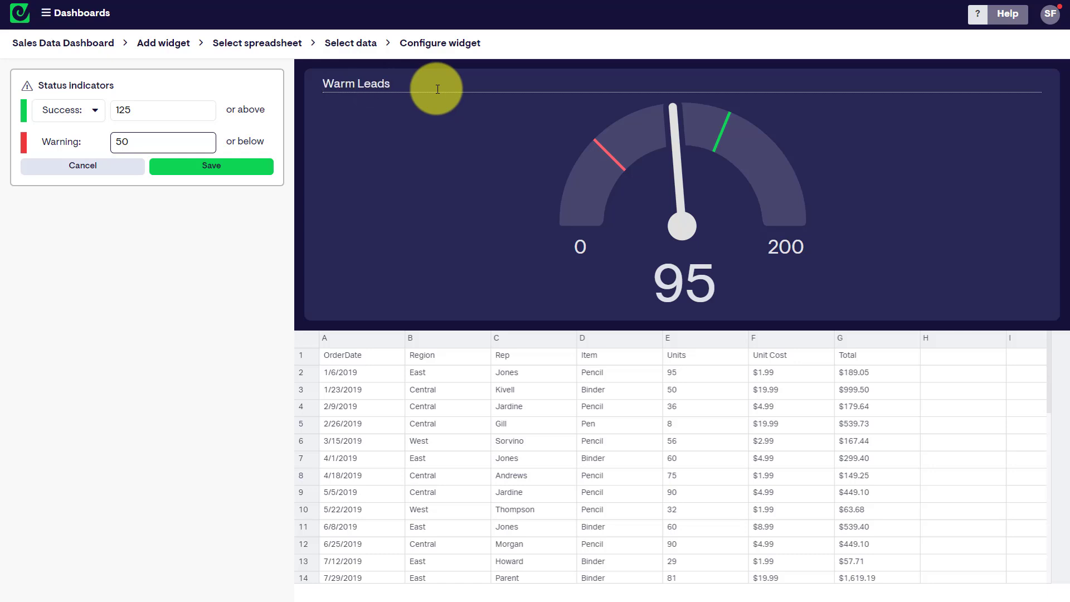
pyautogui.moveTo(211, 280)
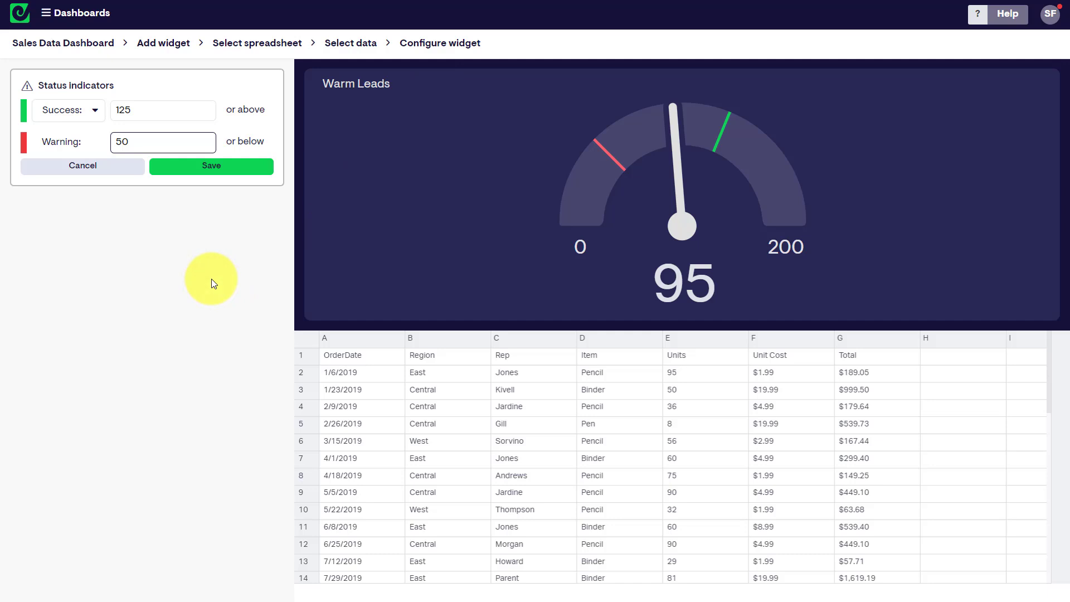
pyautogui.click(211, 166)
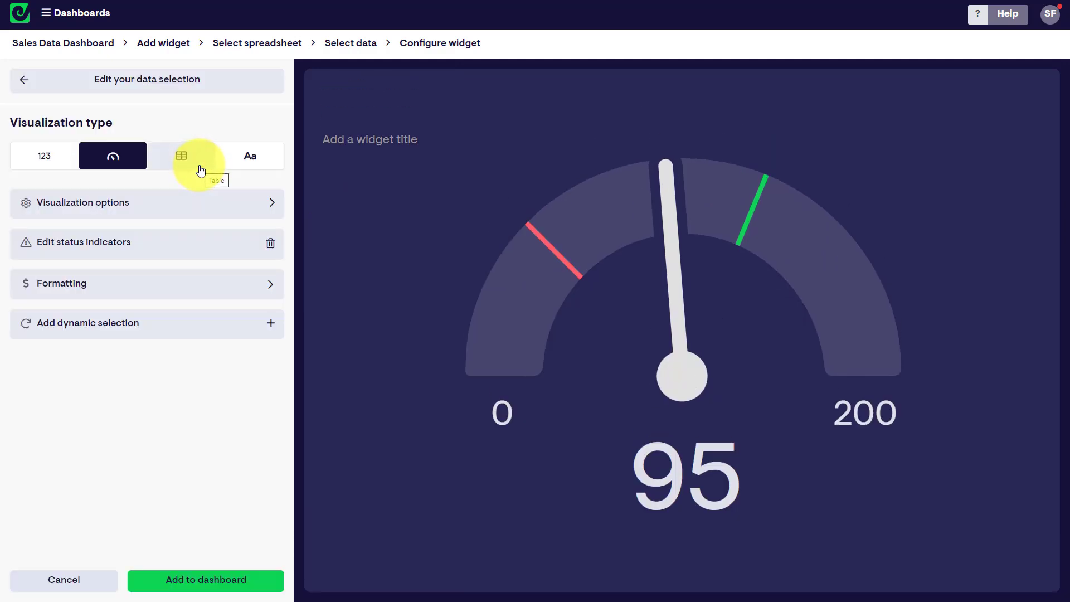
pyautogui.moveTo(189, 292)
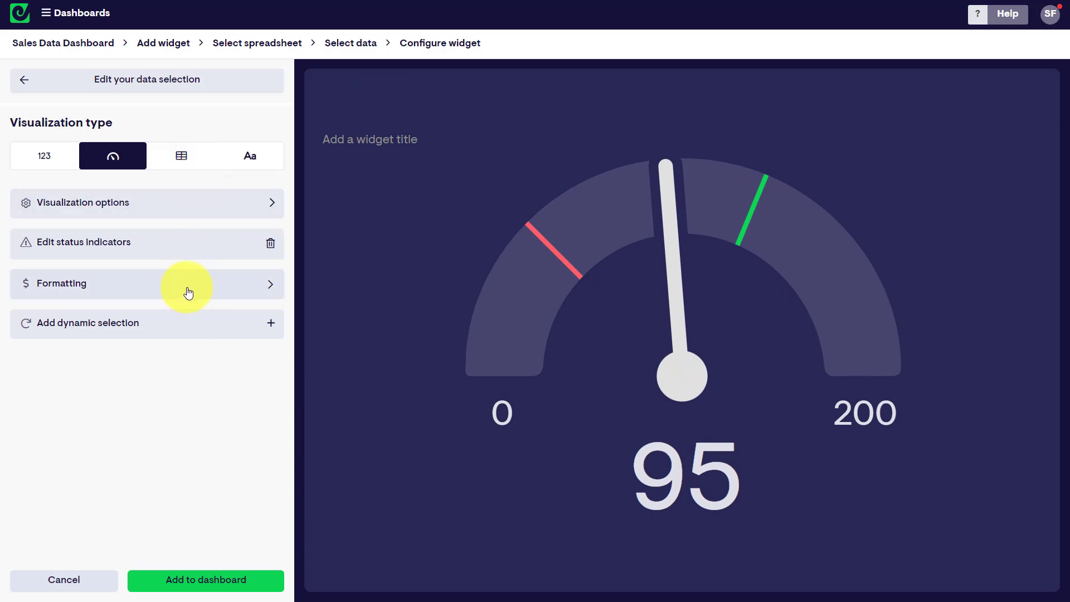
pyautogui.moveTo(205, 579)
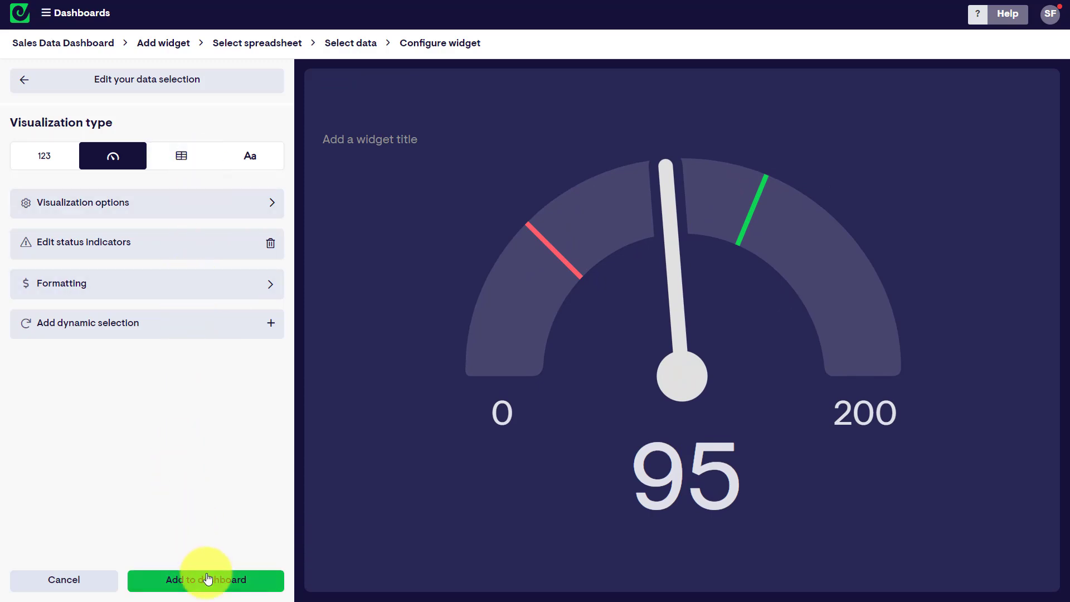
pyautogui.click(205, 580)
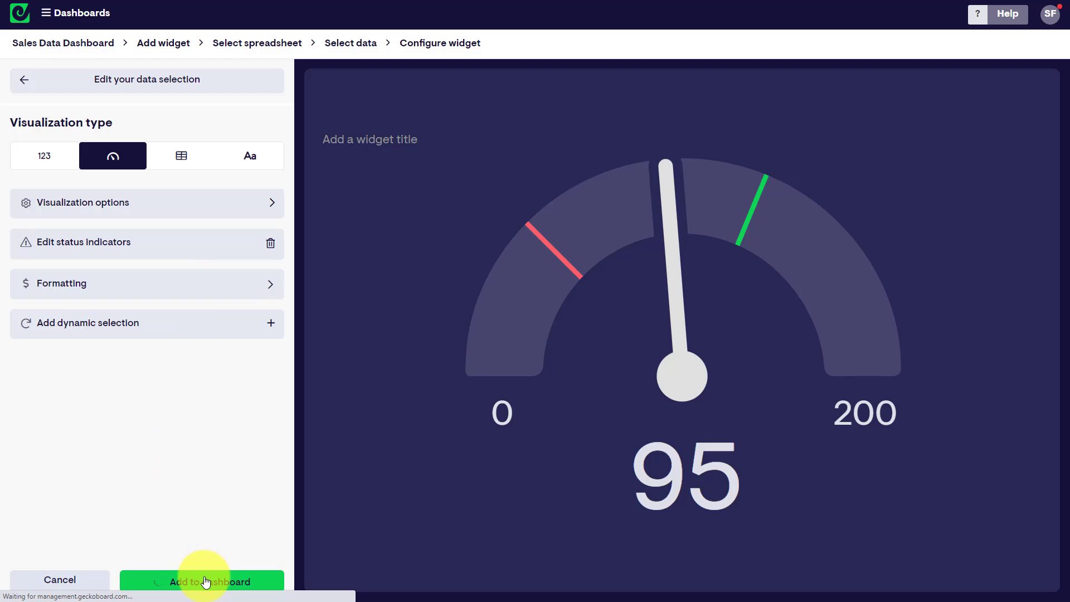
pyautogui.click(201, 581)
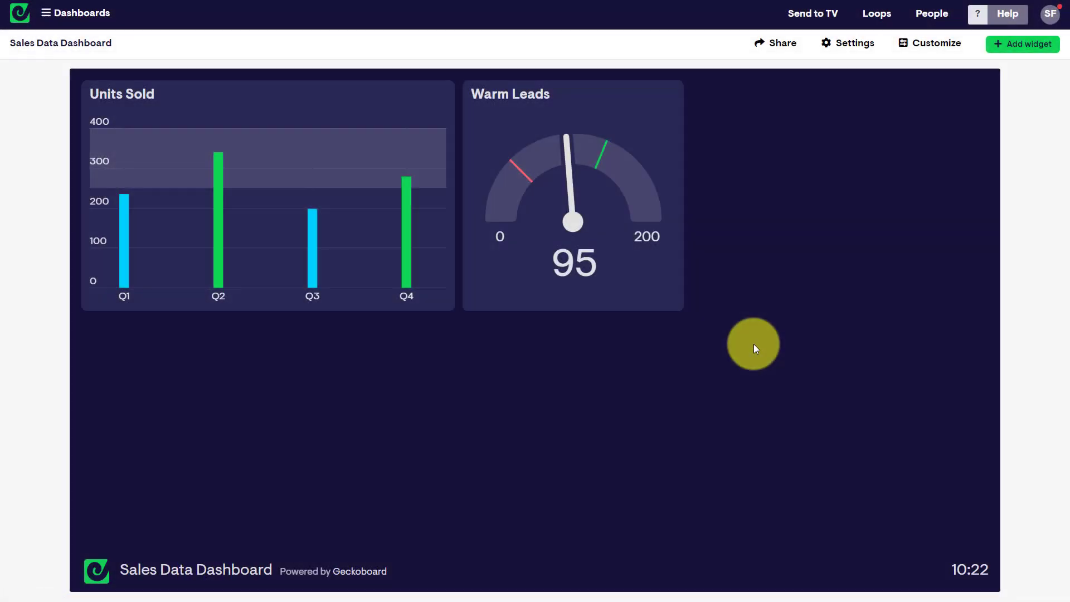
pyautogui.moveTo(612, 388)
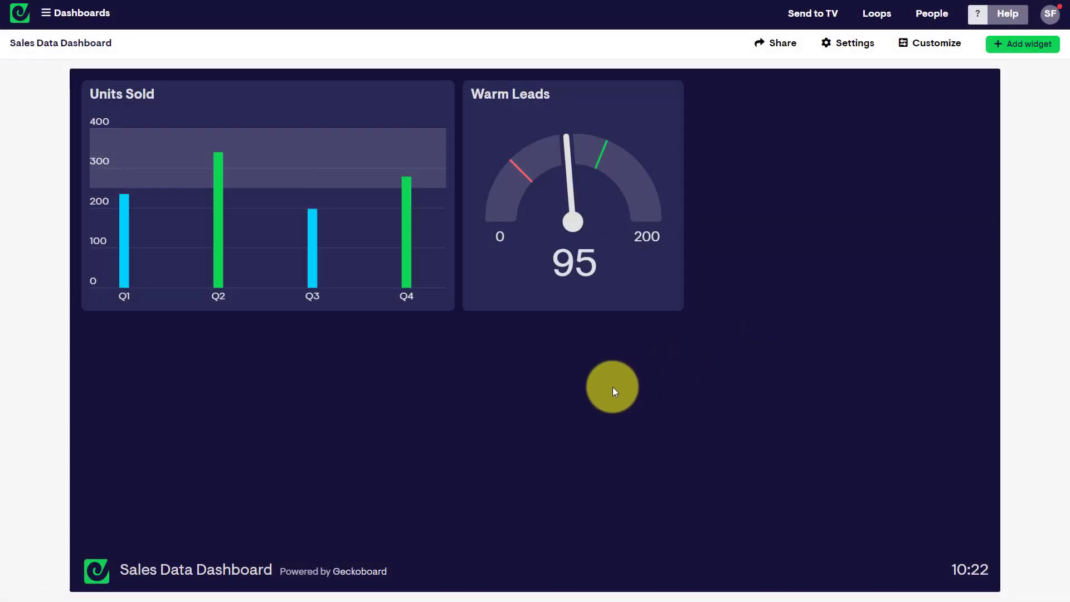
pyautogui.click(601, 122)
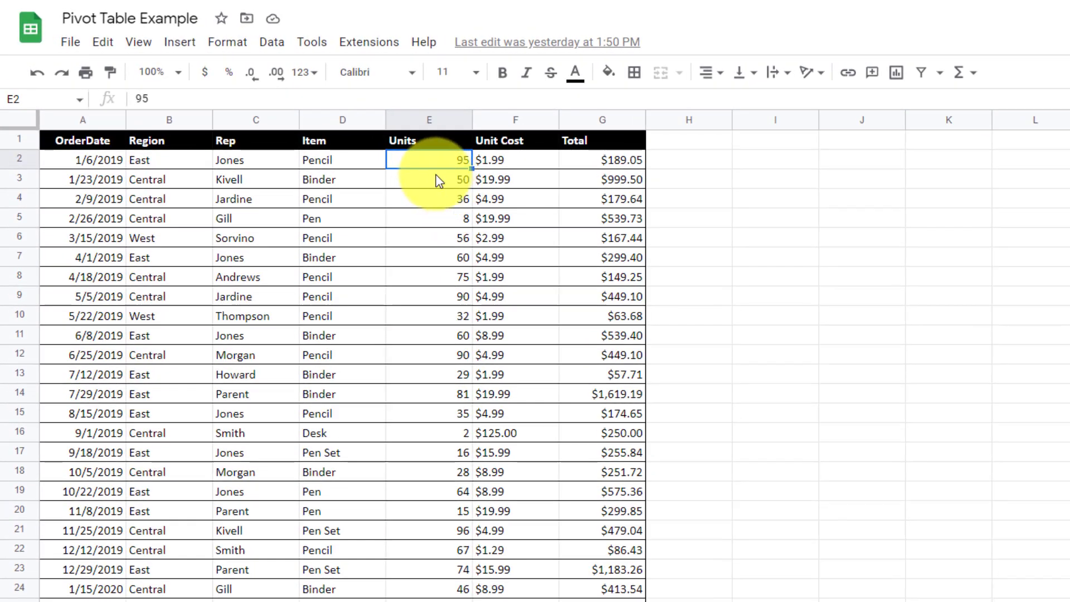
pyautogui.moveTo(439, 170)
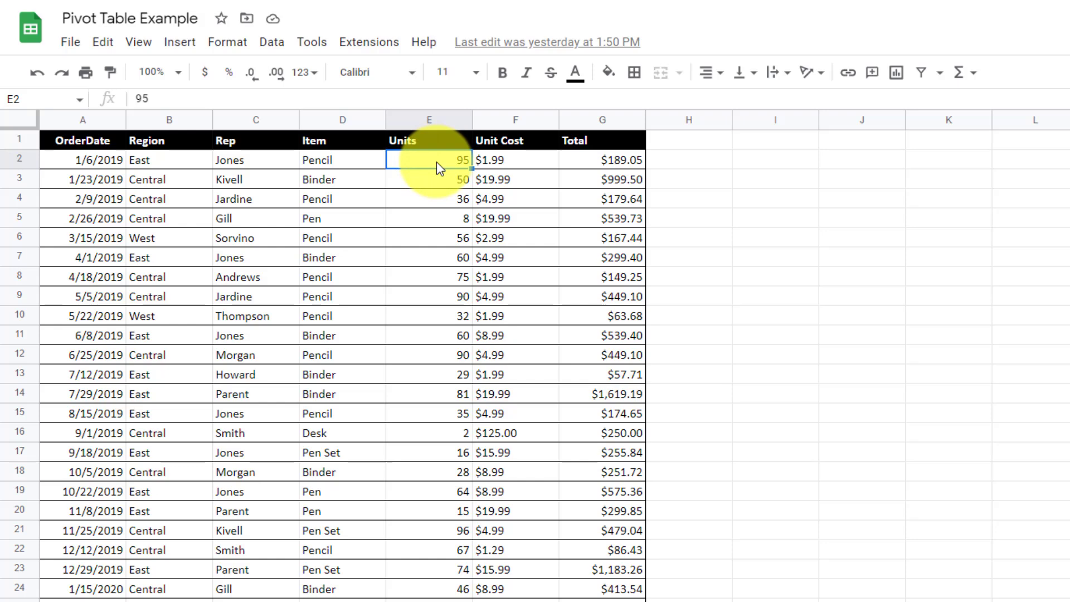
# Change the first order's Units value in cell E2 from 95 to 145.
pyautogui.write('145')
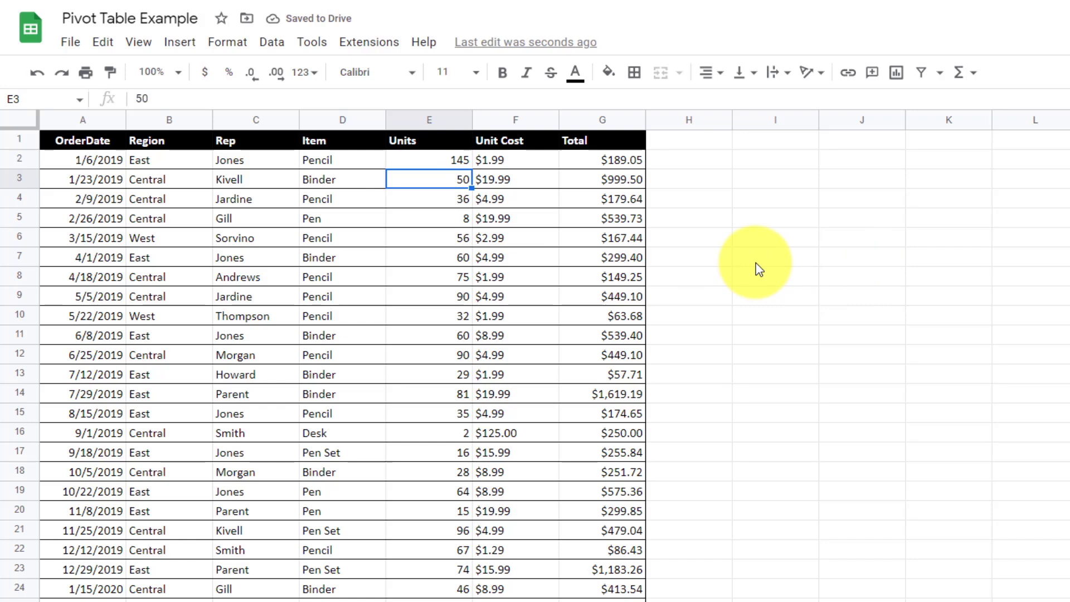
pyautogui.moveTo(771, 261)
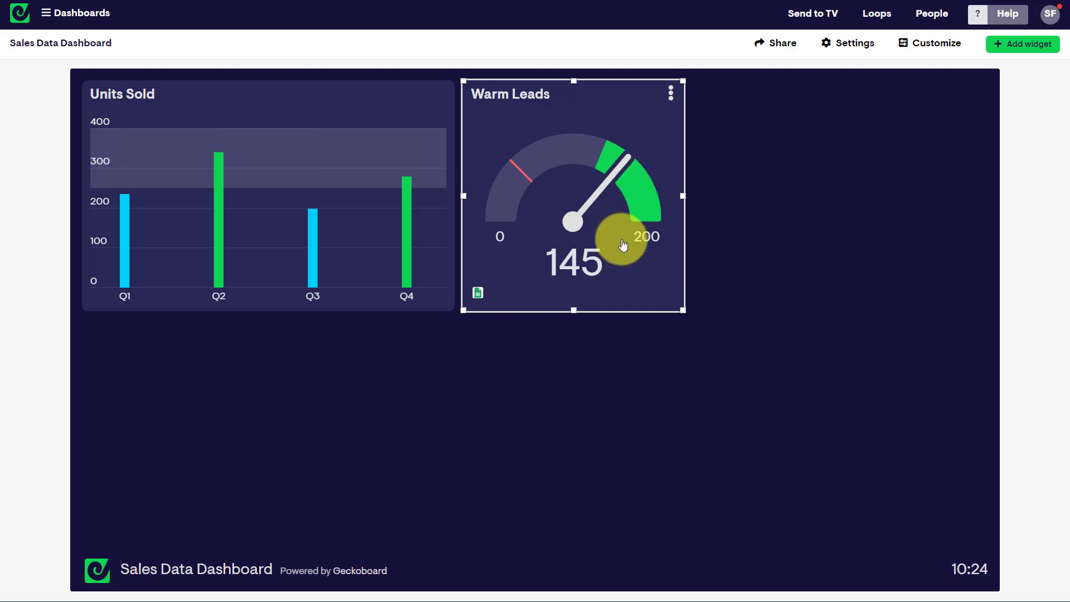
pyautogui.moveTo(518, 190)
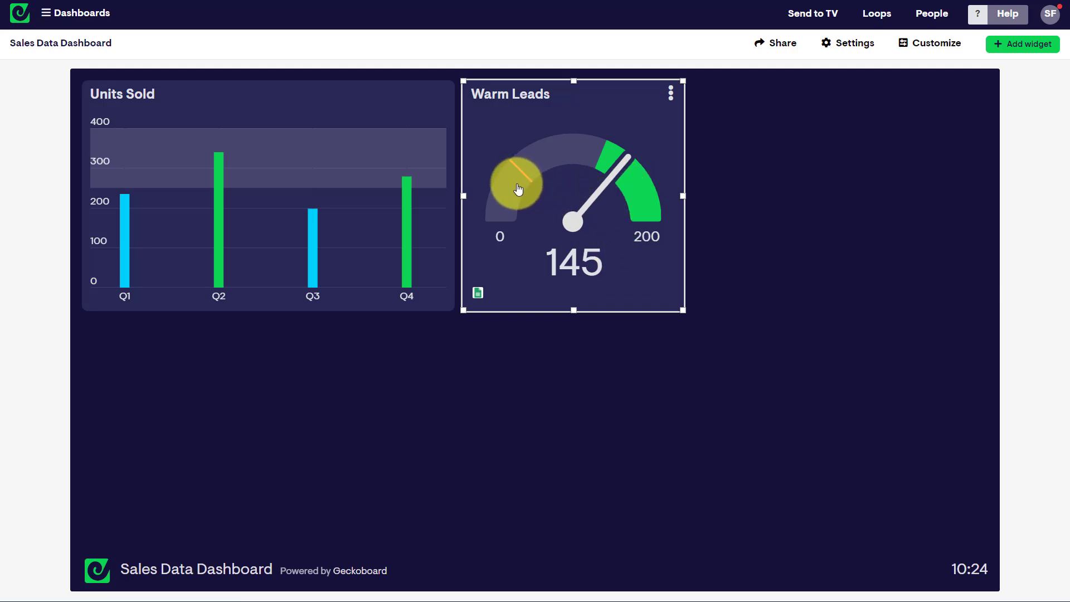
pyautogui.moveTo(810, 173)
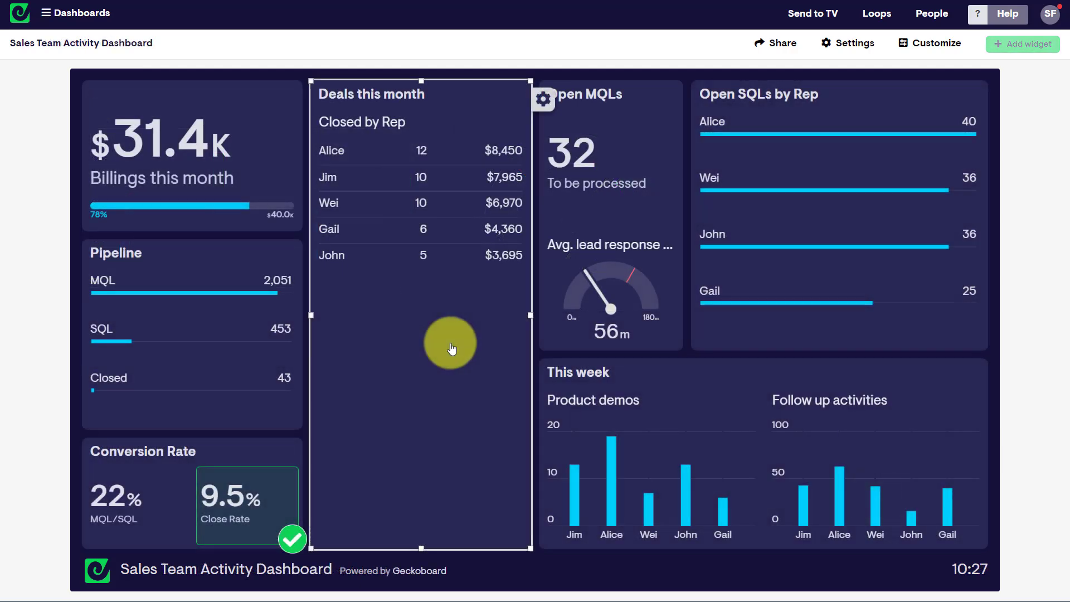
# Point out the Pipeline, Deals this month and Conversion Rate widgets on the Sales Team Activity Dashboard.
pyautogui.click(245, 335)
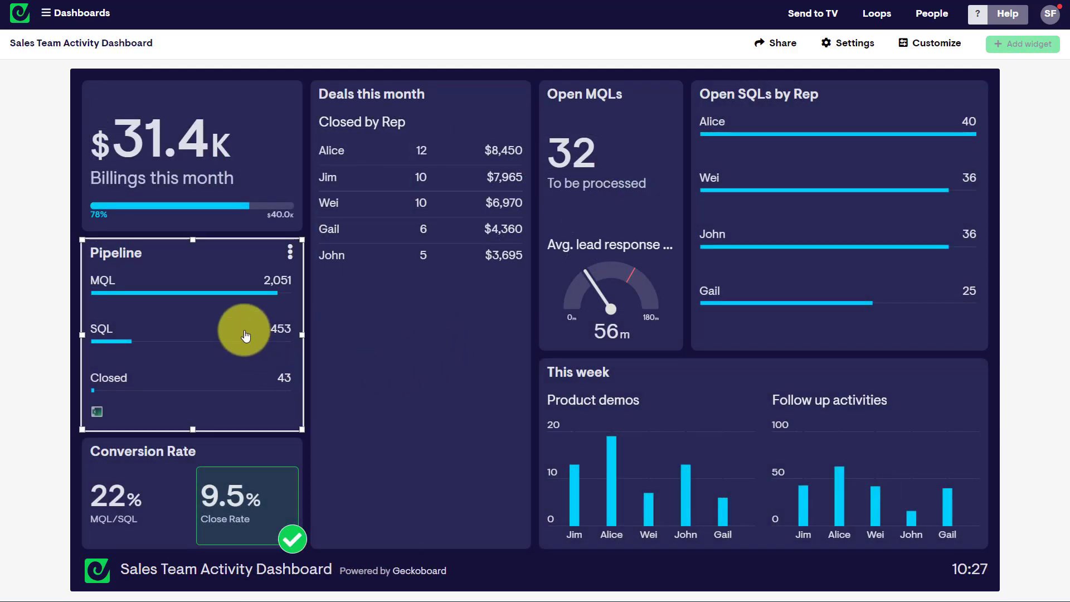
pyautogui.click(730, 386)
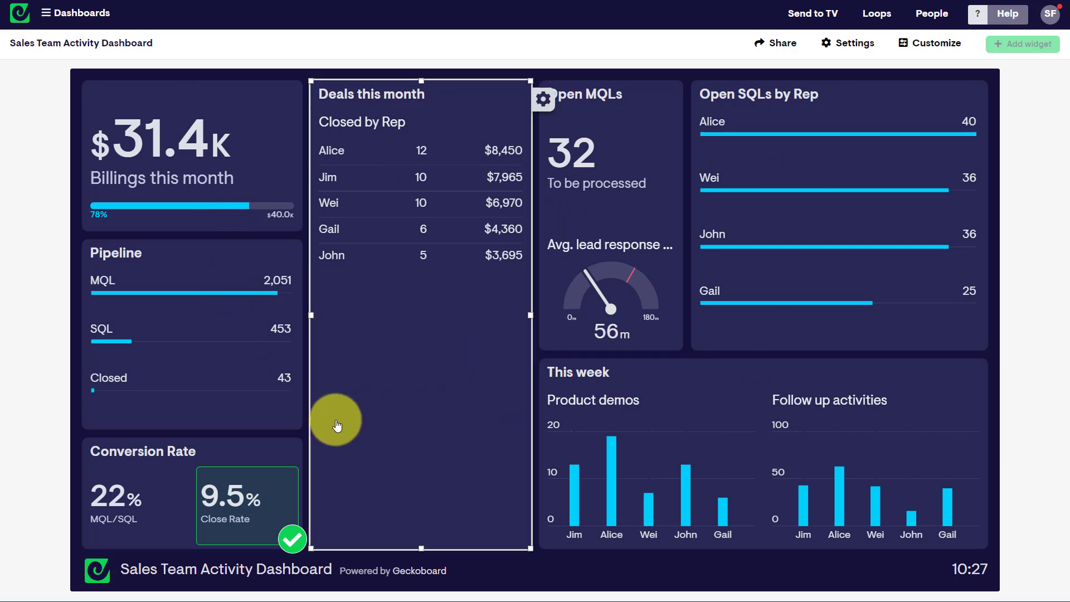
pyautogui.click(151, 476)
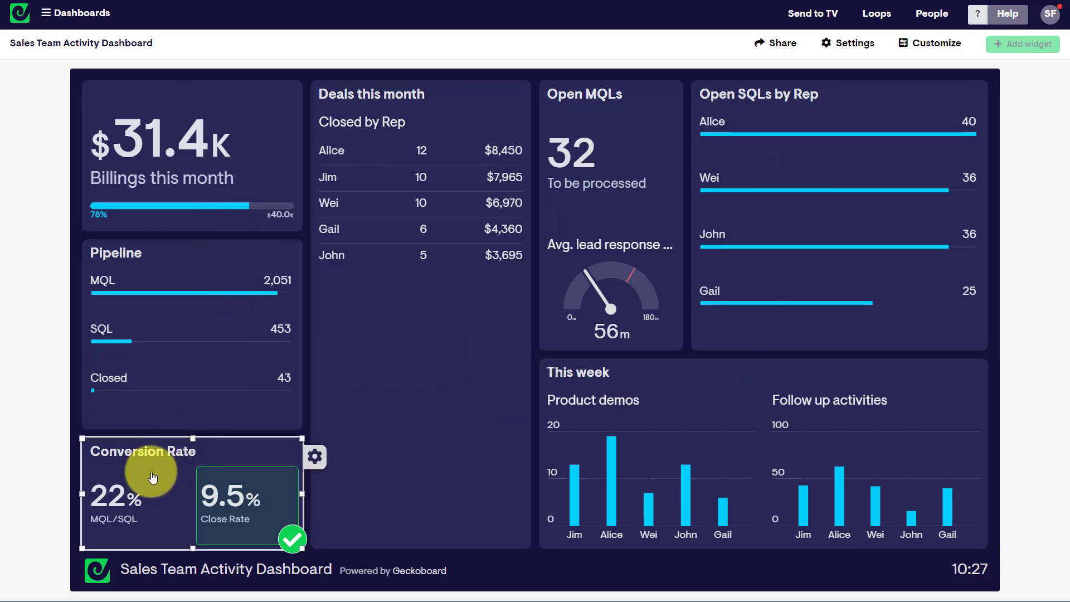
pyautogui.moveTo(262, 475)
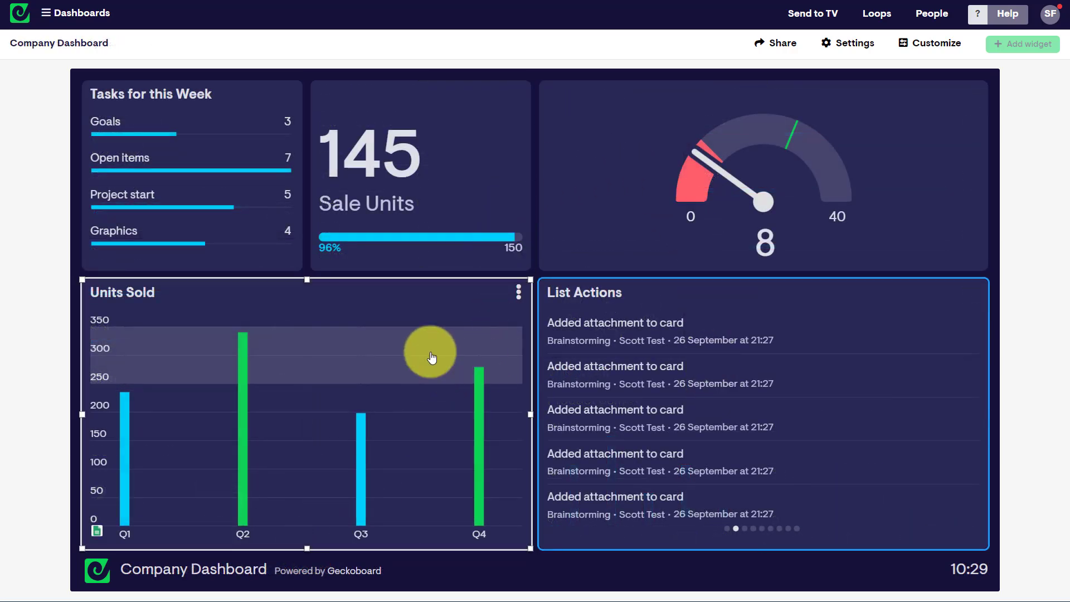
pyautogui.moveTo(303, 361)
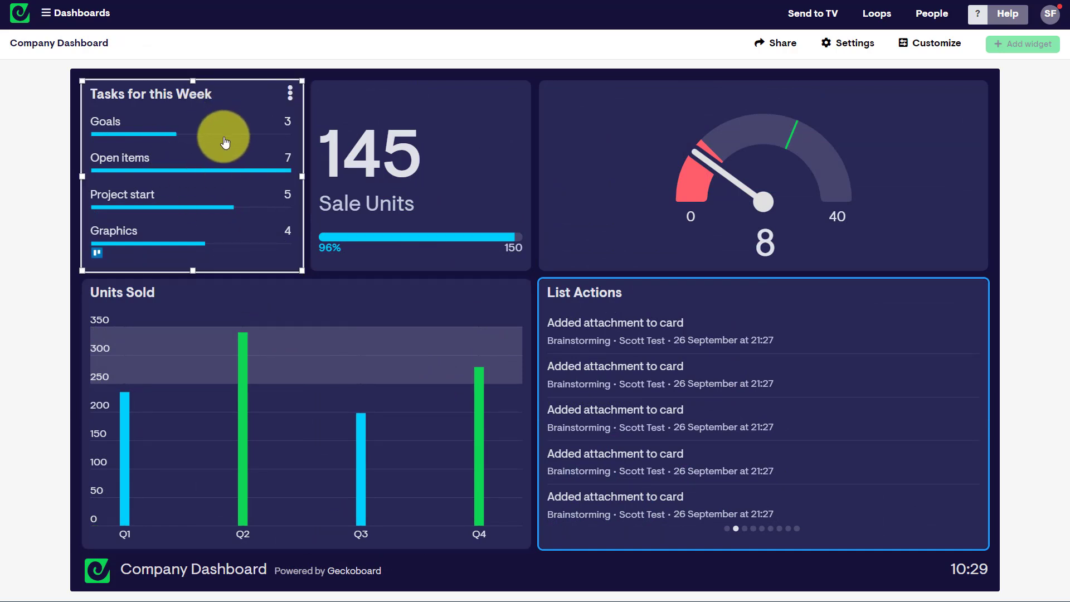
pyautogui.moveTo(110, 261)
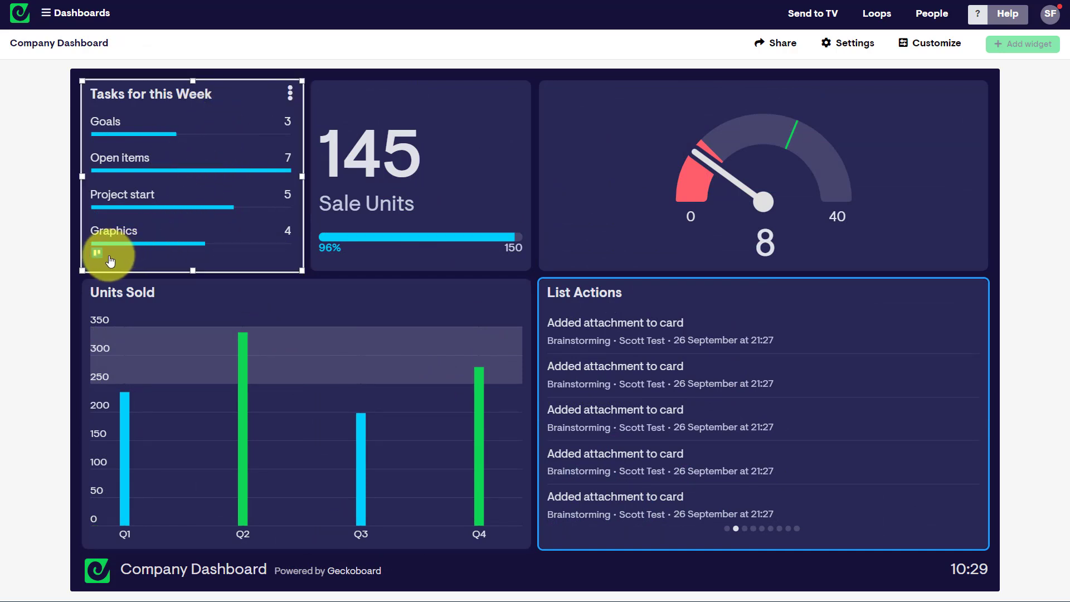
pyautogui.moveTo(164, 232)
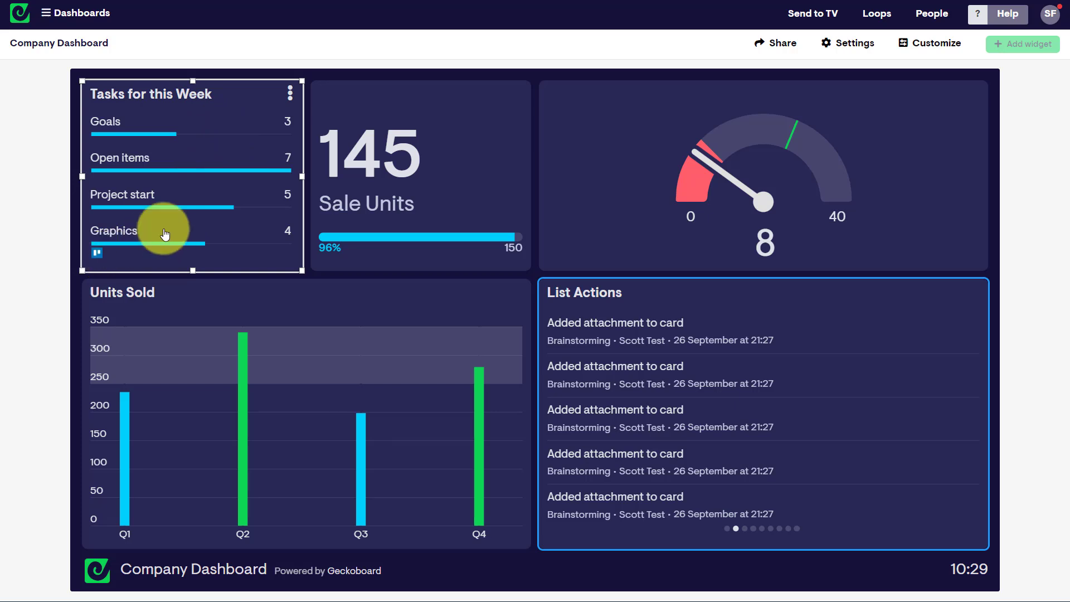
pyautogui.moveTo(229, 126)
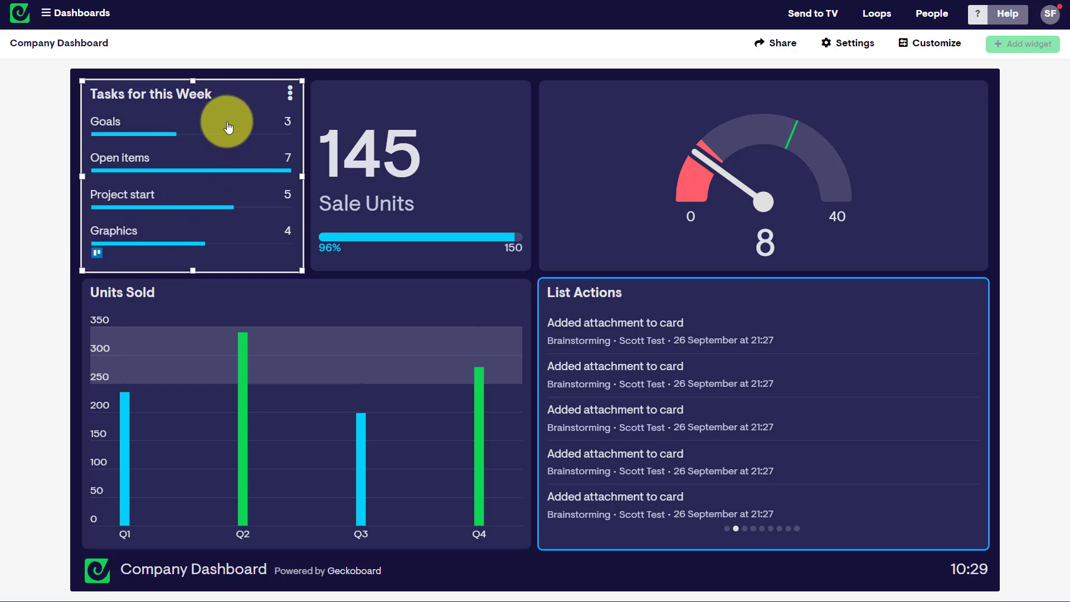
pyautogui.moveTo(199, 236)
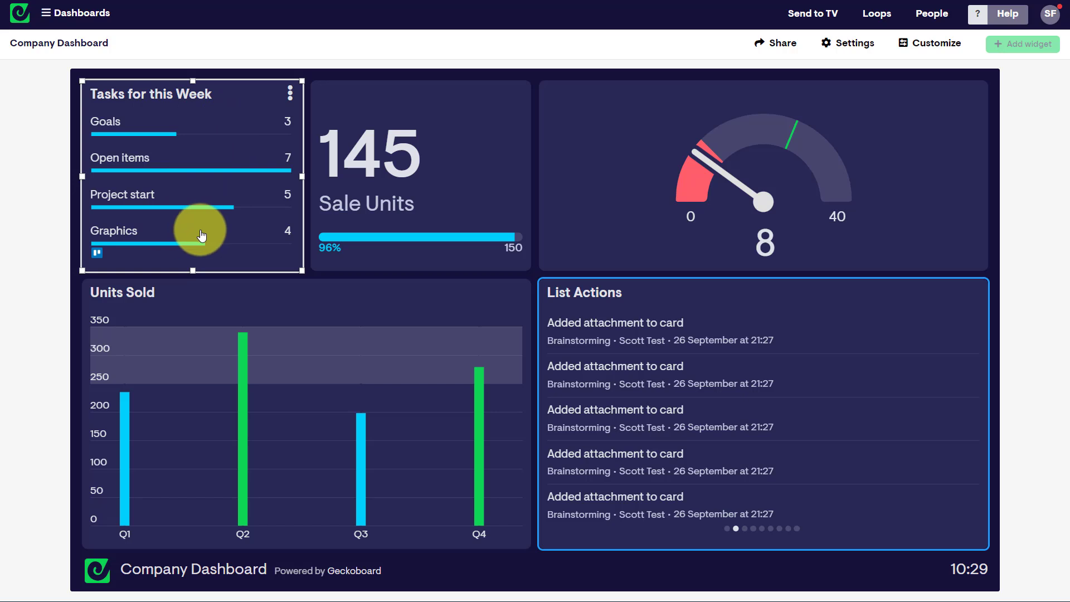
pyautogui.moveTo(184, 131)
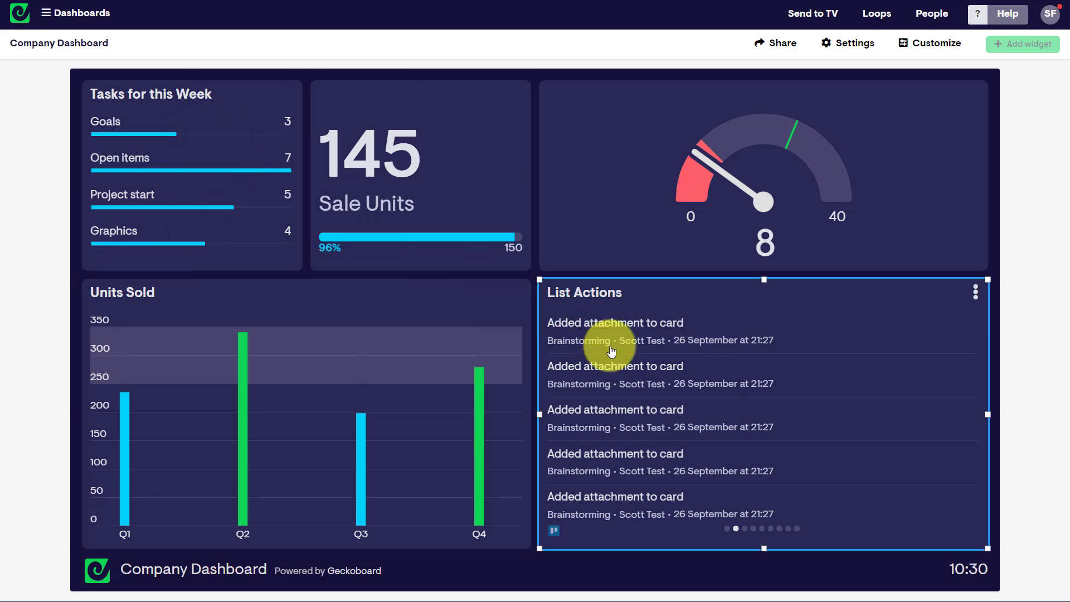
pyautogui.moveTo(669, 321)
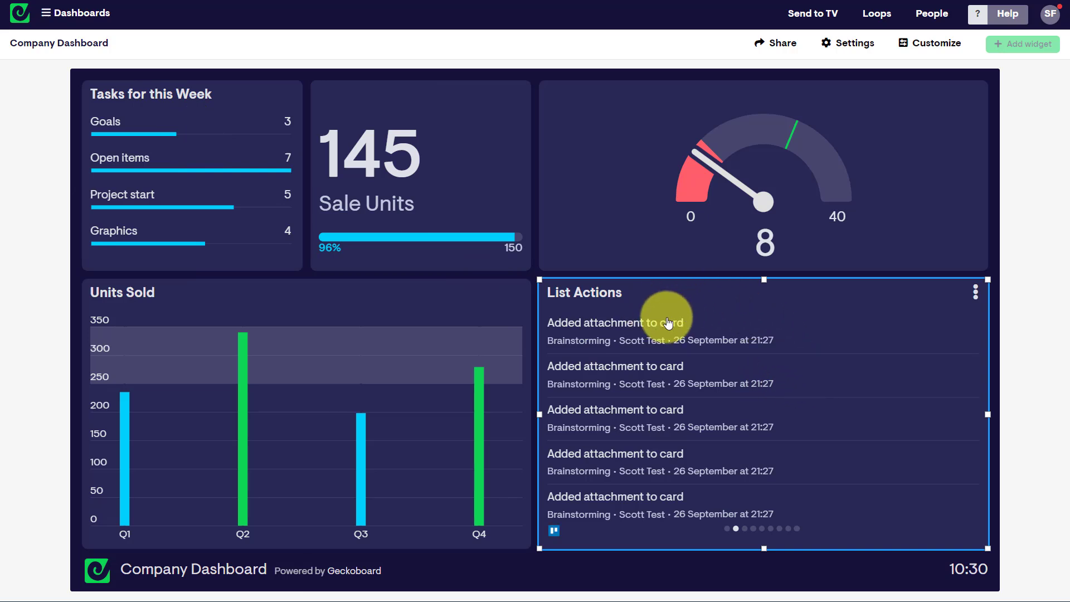
pyautogui.moveTo(713, 325)
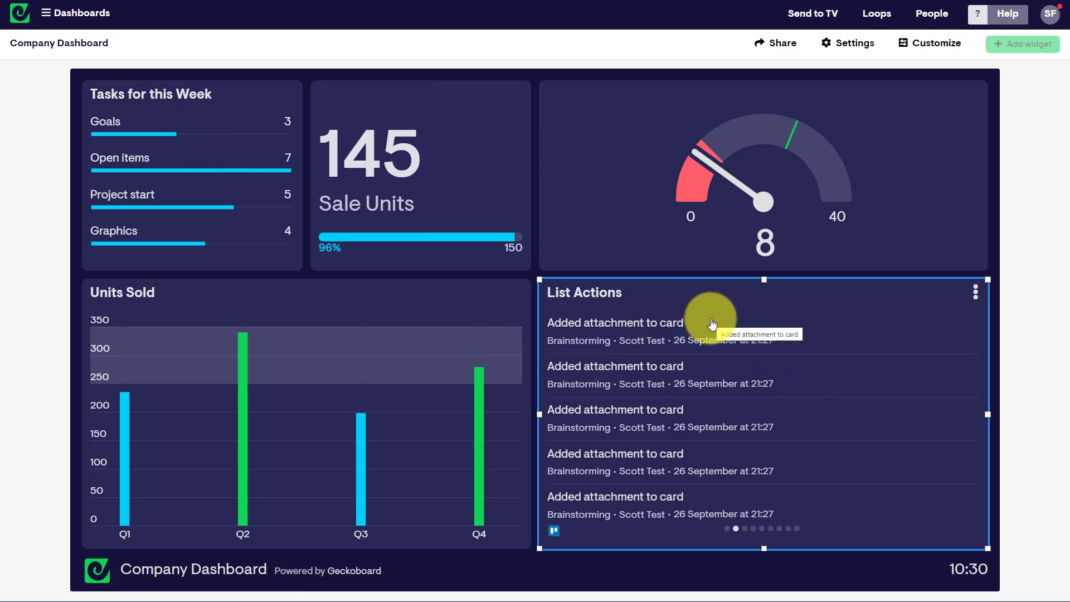
pyautogui.moveTo(628, 369)
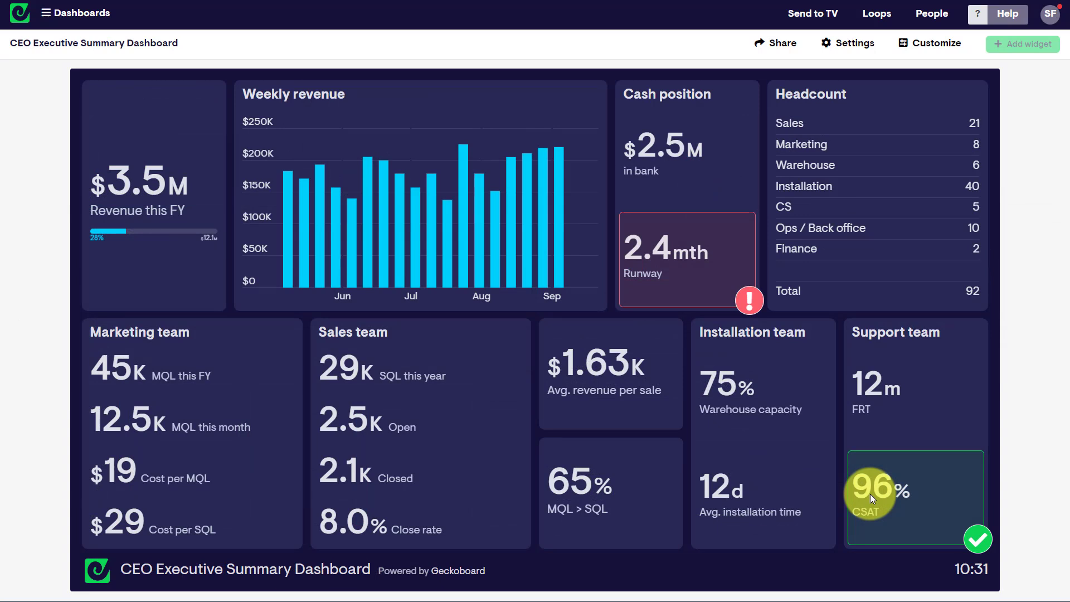
pyautogui.moveTo(1030, 178)
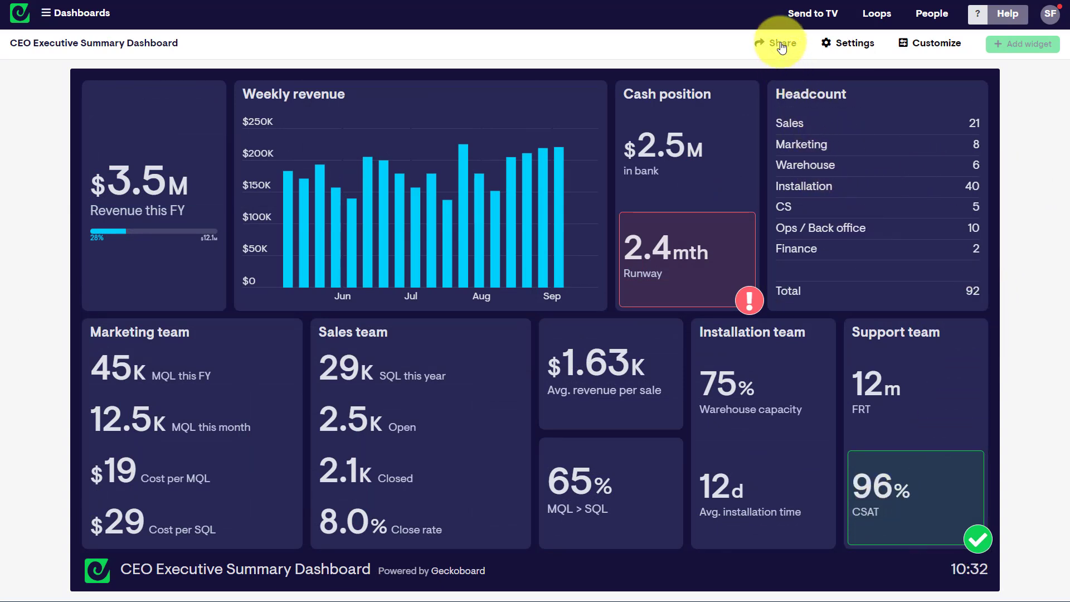
# Bring up the Share panel with the view-only link for the CEO Executive Summary Dashboard.
pyautogui.click(777, 42)
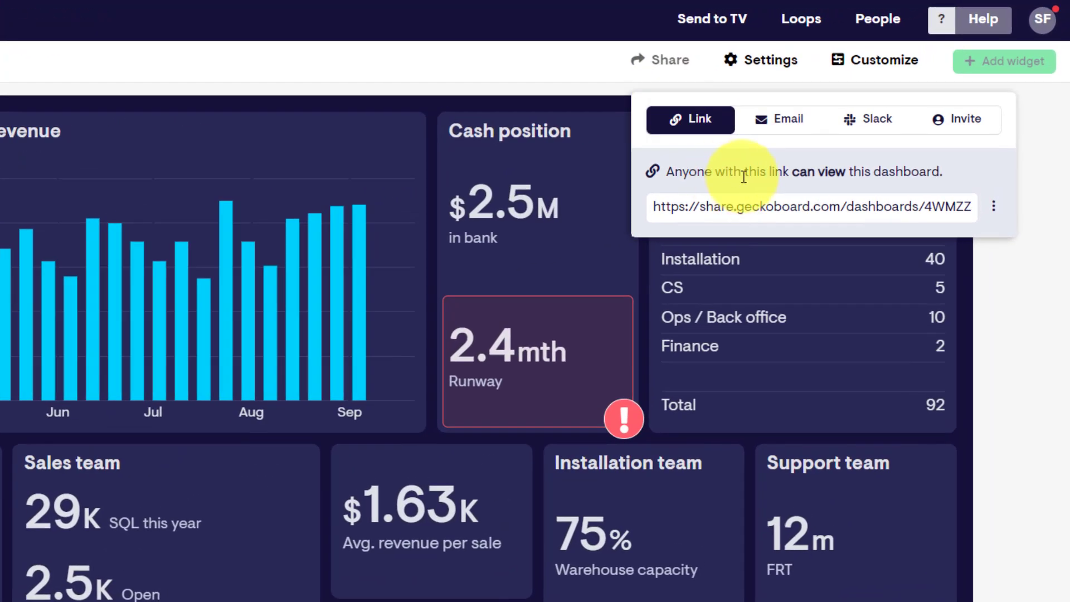
pyautogui.moveTo(788, 119)
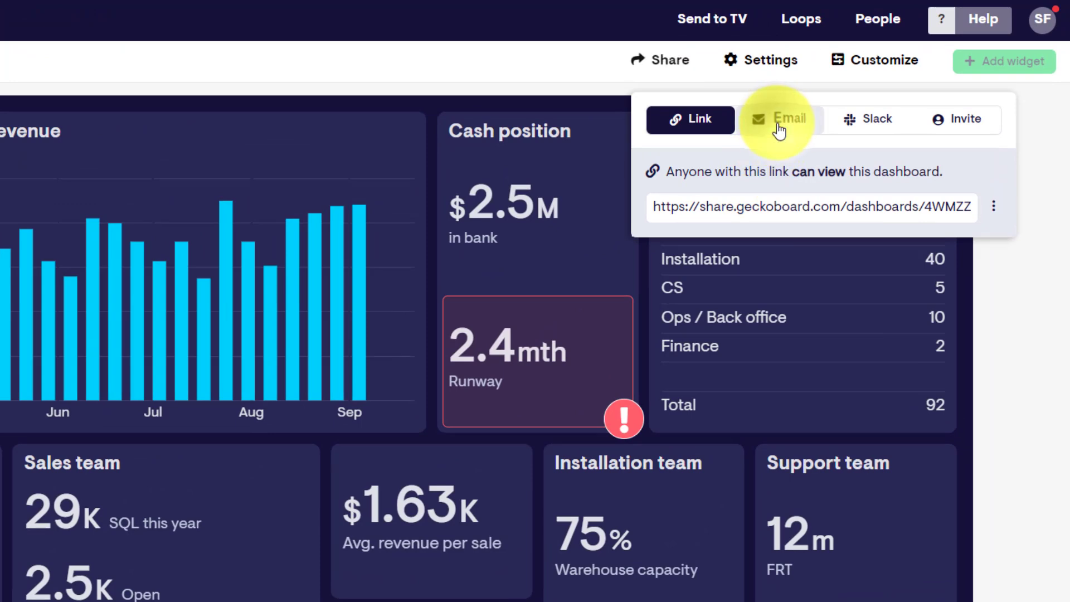
# Schedule a weekly emailed screenshot only on Tuesdays and Thursdays at 09:00 AM.
pyautogui.click(779, 119)
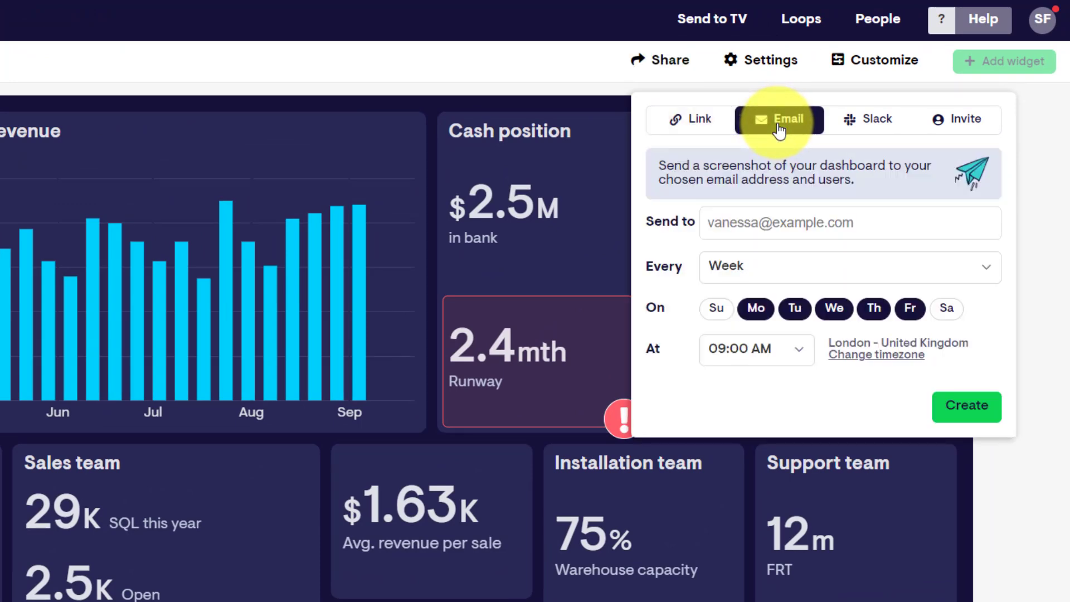
pyautogui.moveTo(813, 148)
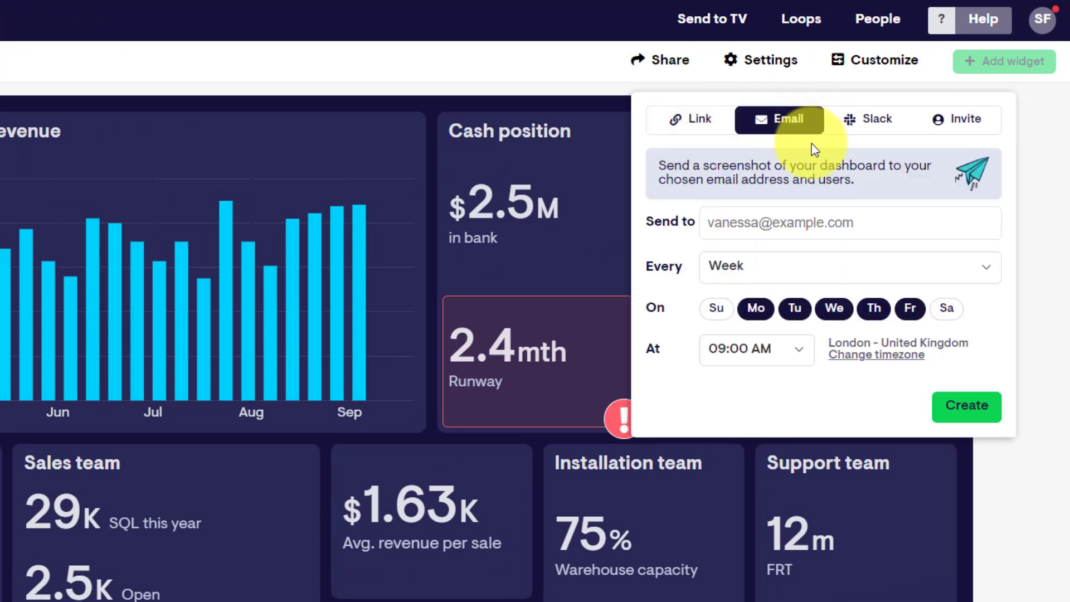
pyautogui.moveTo(785, 277)
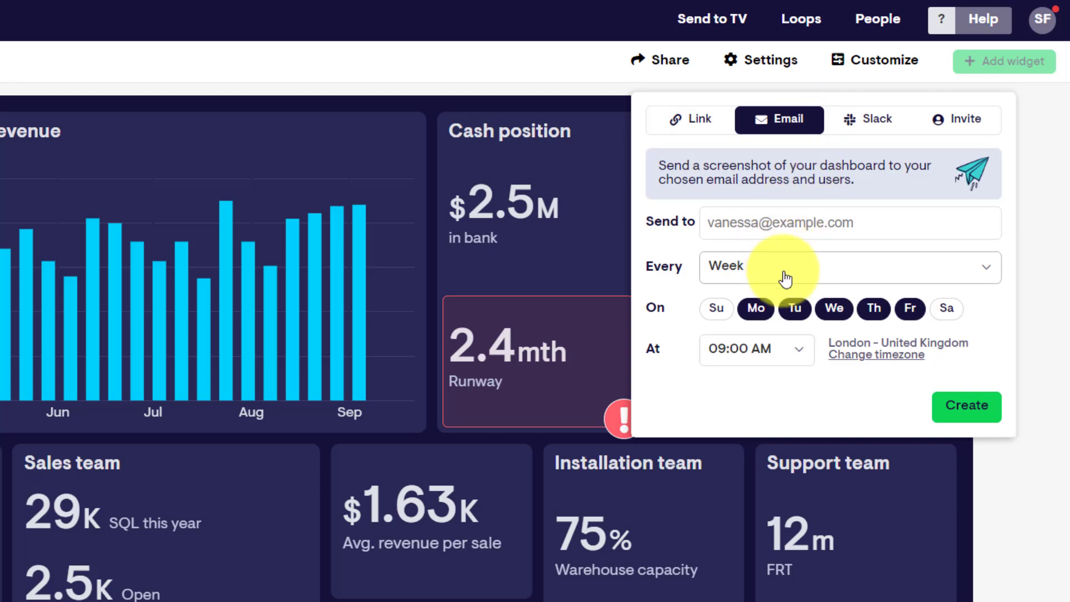
pyautogui.moveTo(785, 270)
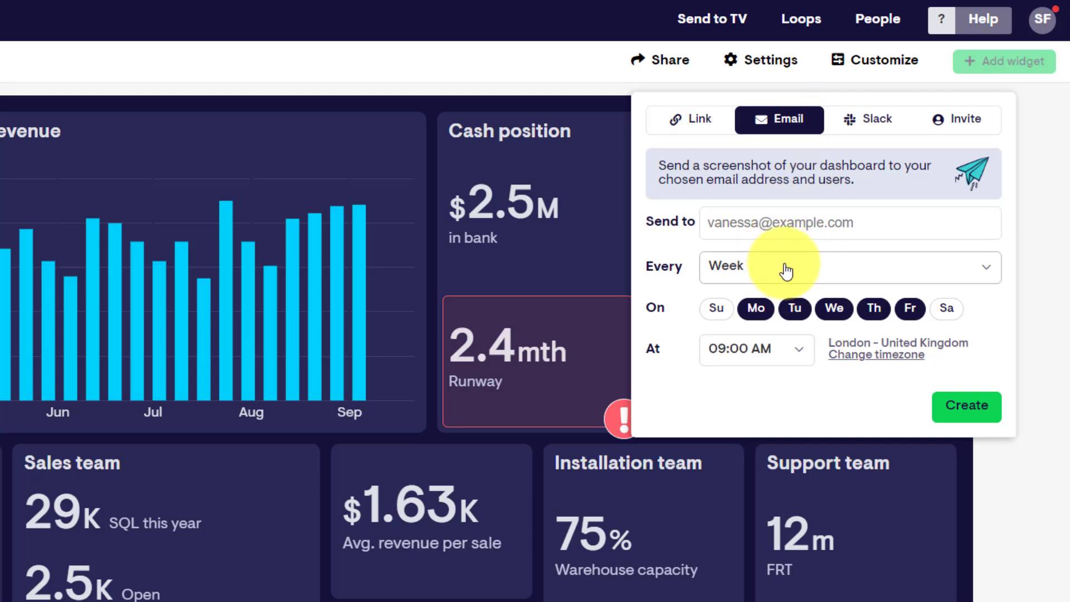
pyautogui.moveTo(755, 315)
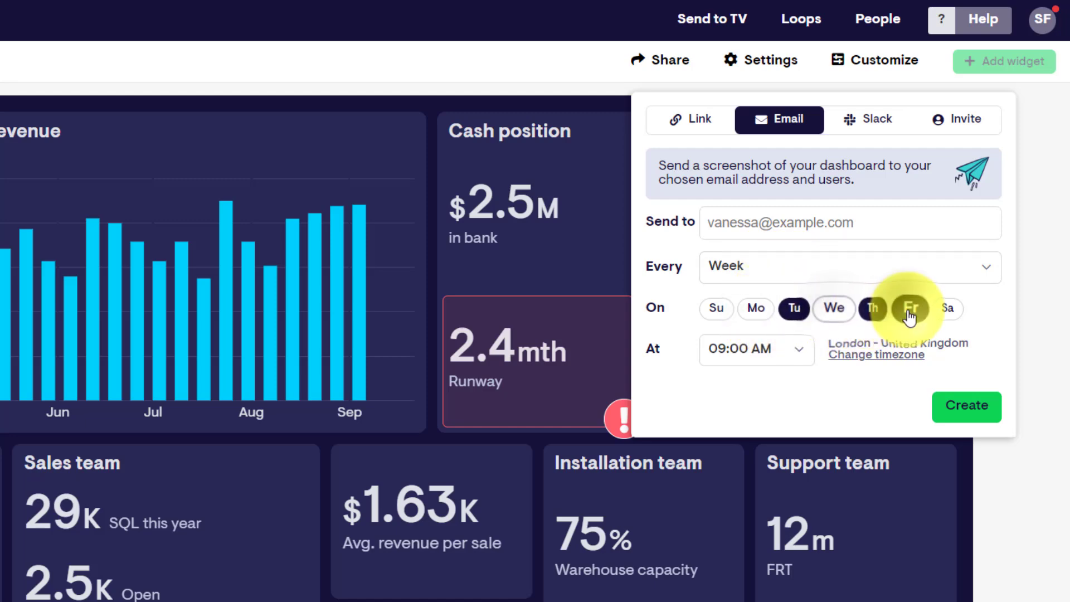
pyautogui.click(871, 309)
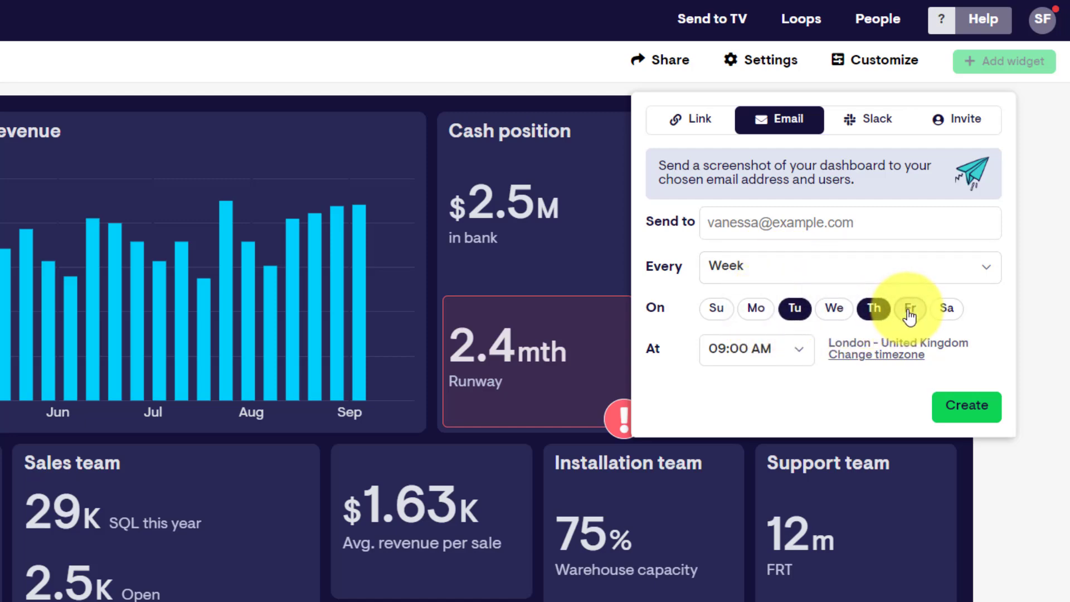
pyautogui.click(911, 309)
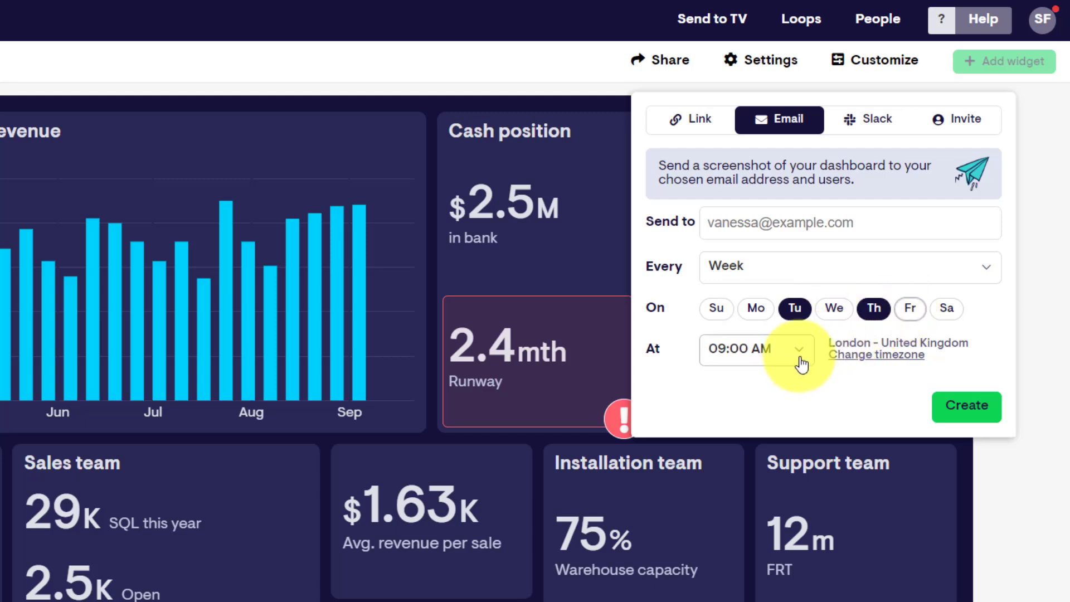
pyautogui.moveTo(821, 249)
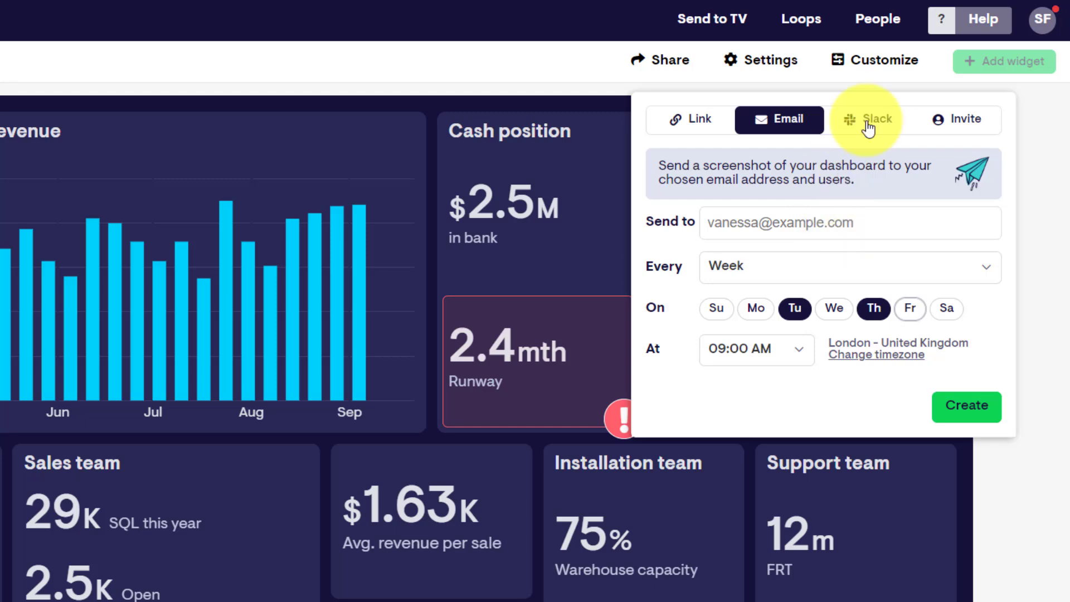
# Review the Slack sharing option and the Invite option for view-only users.
pyautogui.click(869, 119)
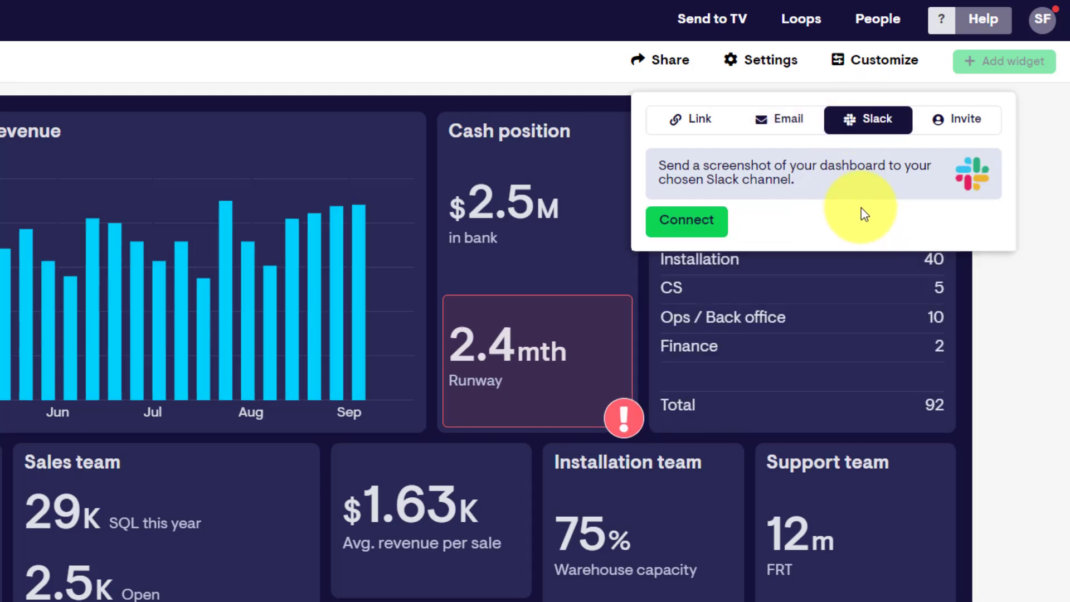
pyautogui.click(962, 119)
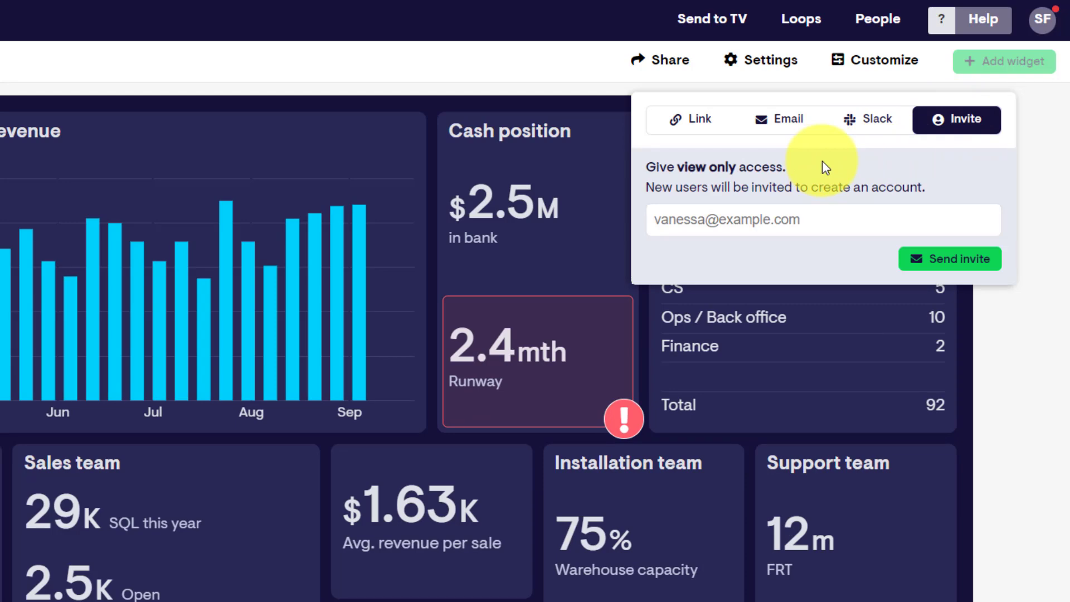
pyautogui.moveTo(848, 147)
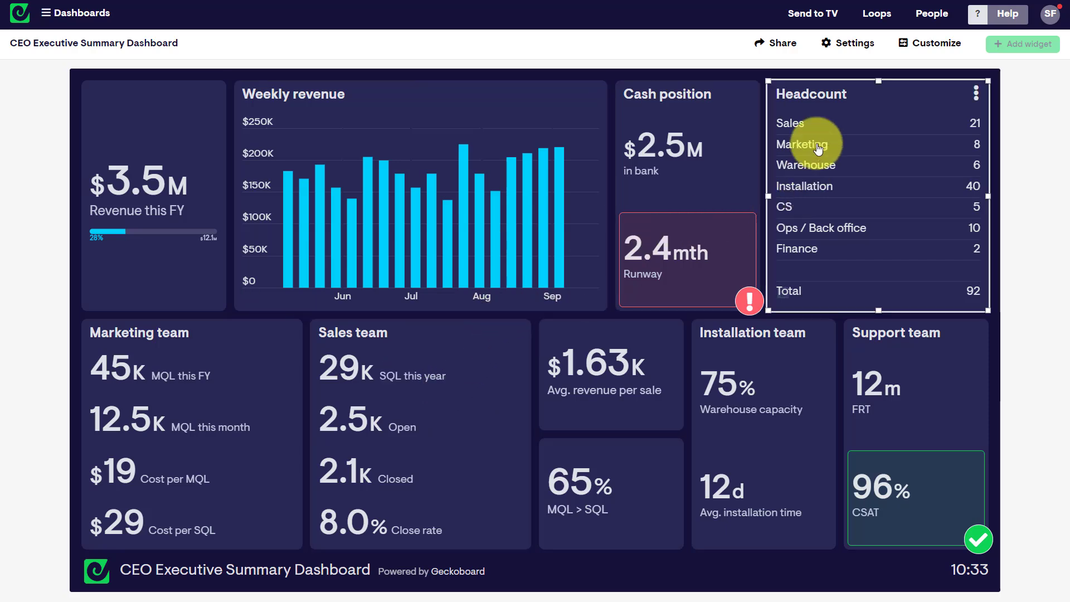
# Review the Send to TV pairing steps, dismiss them and start adding a Loop of dashboards.
pyautogui.click(813, 14)
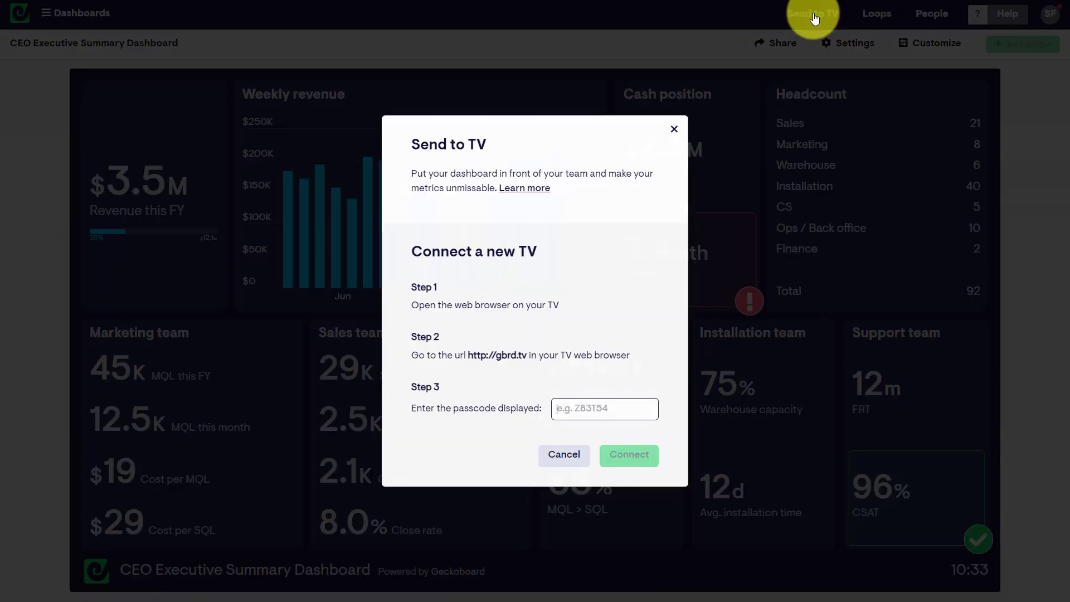
pyautogui.moveTo(640, 207)
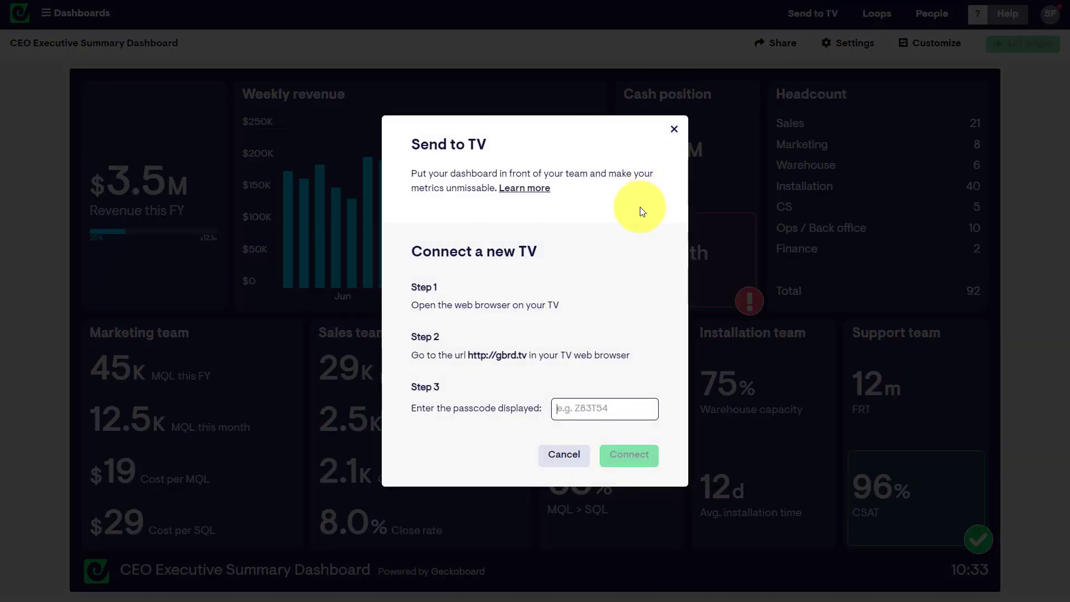
pyautogui.moveTo(583, 388)
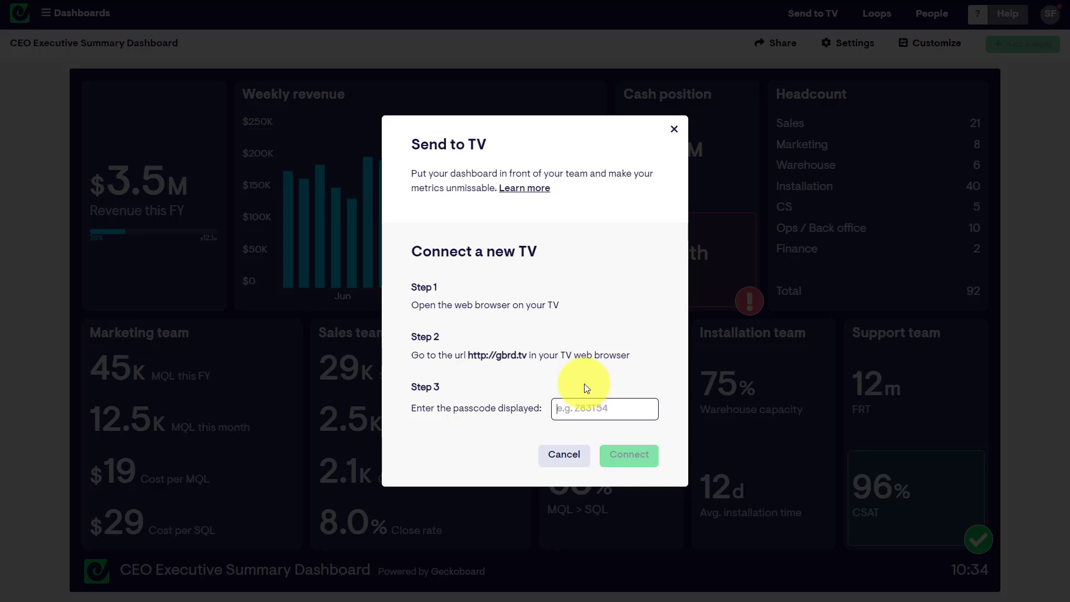
pyautogui.moveTo(634, 108)
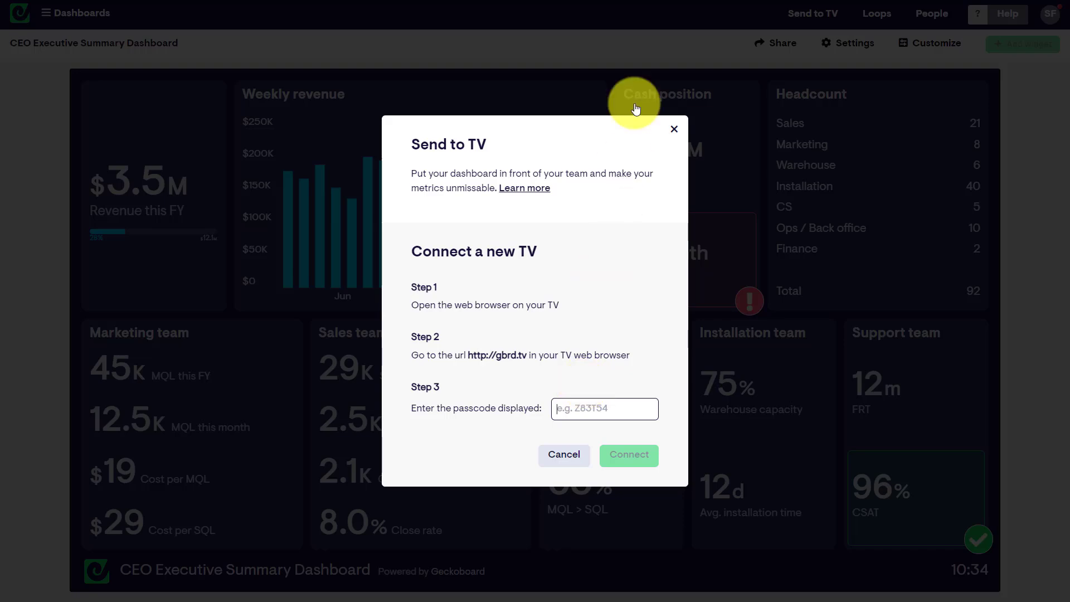
pyautogui.click(674, 130)
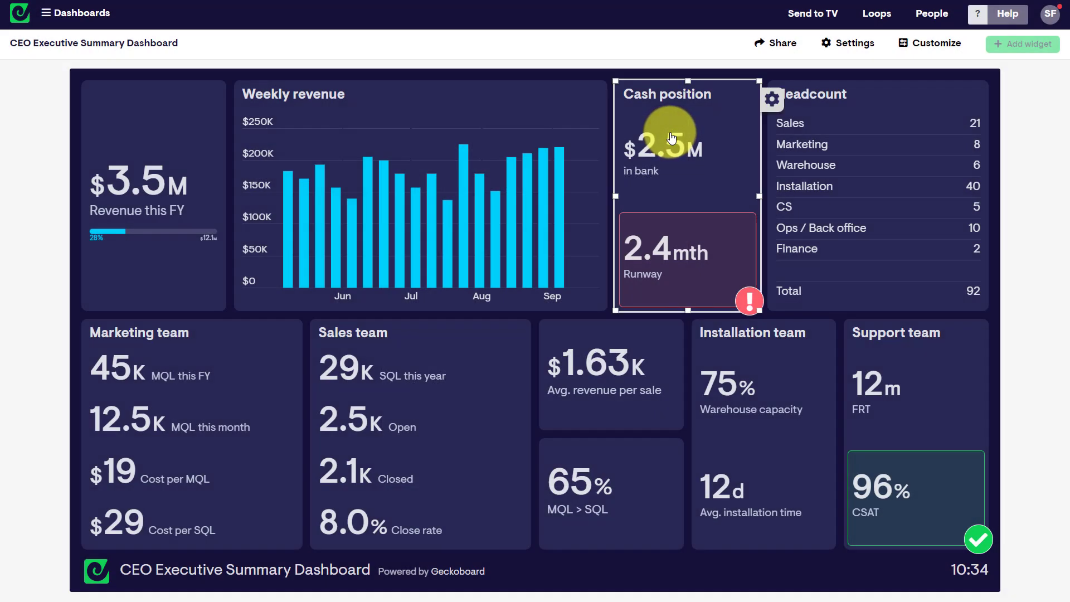
pyautogui.click(876, 13)
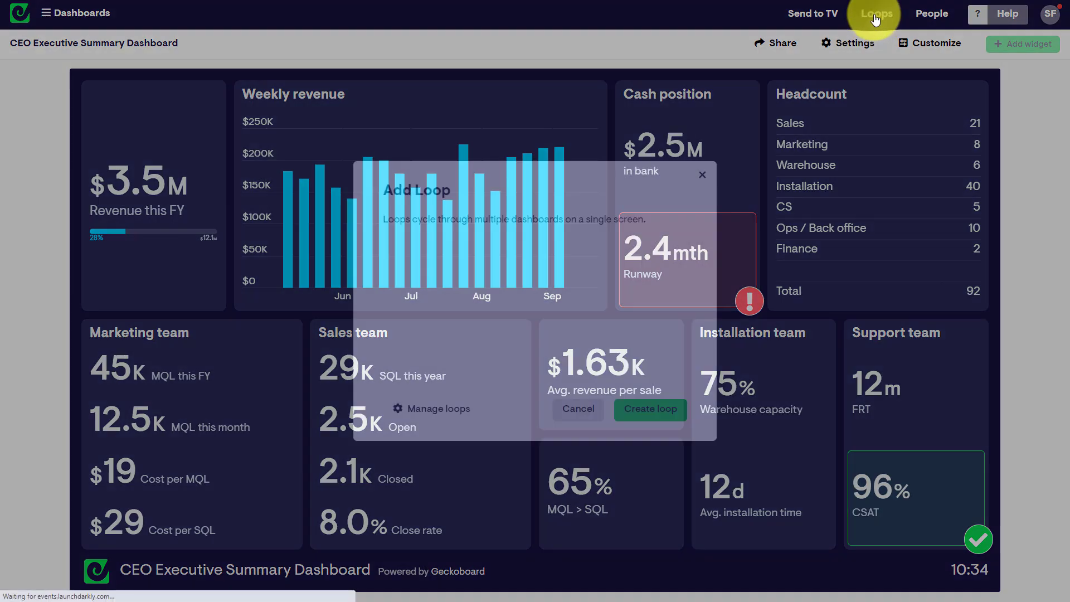